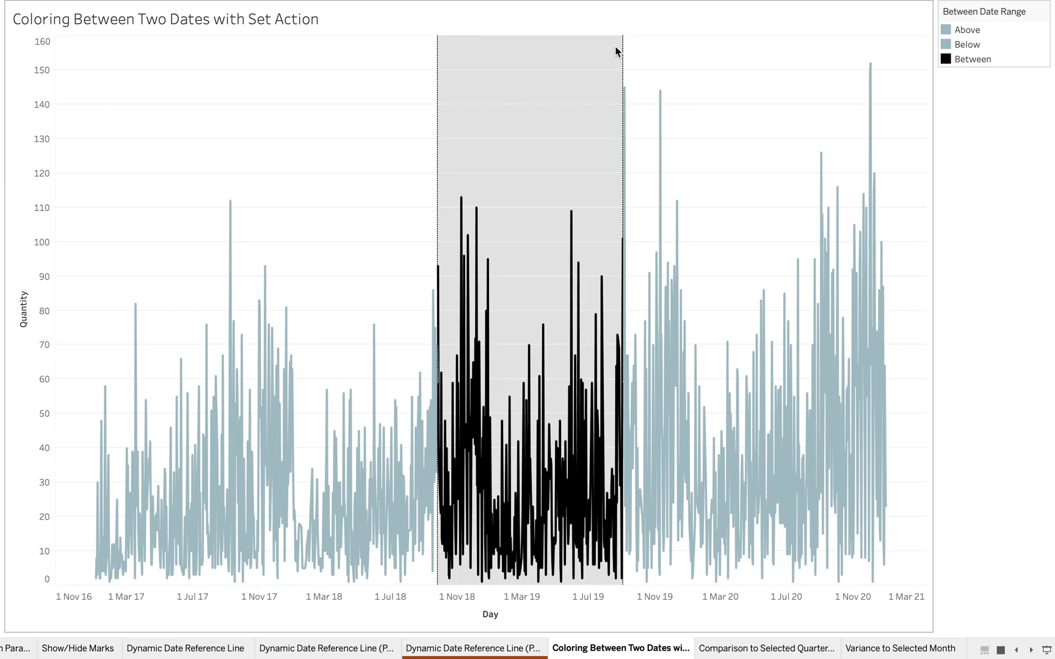
{"action": "mouse_move", "coordinate": [222, 226]}
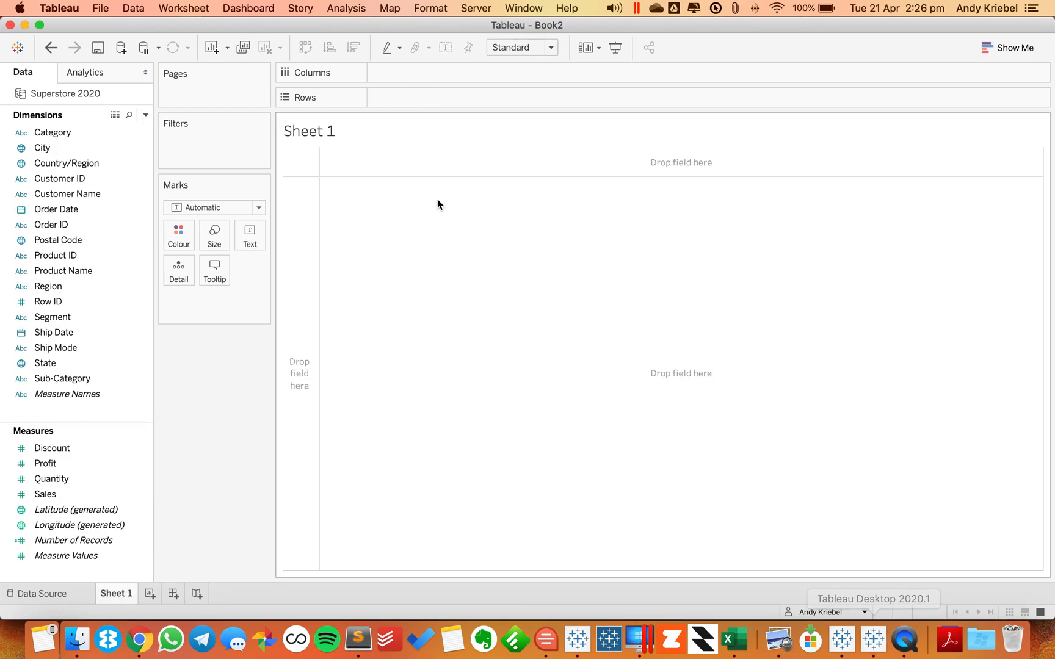
- Create a custom date 'Day' from Order Date at Days detail as a Date Value
{"action": "left_click", "coordinate": [57, 208]}
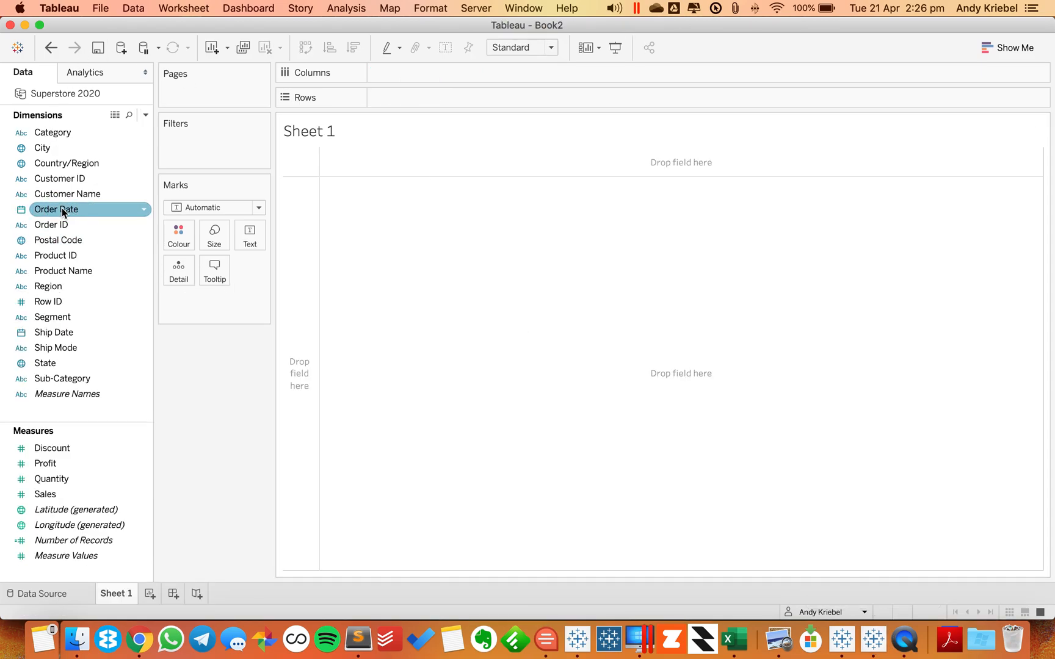
{"action": "right_click", "coordinate": [56, 209]}
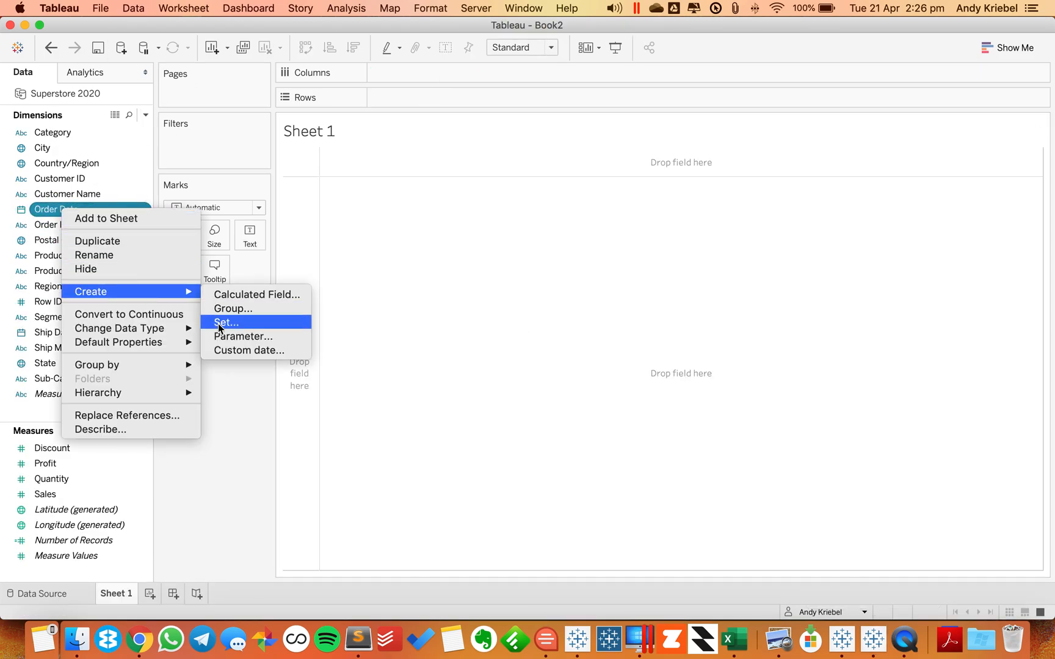
{"action": "left_click", "coordinate": [249, 351]}
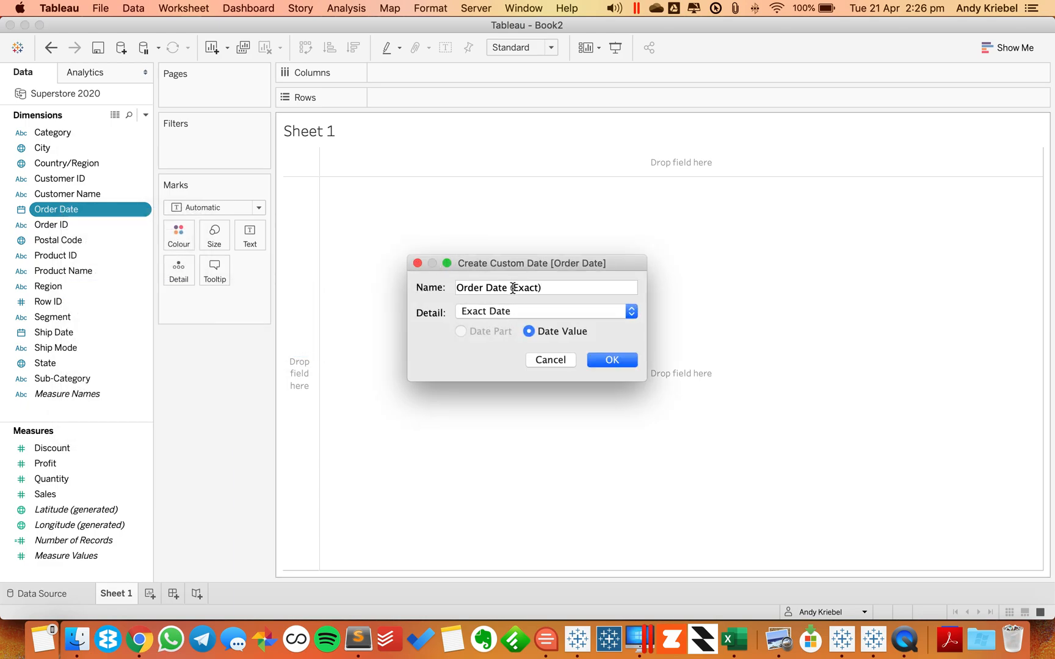
{"action": "type", "text": "Day"}
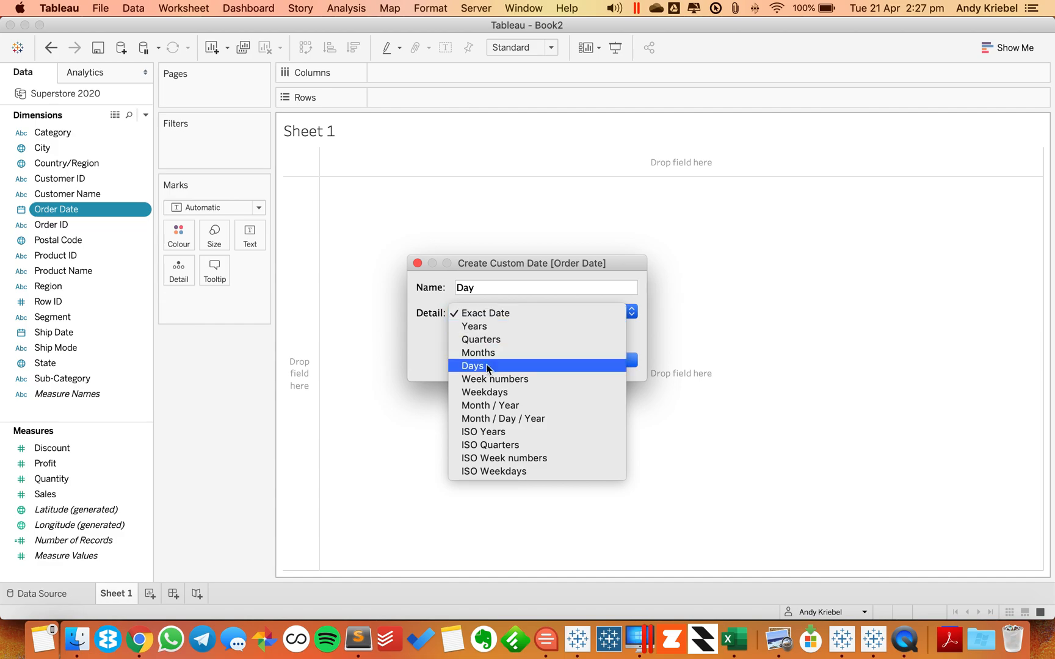
{"action": "left_click", "coordinate": [473, 365]}
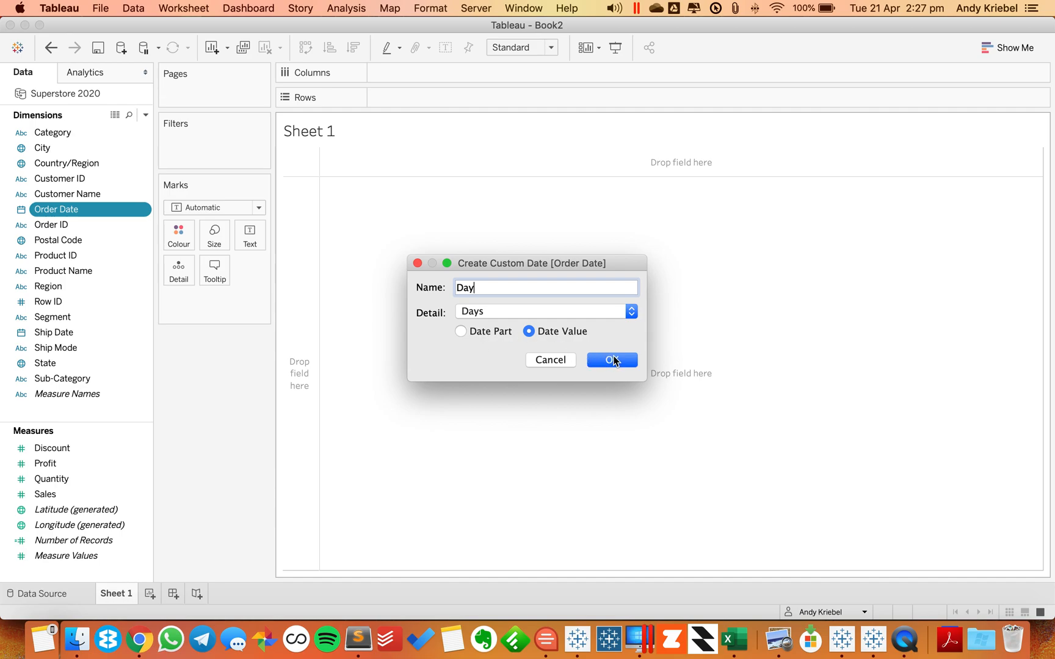
{"action": "left_click", "coordinate": [609, 360]}
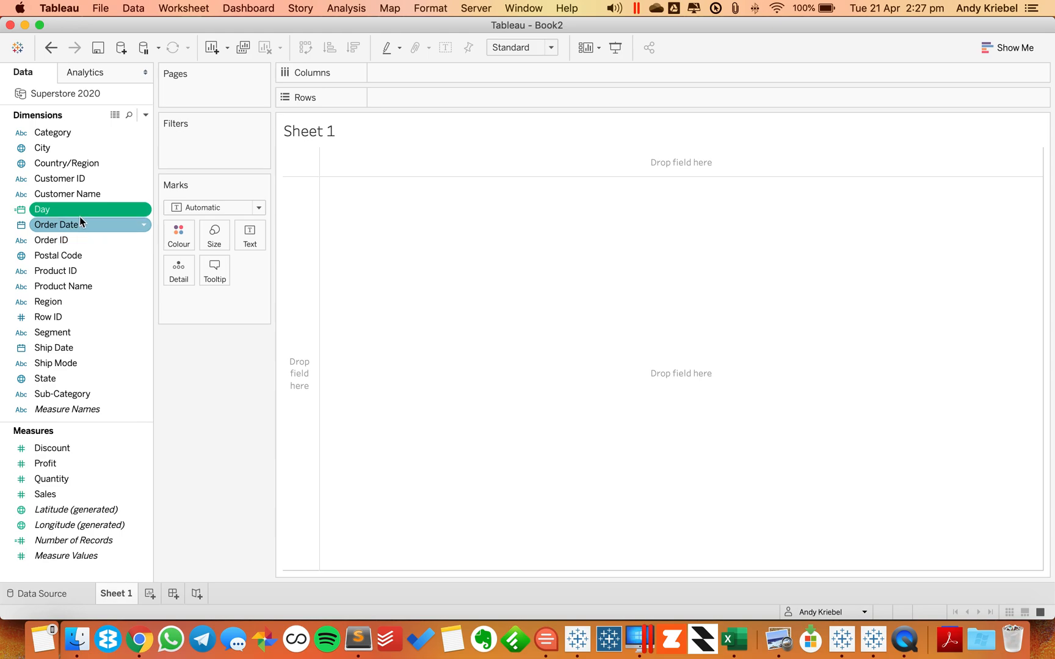
- Create 'Days Set' from Day, ticking a run of individual February 2017 dates
{"action": "right_click", "coordinate": [57, 223]}
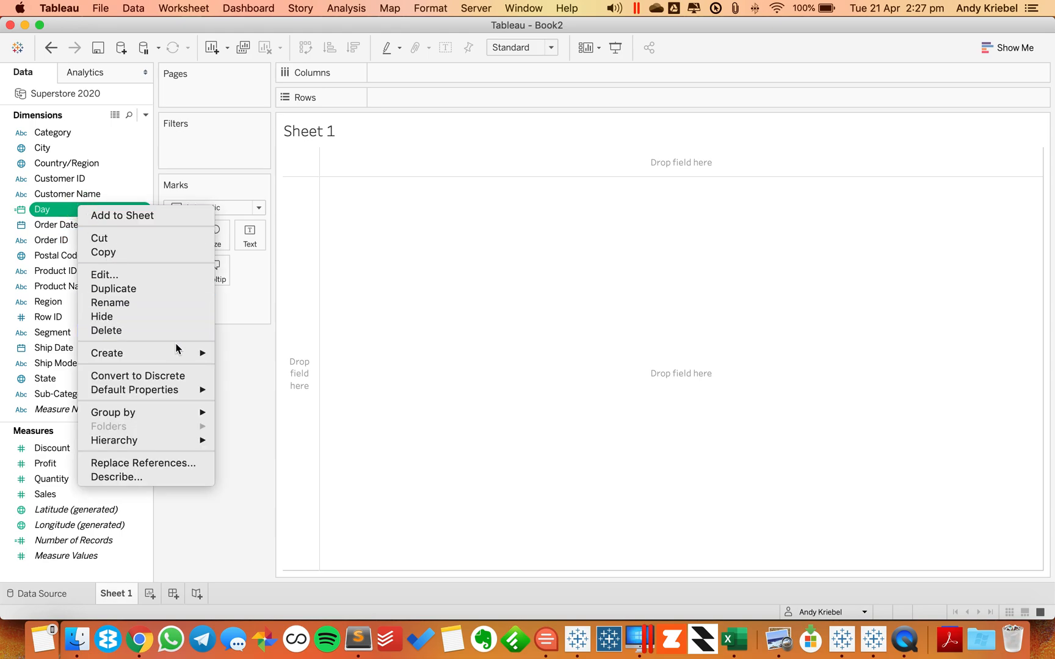
{"action": "left_click", "coordinate": [107, 353]}
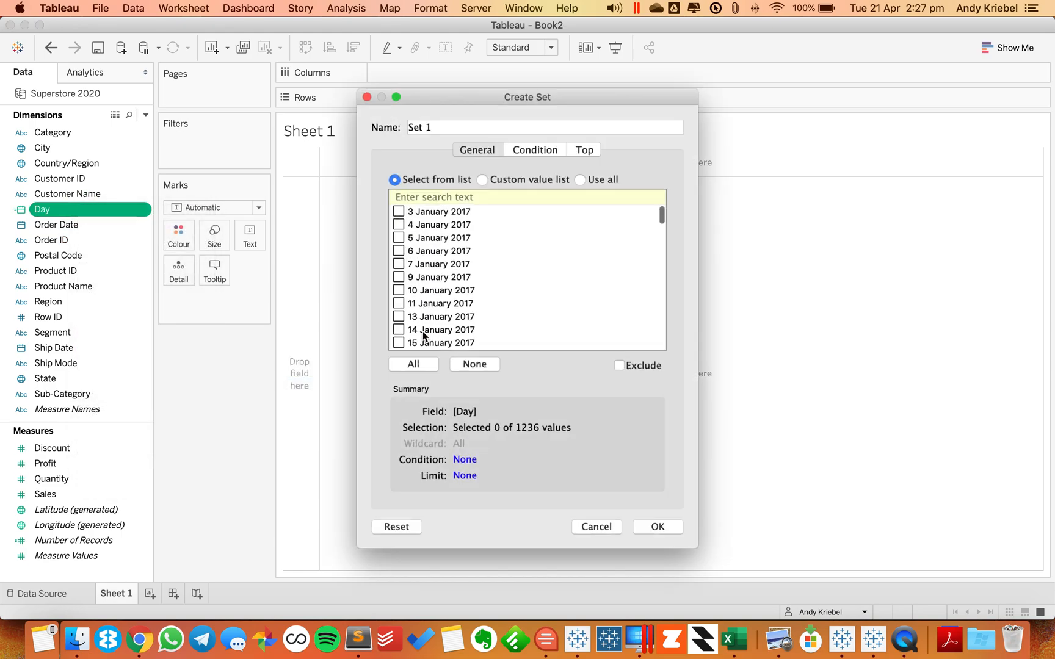
{"action": "type", "text": "Days"}
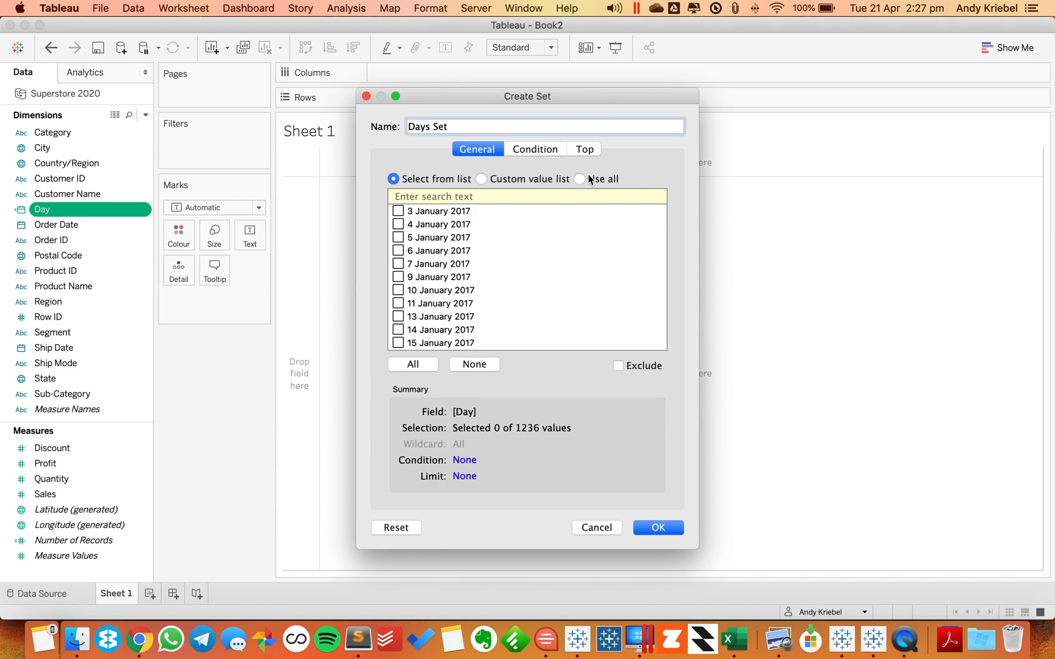
{"action": "left_click", "coordinate": [578, 180]}
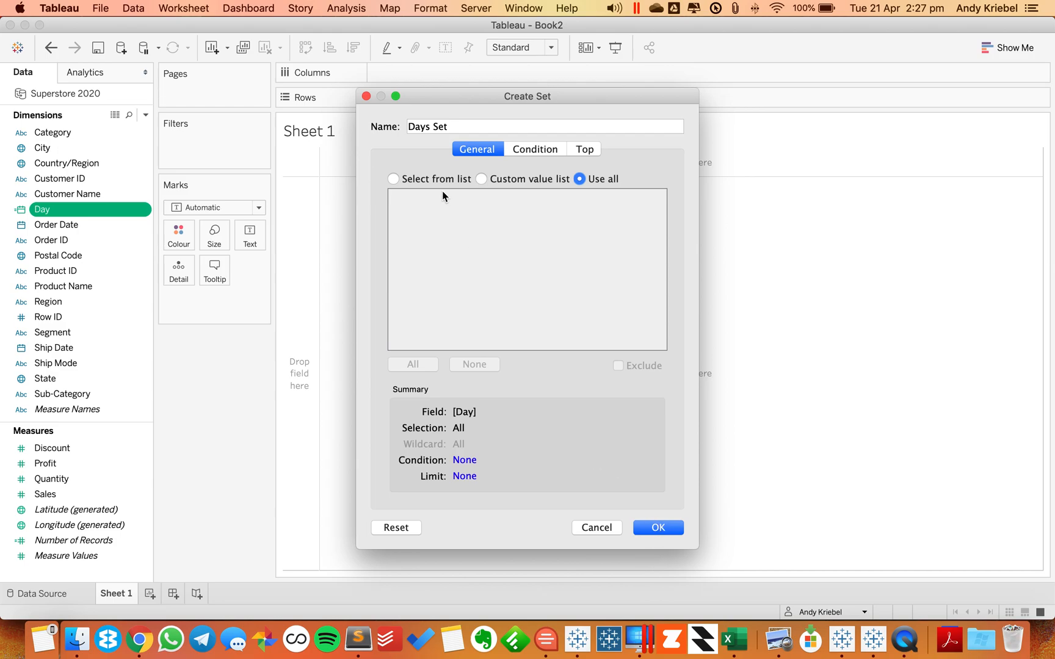
{"action": "left_click", "coordinate": [393, 180]}
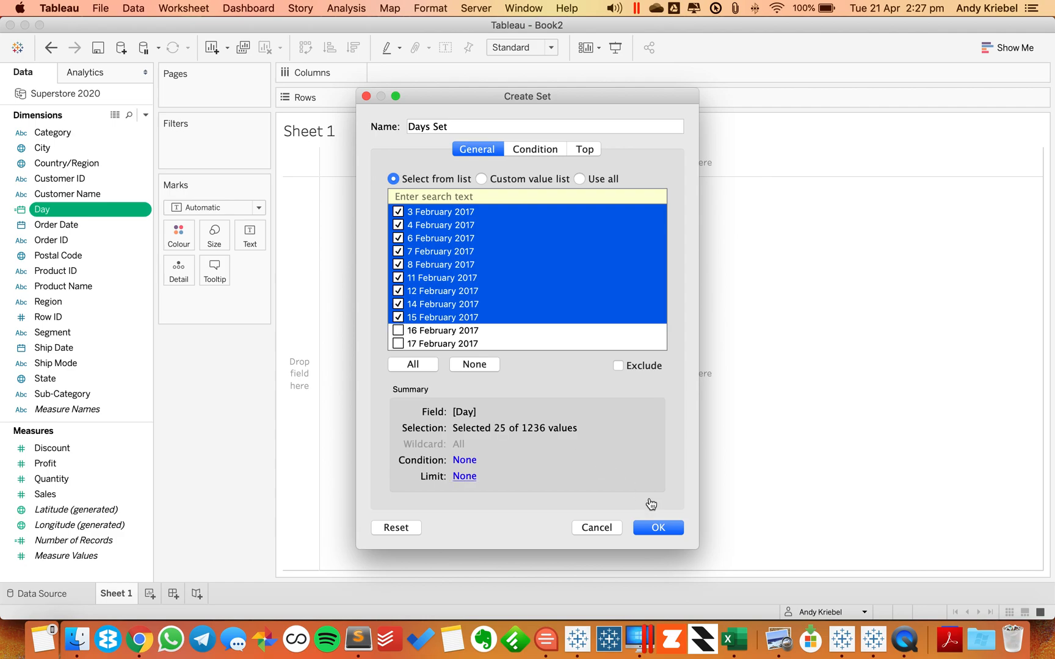
{"action": "left_click", "coordinate": [657, 527]}
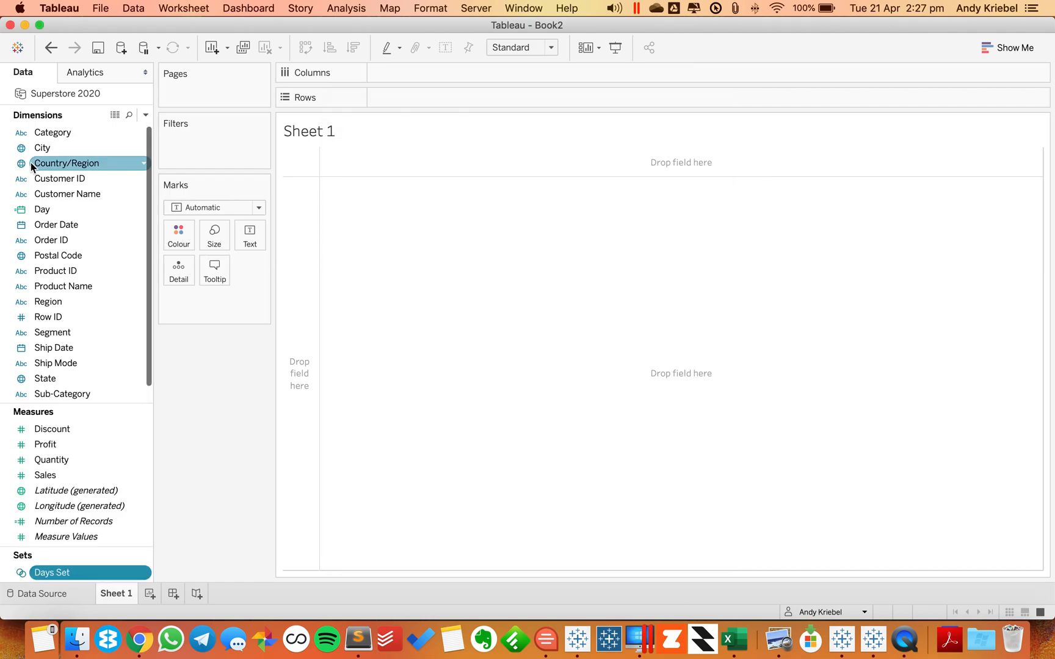
- Plot SUM(Sales) by Day as a line, undoing a brief switch to AVG(Discount)
{"action": "left_click_drag", "start_coordinate": [42, 208], "coordinate": [346, 83]}
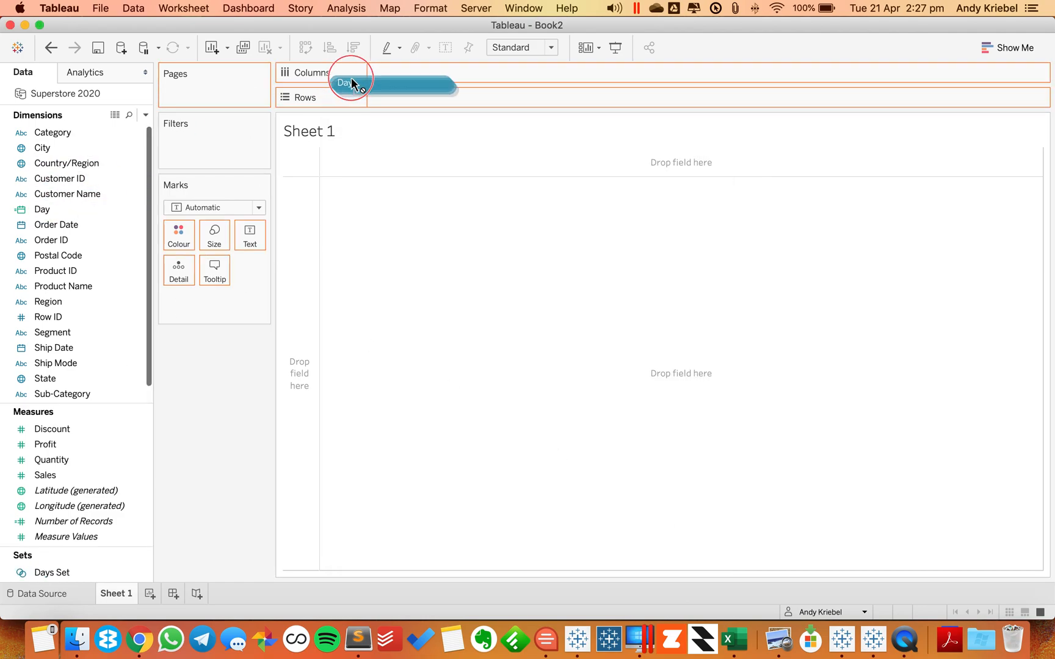
{"action": "left_click_drag", "start_coordinate": [346, 82], "coordinate": [45, 210]}
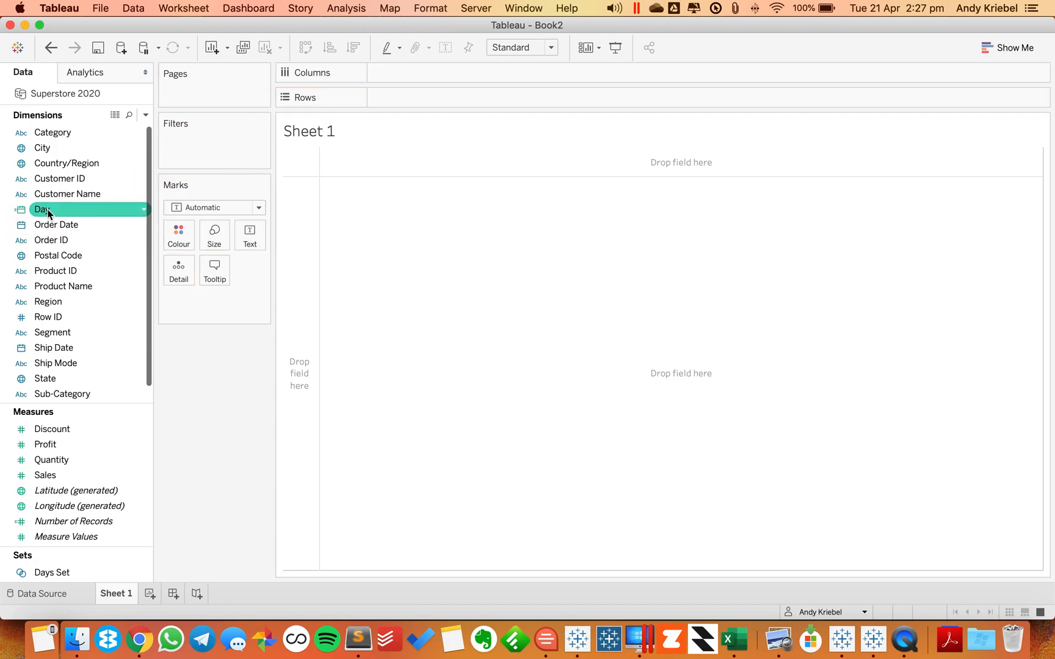
{"action": "left_click_drag", "start_coordinate": [41, 209], "coordinate": [289, 111]}
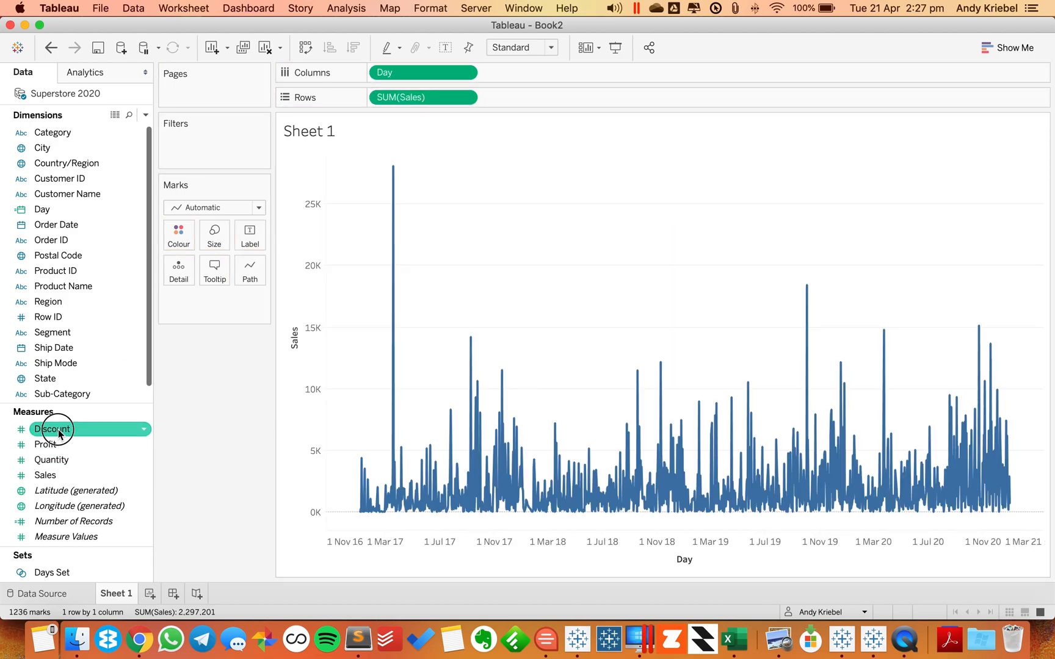
{"action": "left_click", "coordinate": [422, 97]}
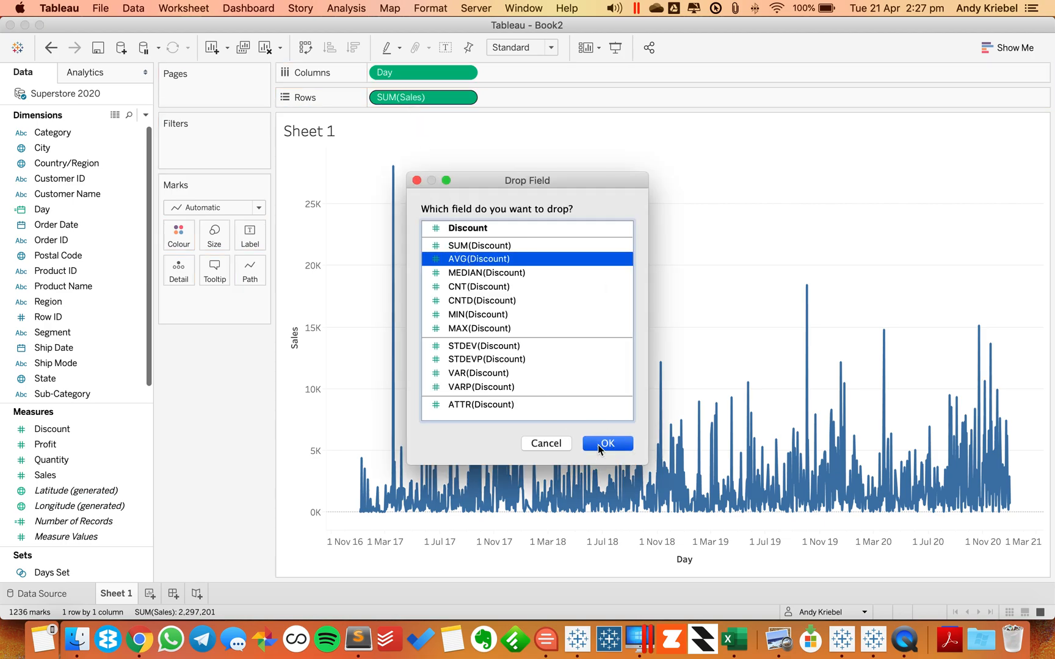
{"action": "left_click", "coordinate": [604, 443]}
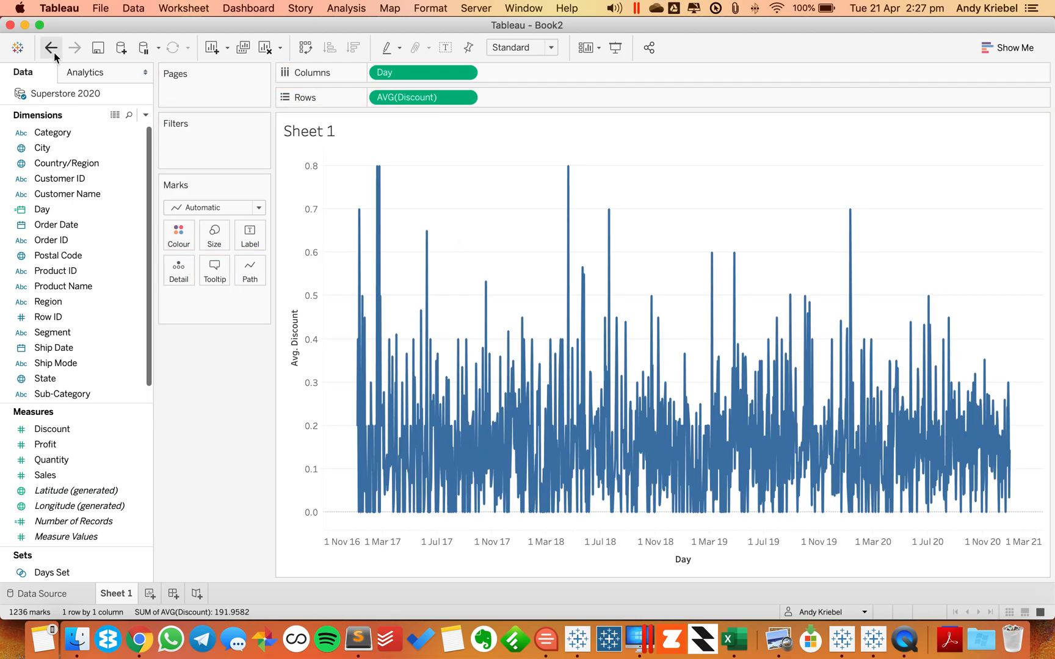
{"action": "left_click", "coordinate": [74, 47]}
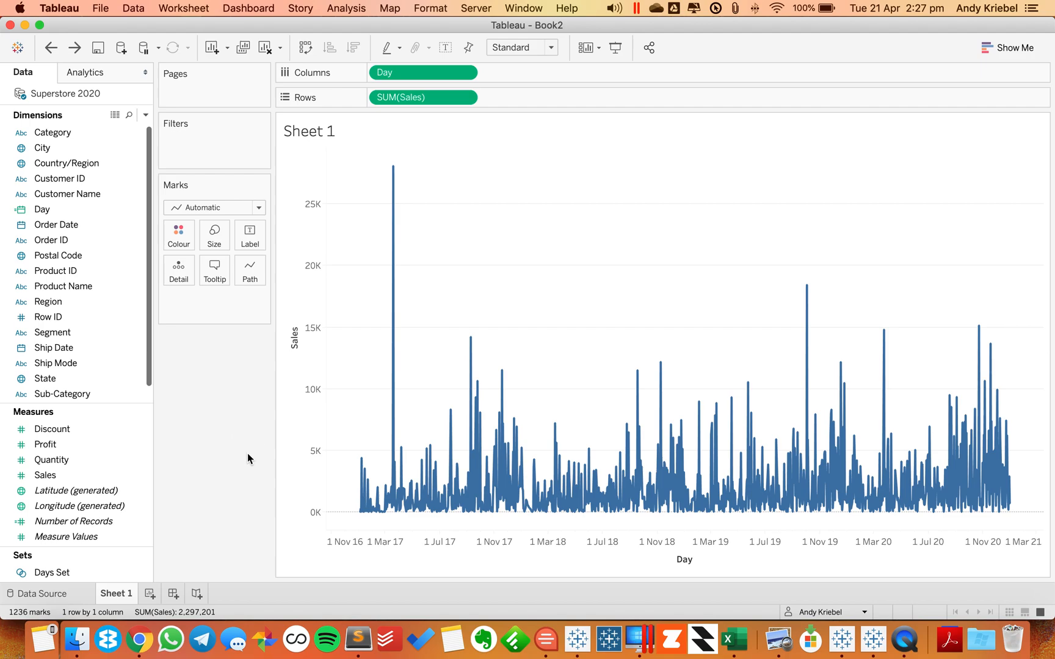
{"action": "mouse_move", "coordinate": [324, 427]}
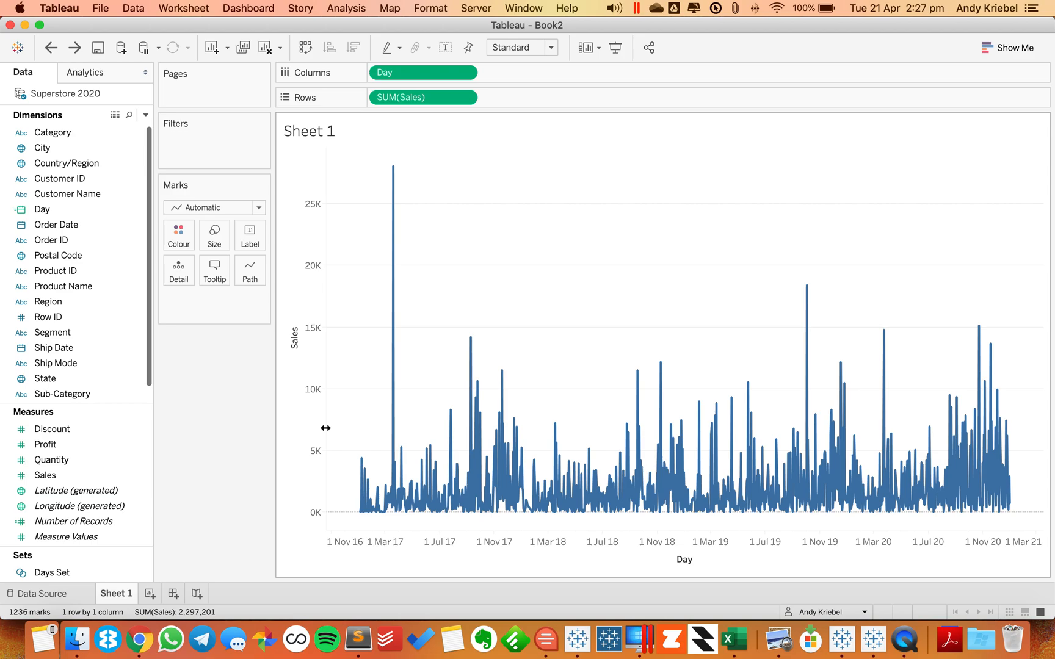
{"action": "right_click", "coordinate": [51, 572]}
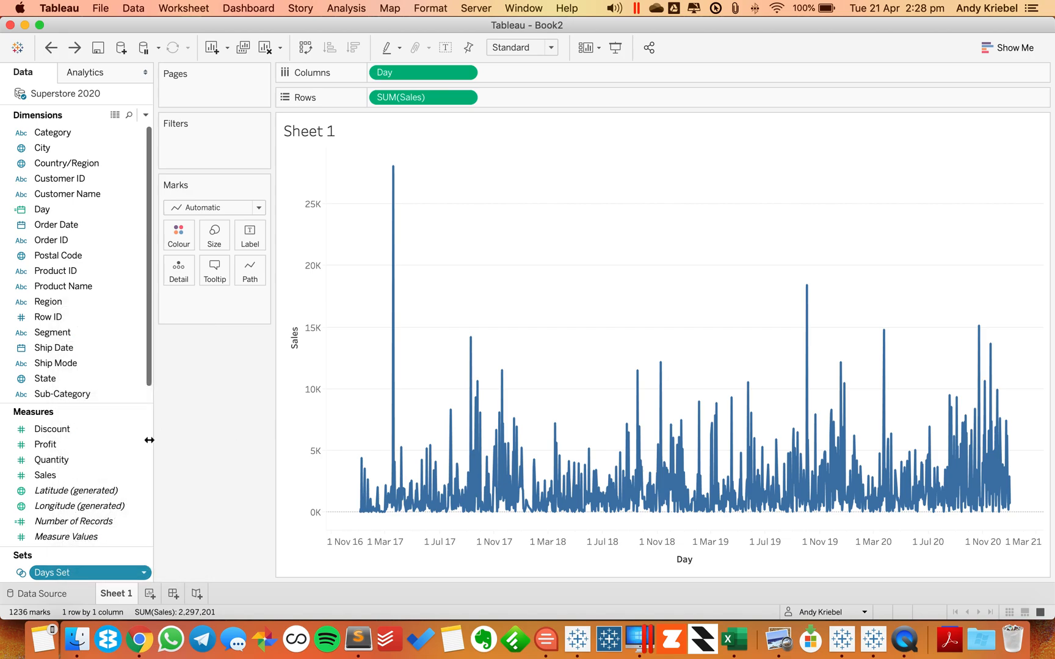
{"action": "right_click", "coordinate": [51, 573]}
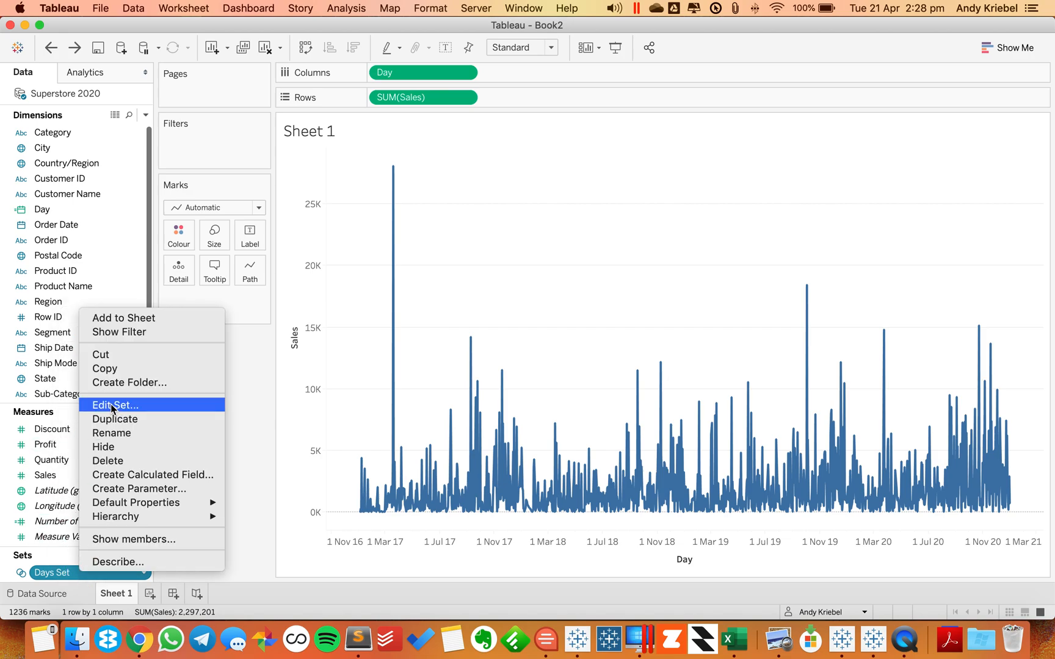
{"action": "left_click", "coordinate": [115, 405]}
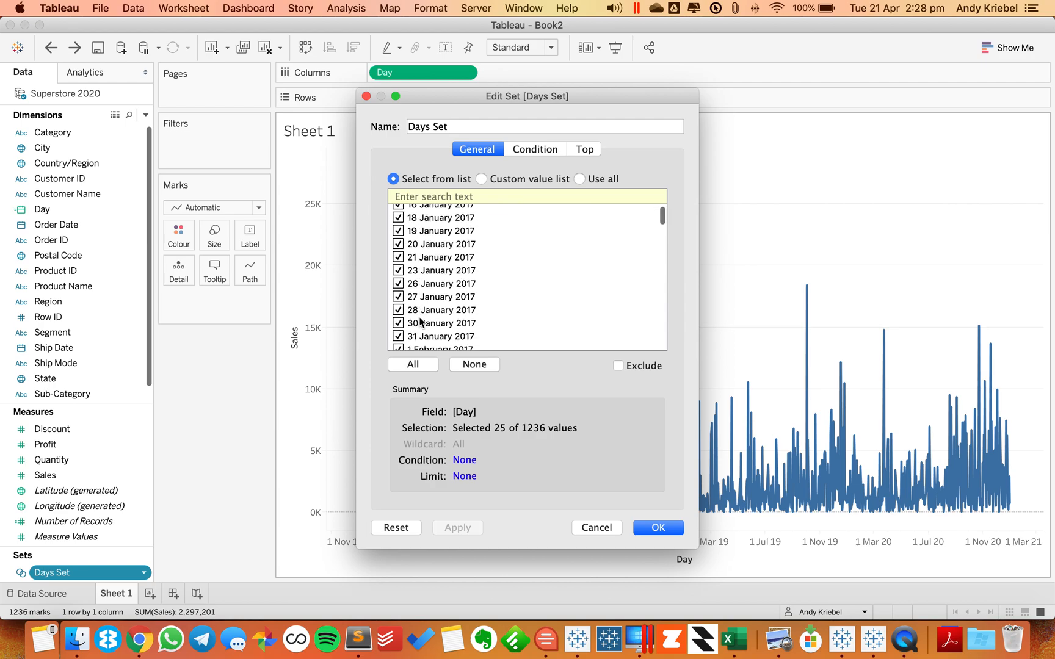
{"action": "scroll", "scroll_direction": "down", "scroll_amount": 3}
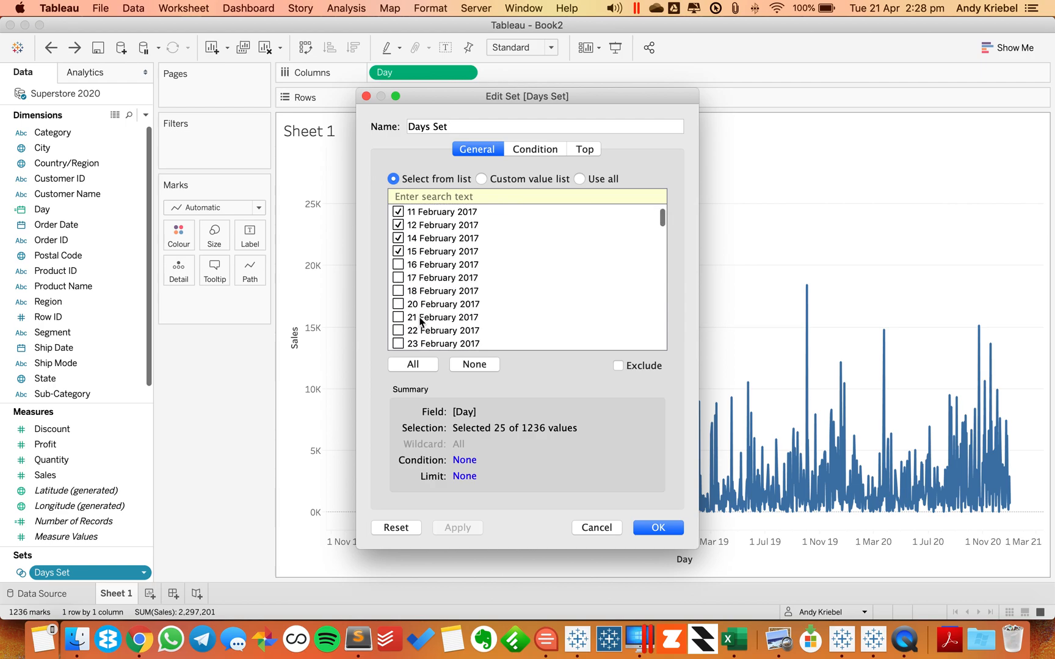
{"action": "scroll", "scroll_direction": "down", "scroll_amount": 3}
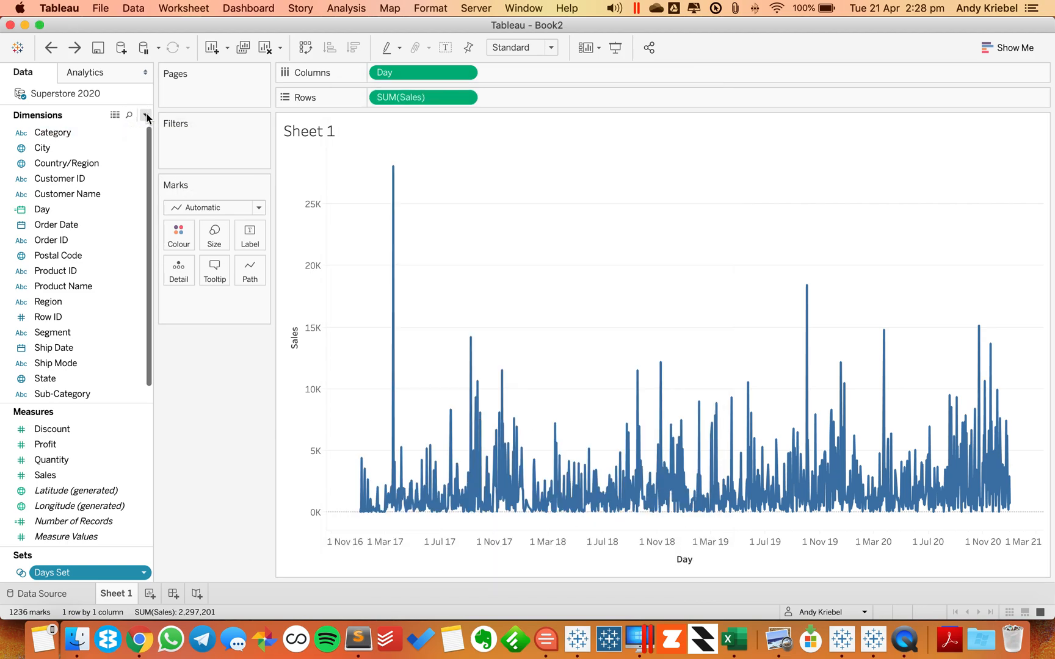
- Create 'Max Date in Set' as { MAX(IF [Days Set] THEN [Day] END) }
{"action": "left_click", "coordinate": [144, 115]}
{"action": "type", "text": "Max Date in R"}
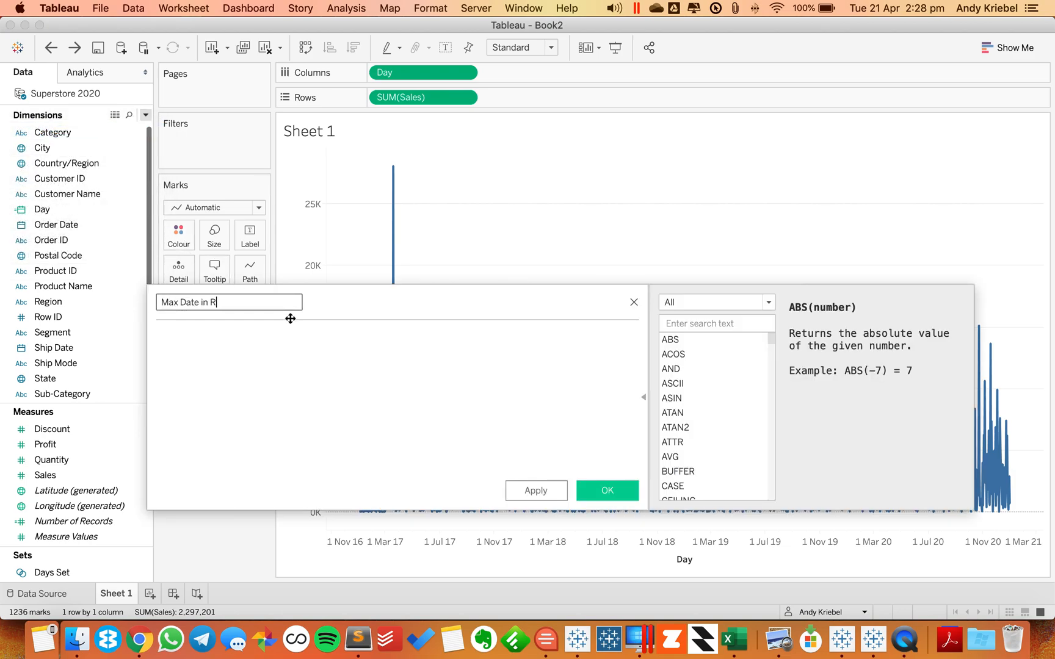
{"action": "type", "text": "S"}
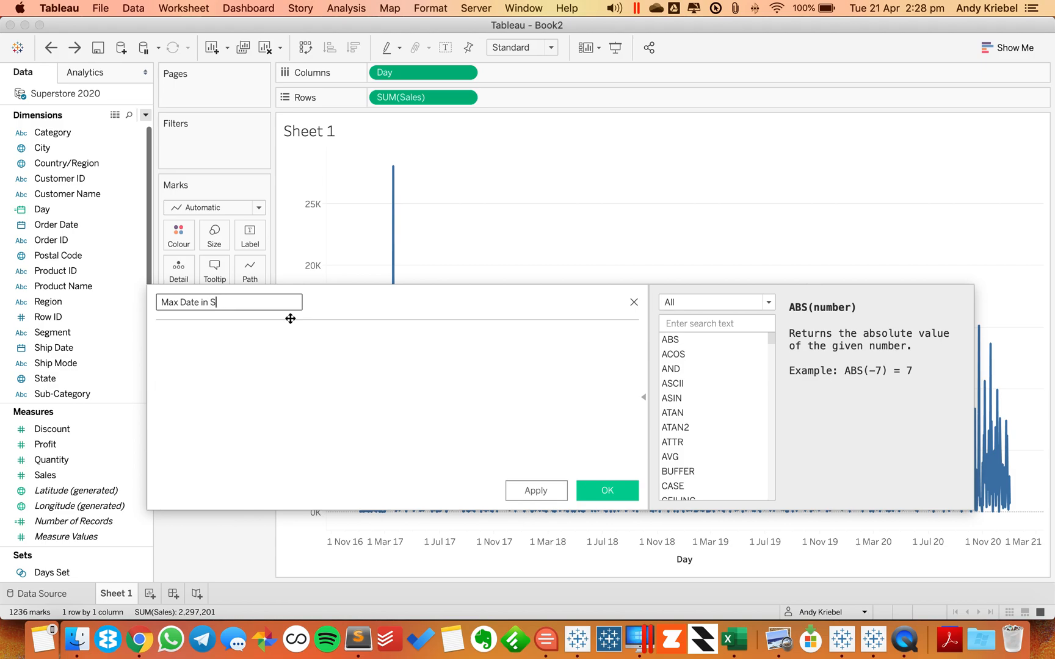
{"action": "type", "text": "et"}
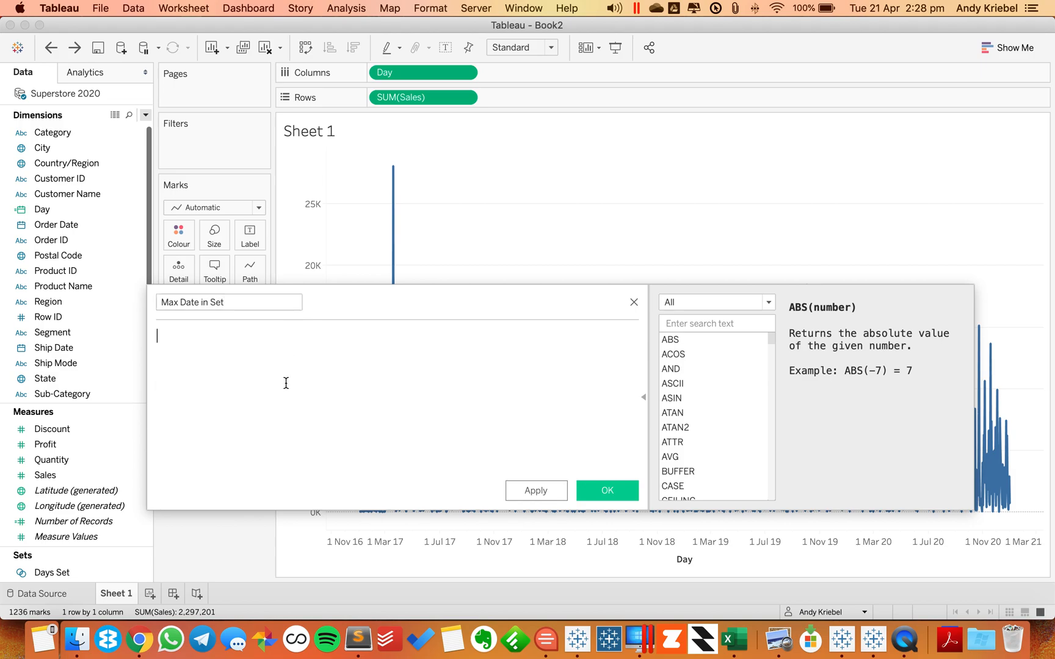
{"action": "type", "text": "max"}
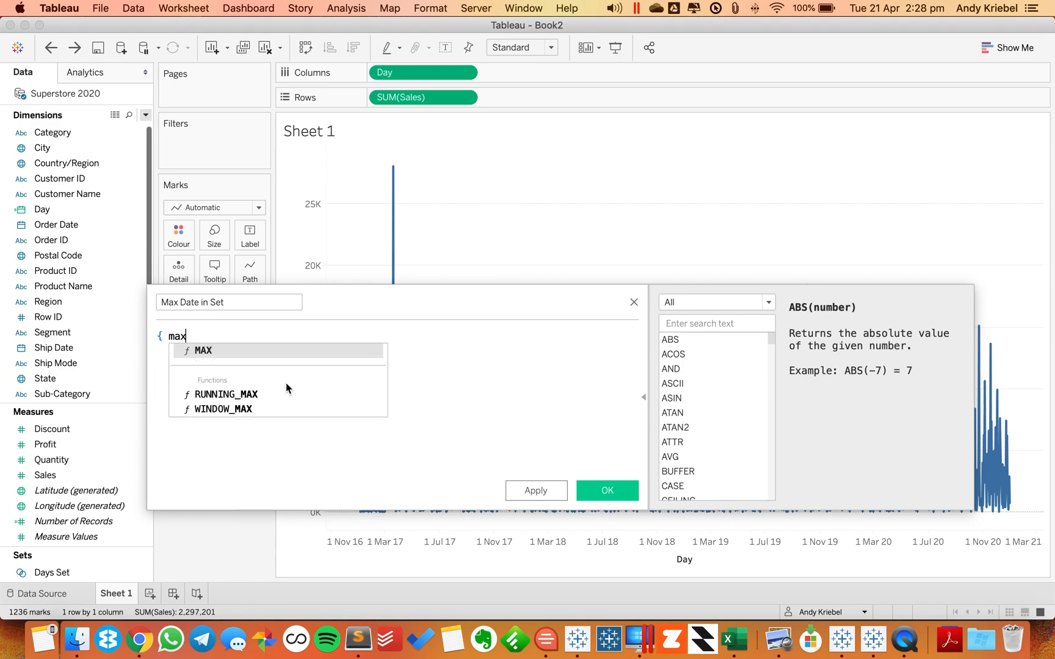
{"action": "left_click", "coordinate": [201, 350]}
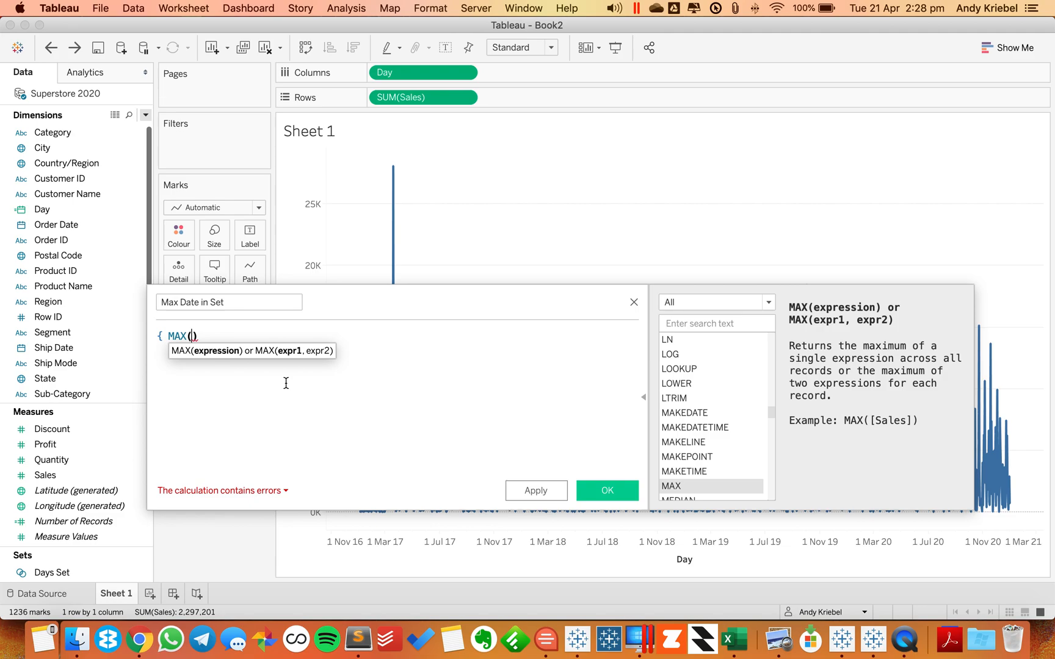
{"action": "type", "text": "IF"}
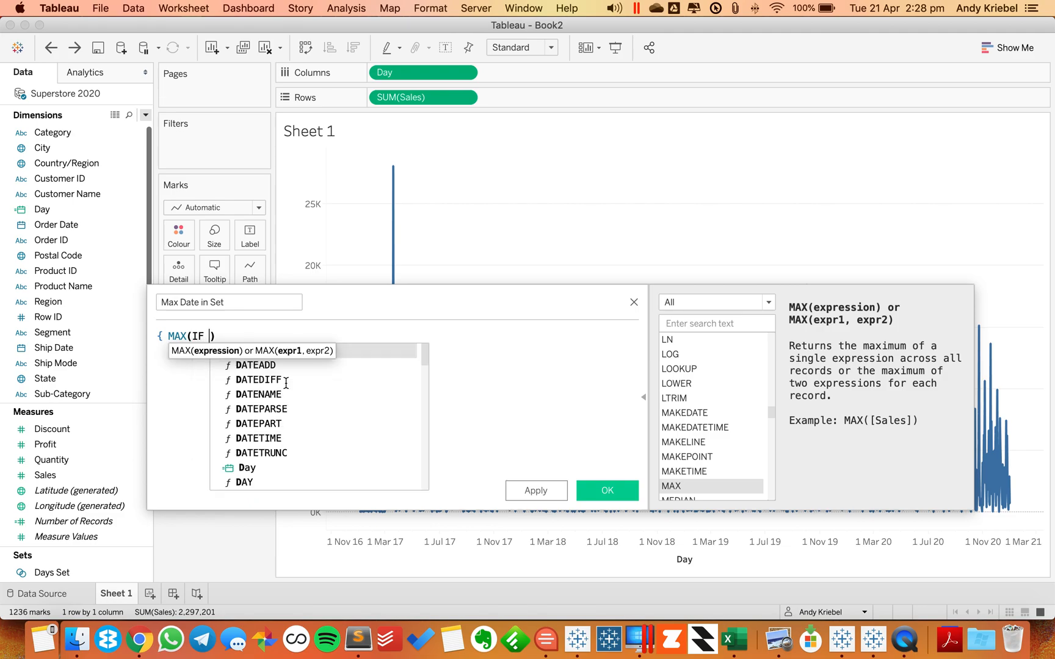
{"action": "type", "text": "[Days Set]"}
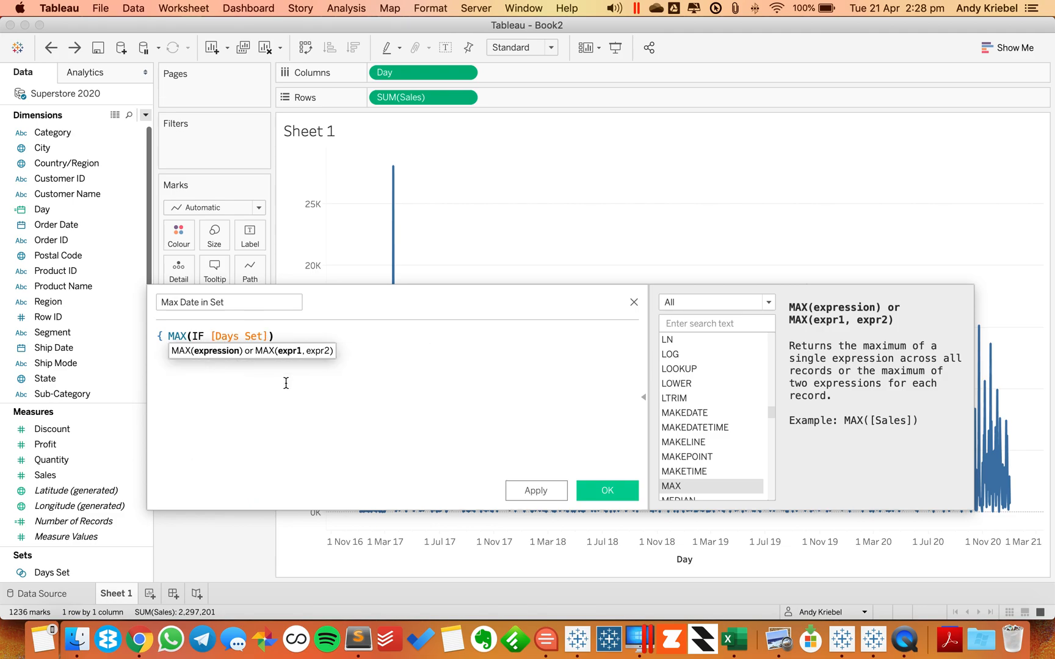
{"action": "type", "text": "THEN"}
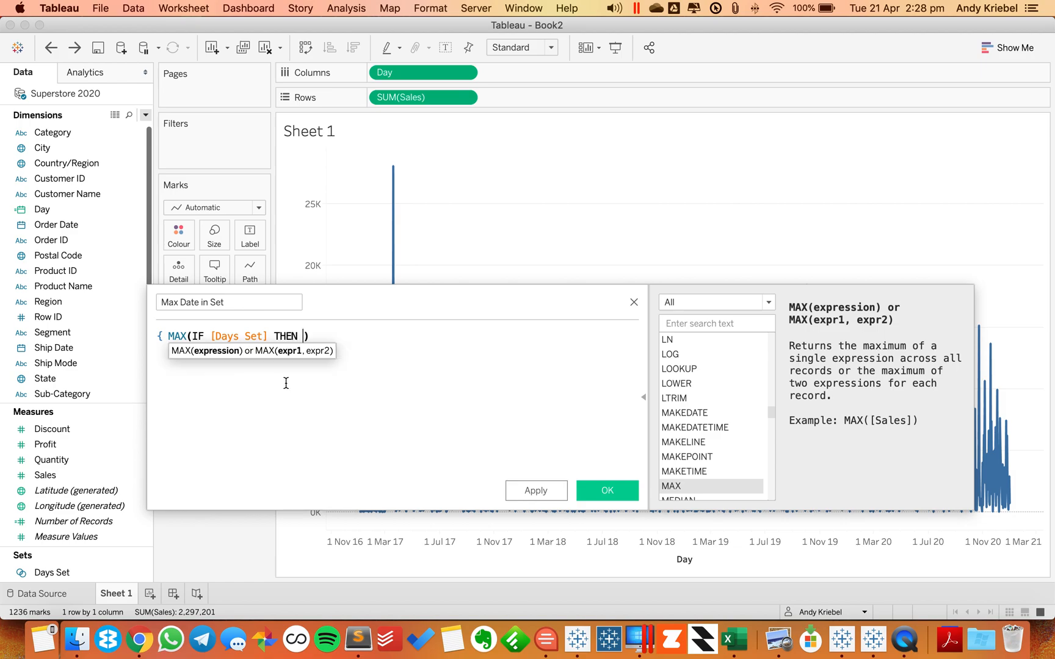
{"action": "type", "text": "[Day]"}
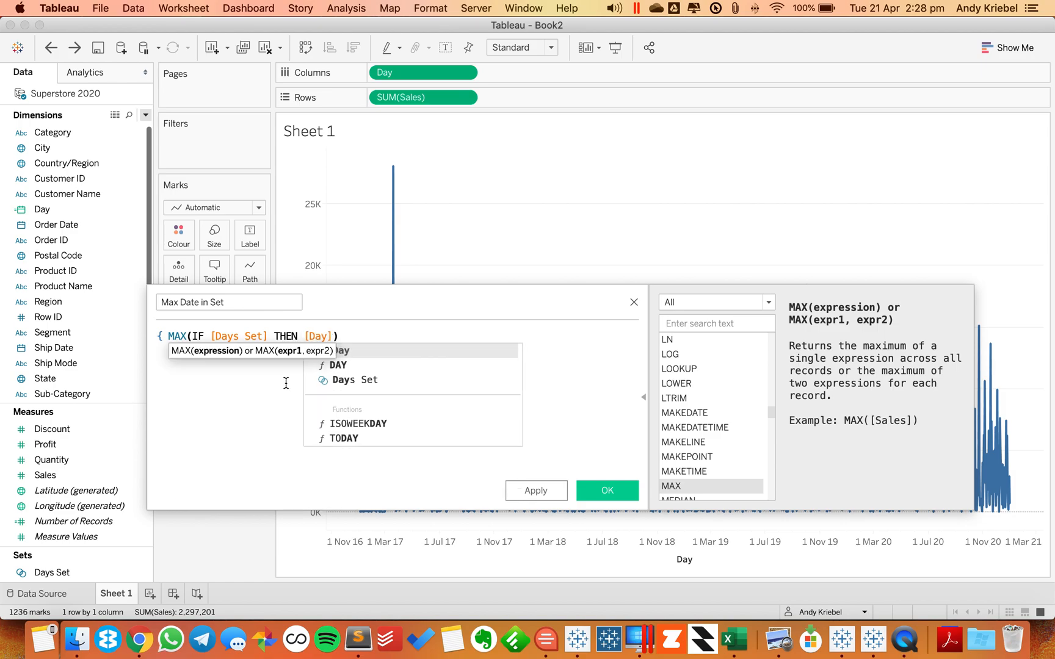
{"action": "type", "text": "END)"}
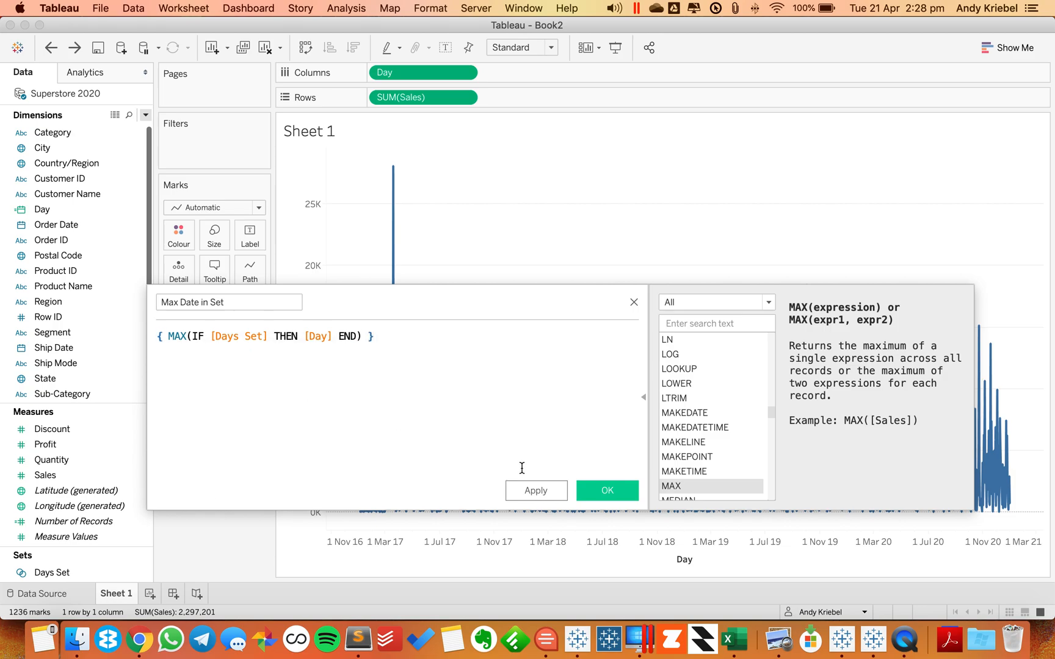
{"action": "left_click", "coordinate": [604, 491]}
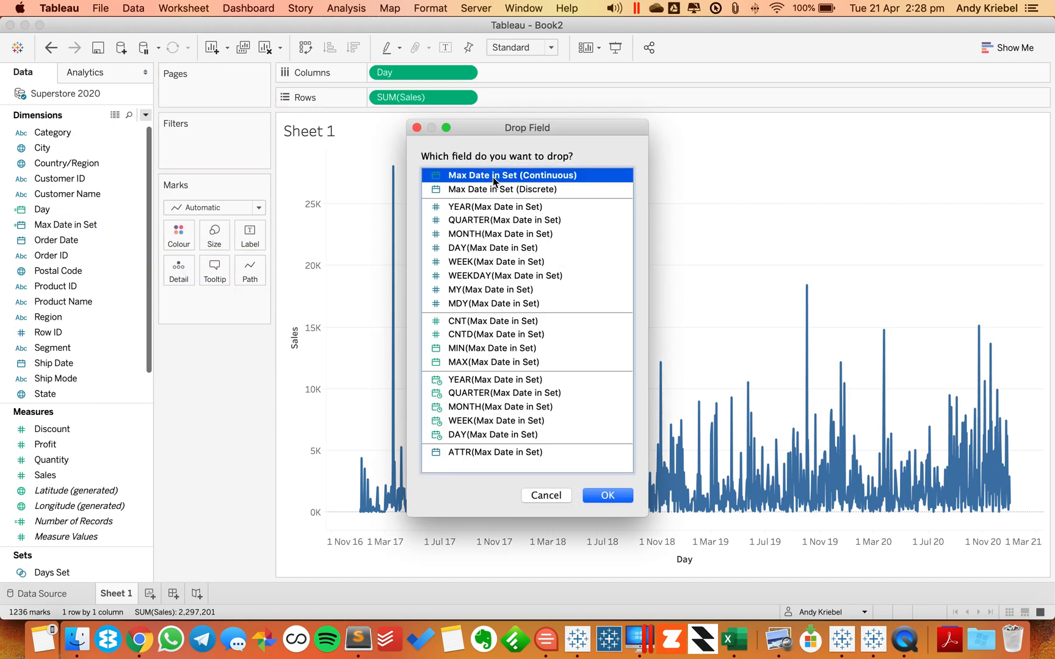
- Keep Max Date in Set on Detail as continuous and adjust the Days Set options
{"action": "left_click", "coordinate": [605, 496]}
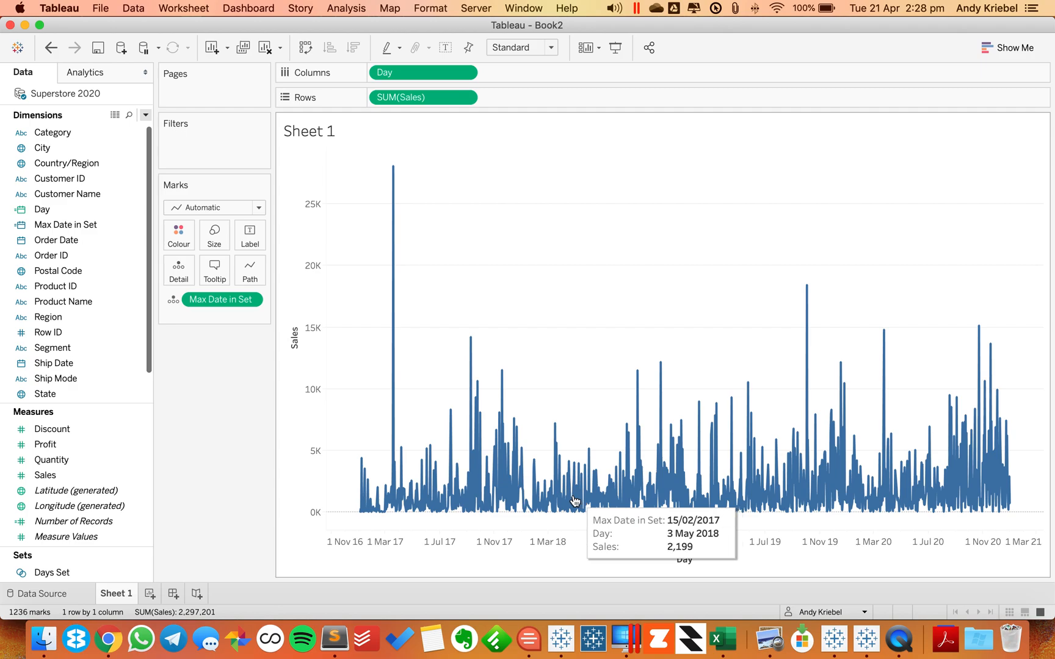
{"action": "mouse_move", "coordinate": [524, 505]}
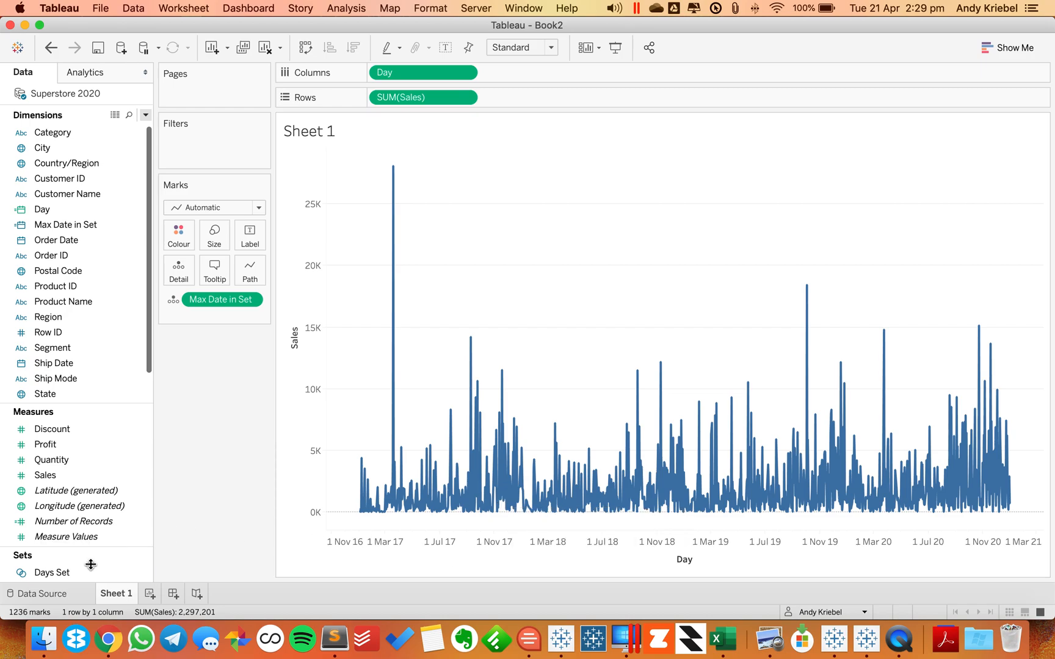
{"action": "right_click", "coordinate": [51, 573]}
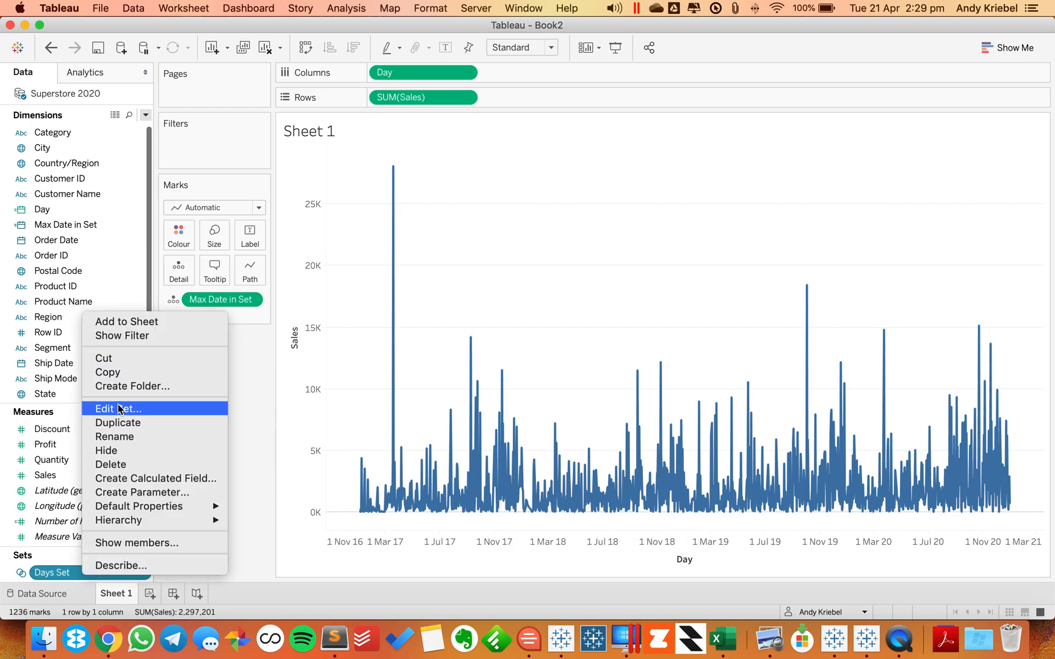
{"action": "left_click", "coordinate": [119, 407]}
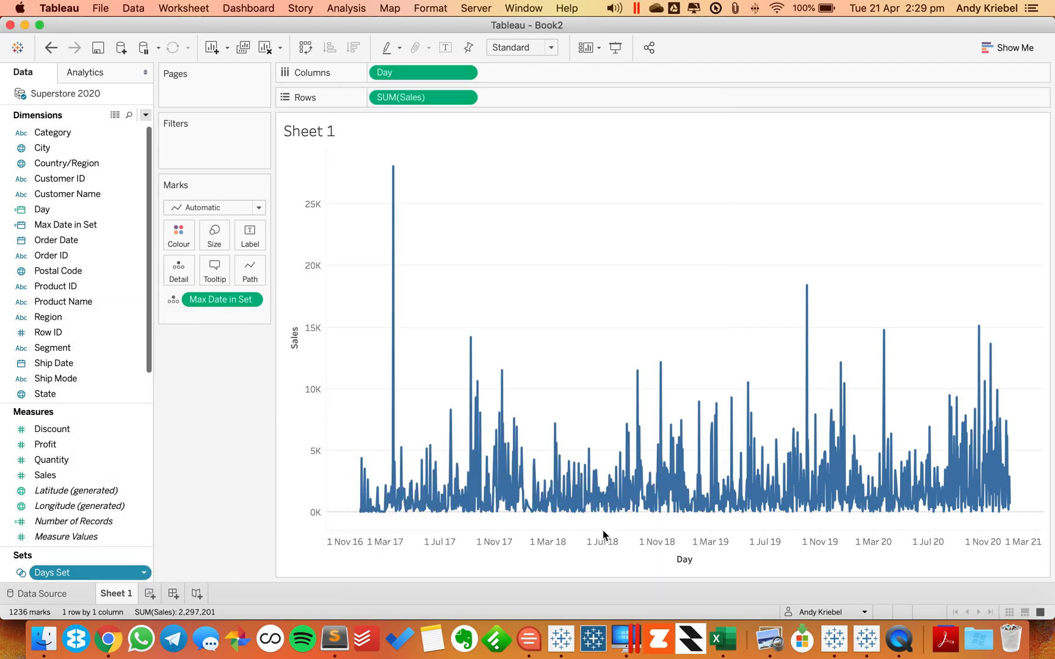
- Duplicate it as 'Min Date in Set' using MIN and add it to Detail as continuous
{"action": "right_click", "coordinate": [64, 225]}
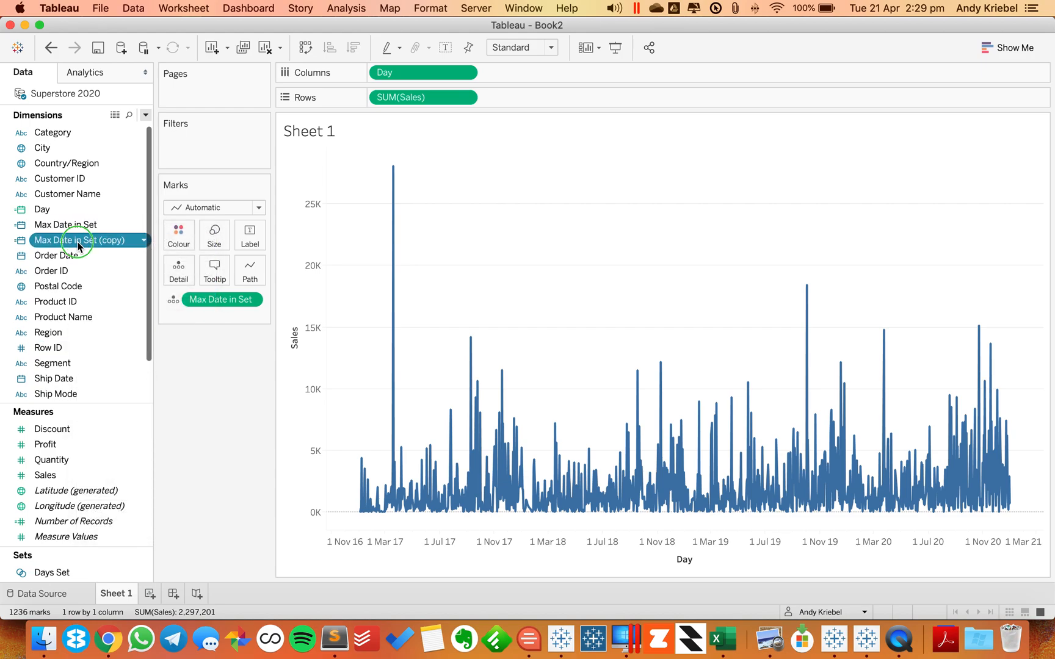
{"action": "double_click", "coordinate": [76, 240]}
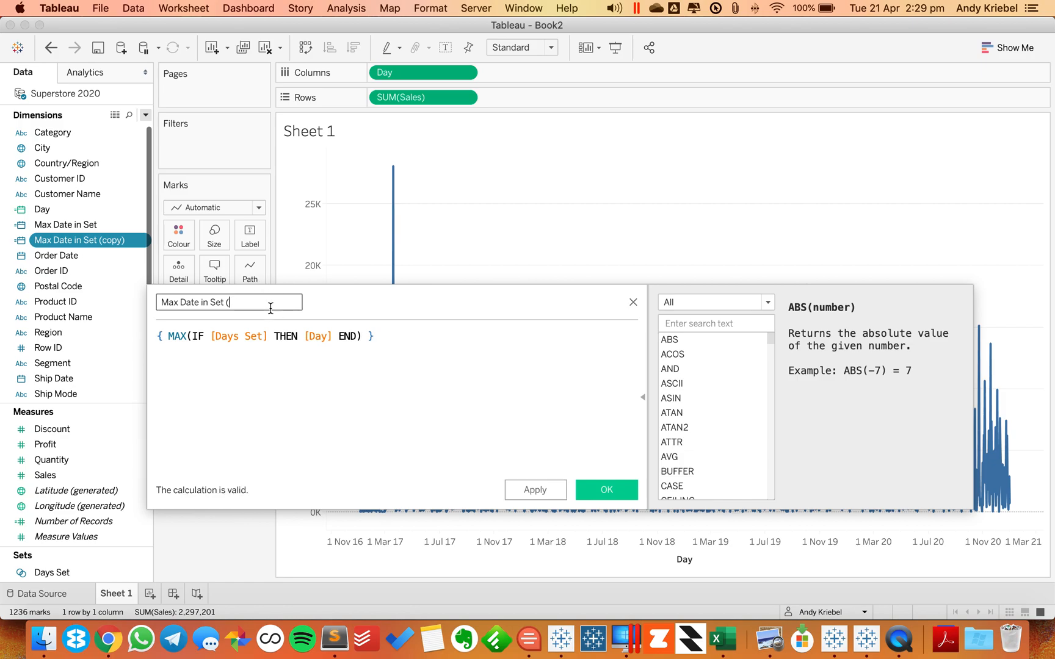
{"action": "key", "text": "Backspace"}
{"action": "type", "text": "i"}
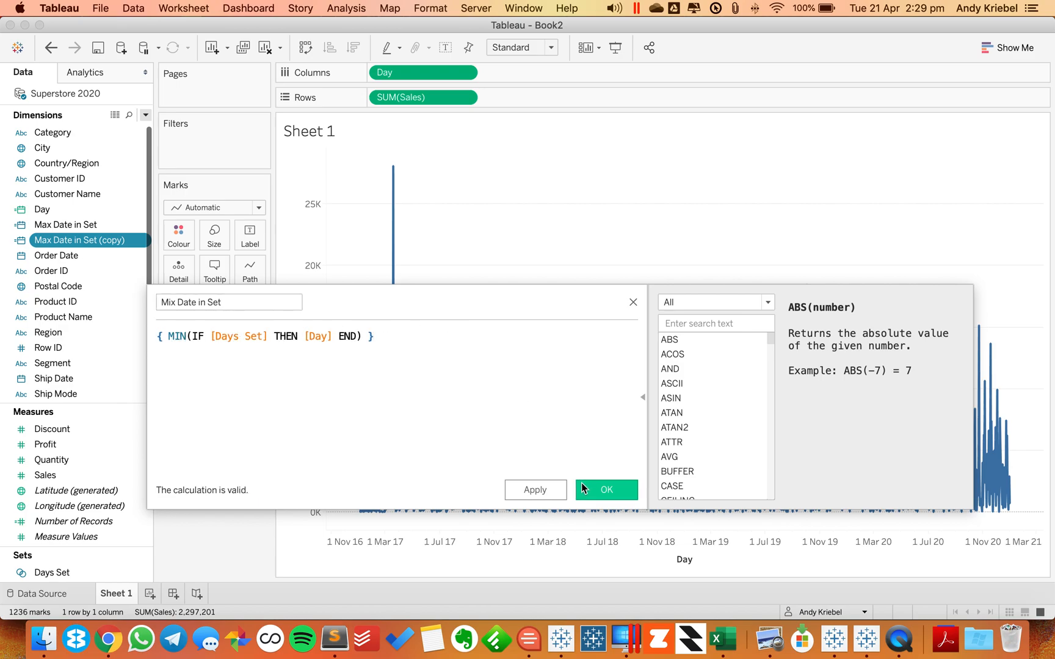
{"action": "left_click", "coordinate": [603, 490]}
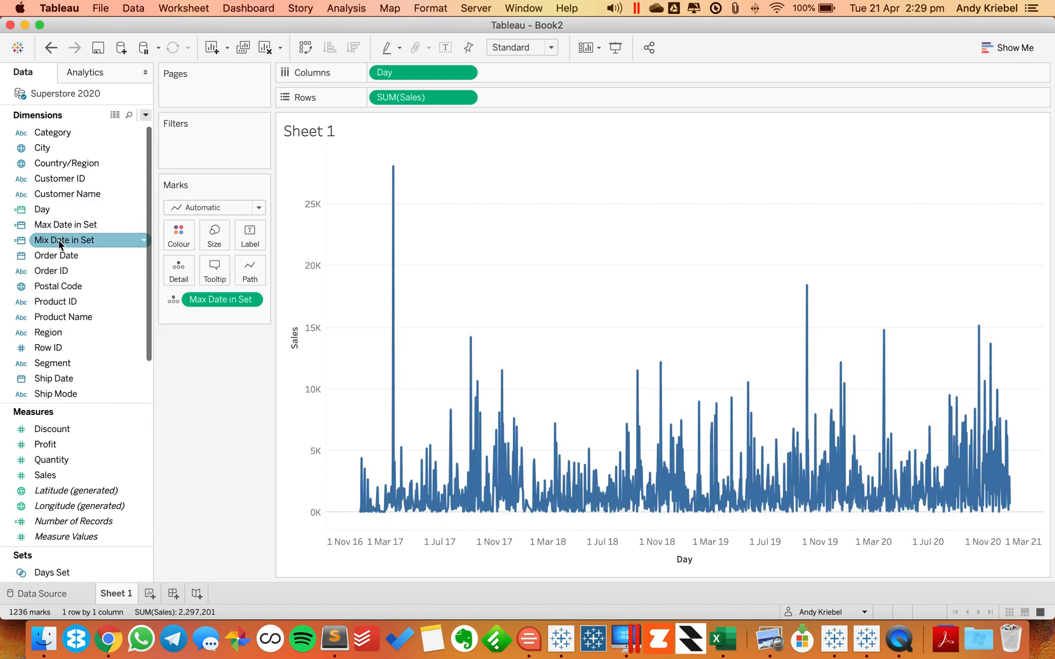
{"action": "right_click", "coordinate": [63, 241]}
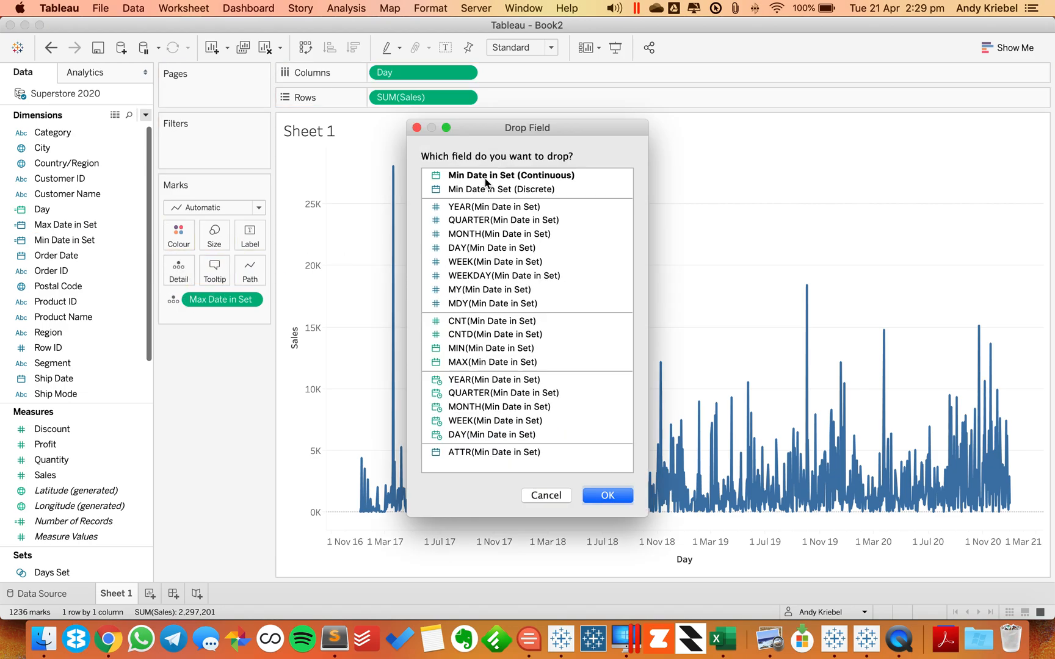
{"action": "left_click", "coordinate": [605, 495]}
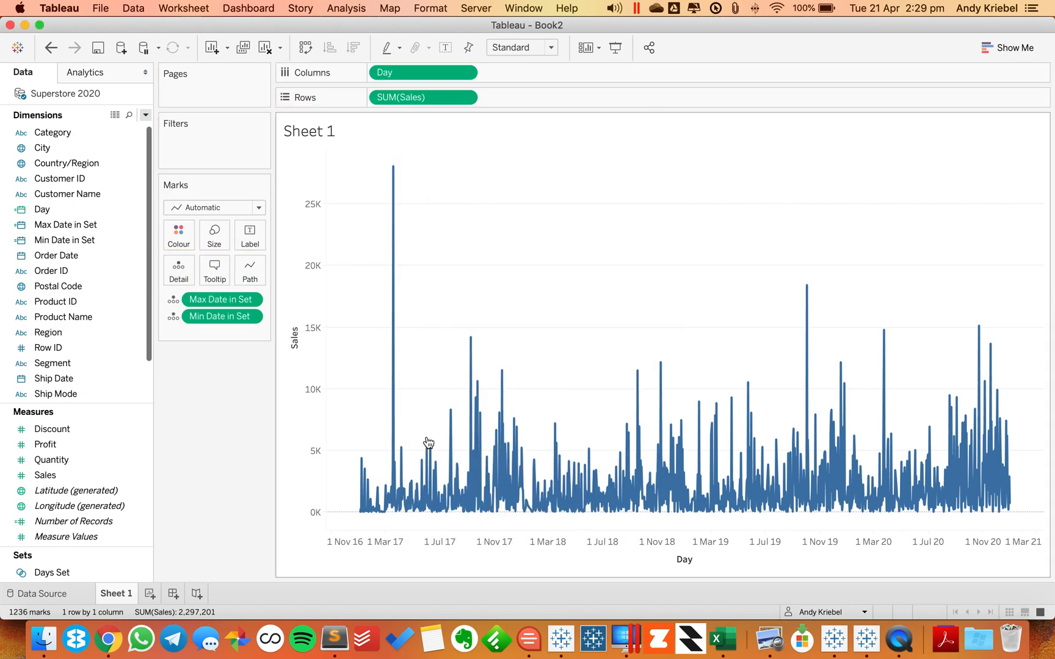
{"action": "mouse_move", "coordinate": [546, 497]}
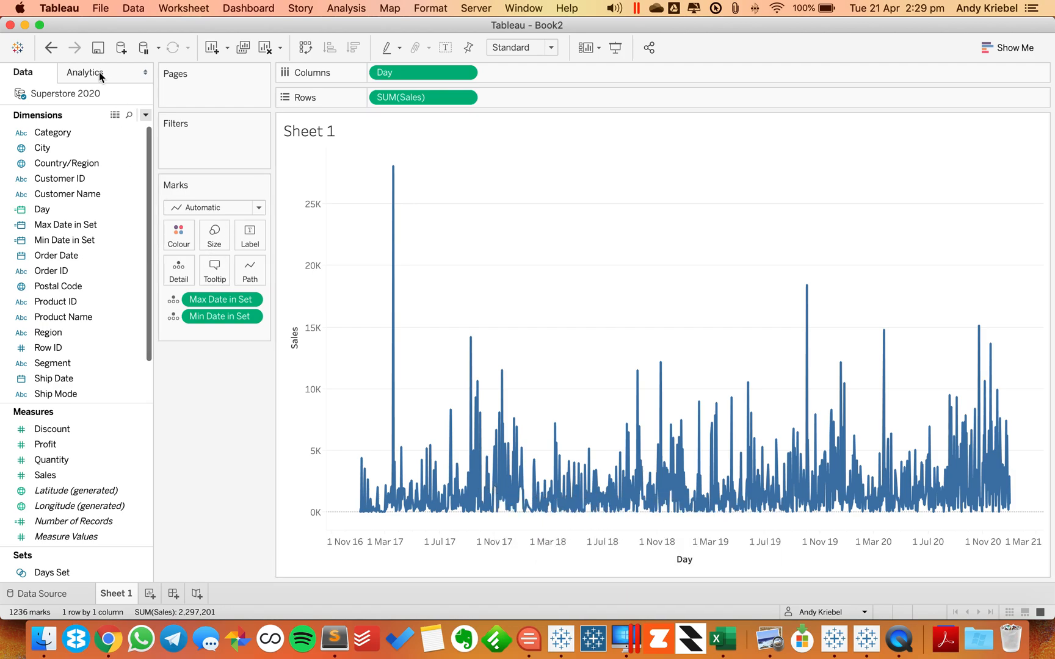
- Add a reference band from Min Date in Set to Max Date in Set, labels/tooltips None, no recalculation
{"action": "left_click", "coordinate": [86, 72]}
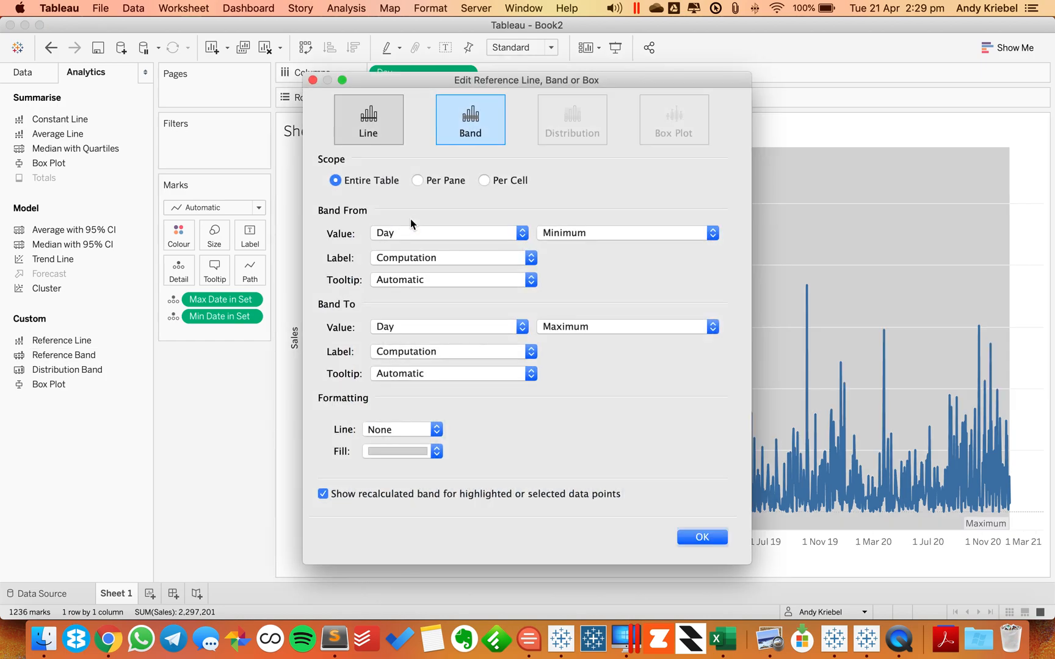
{"action": "left_click", "coordinate": [447, 233]}
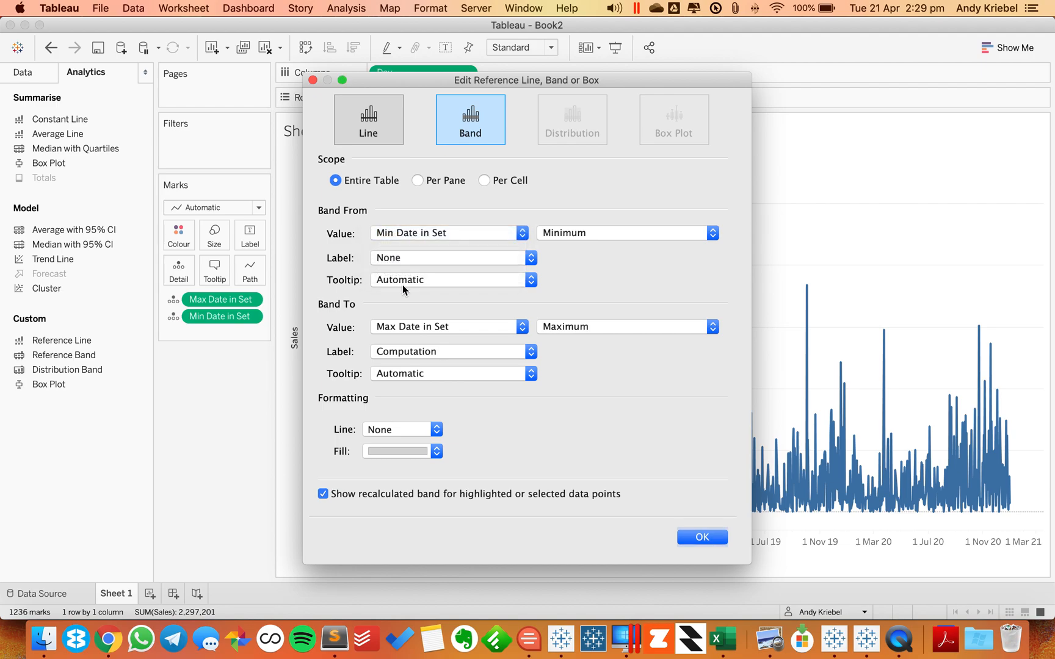
{"action": "left_click", "coordinate": [531, 352]}
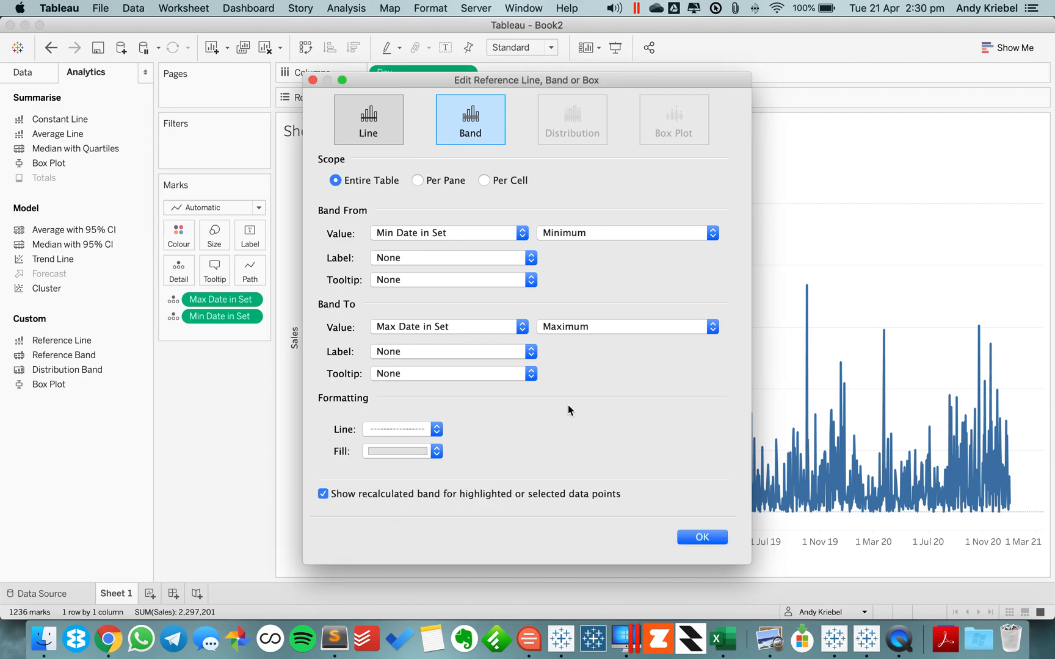
{"action": "left_click", "coordinate": [322, 493]}
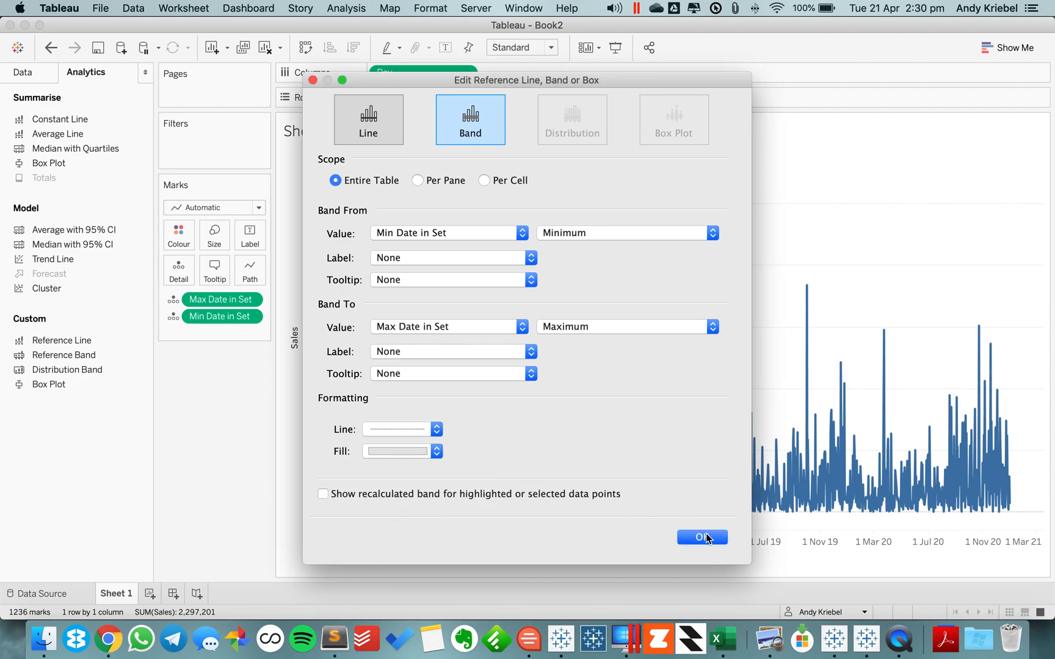
{"action": "left_click", "coordinate": [701, 537]}
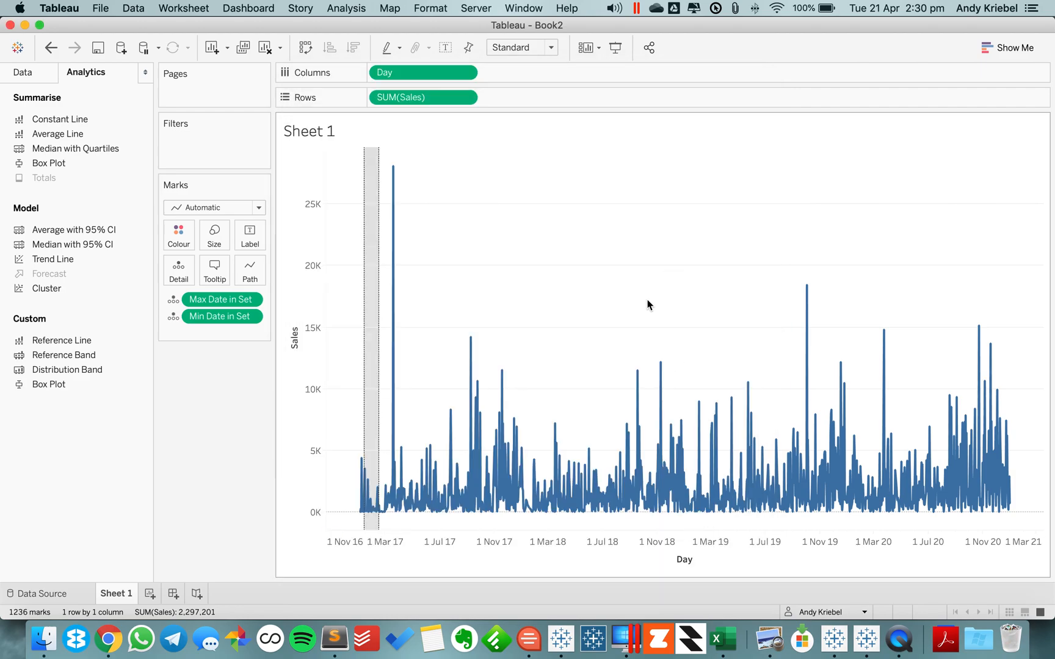
{"action": "mouse_move", "coordinate": [420, 418]}
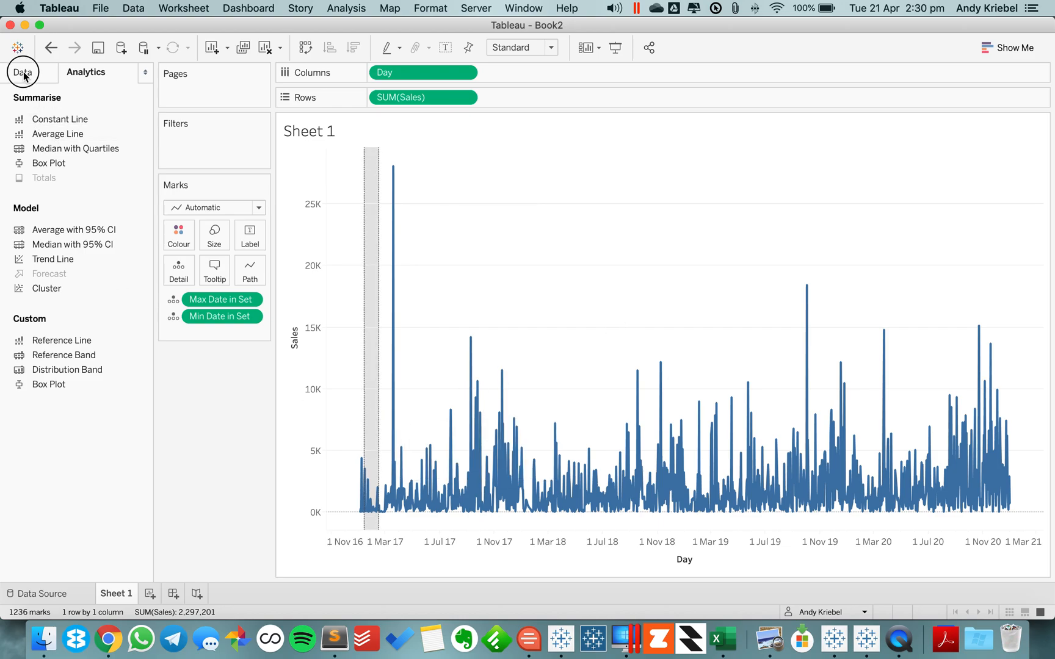
- From Worksheet > Actions, start adding a new Change Set Values action
{"action": "left_click", "coordinate": [22, 72]}
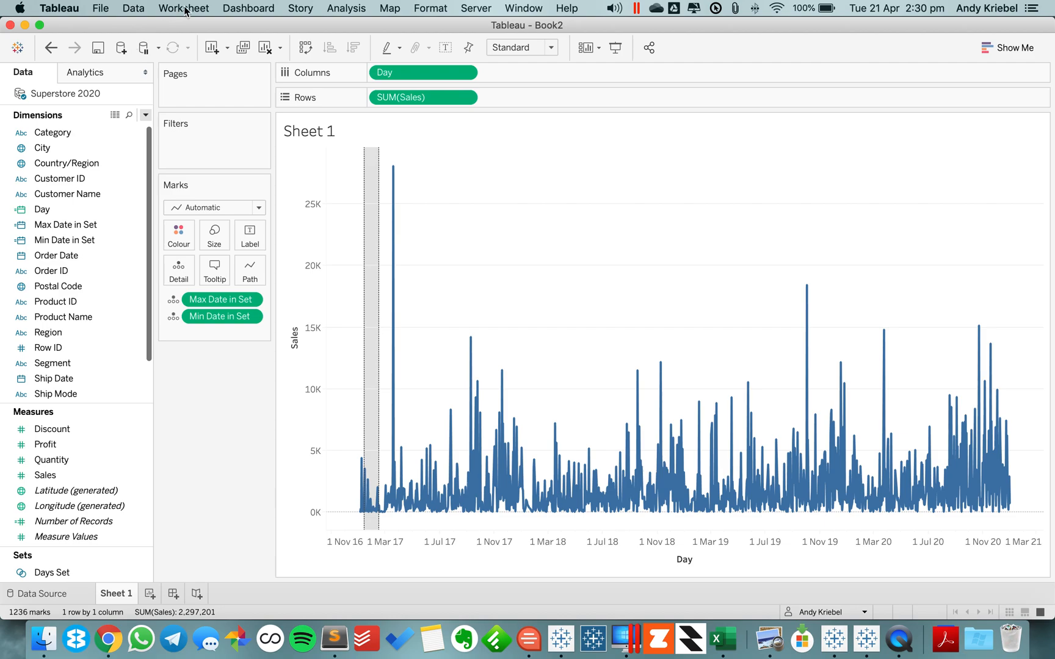
{"action": "left_click", "coordinate": [183, 7]}
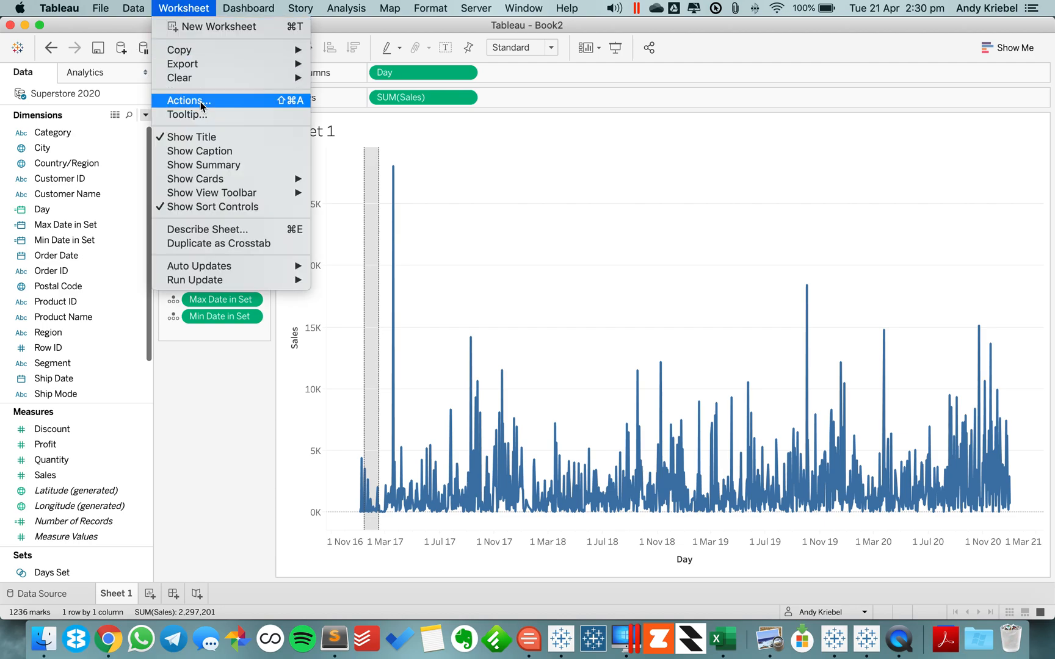
{"action": "left_click", "coordinate": [189, 100]}
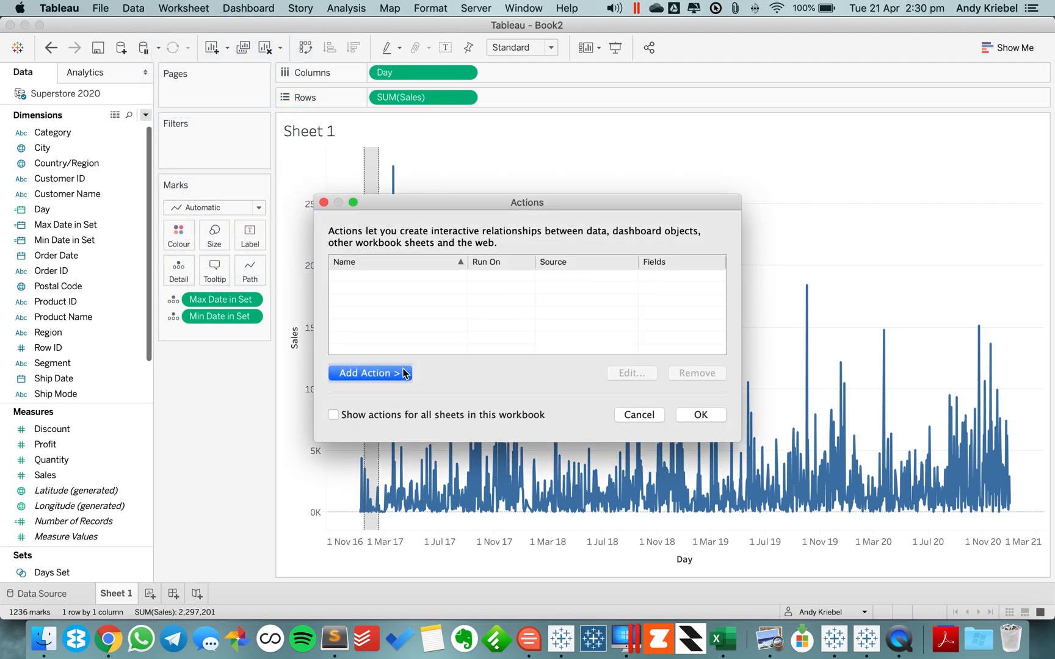
{"action": "left_click", "coordinate": [366, 372]}
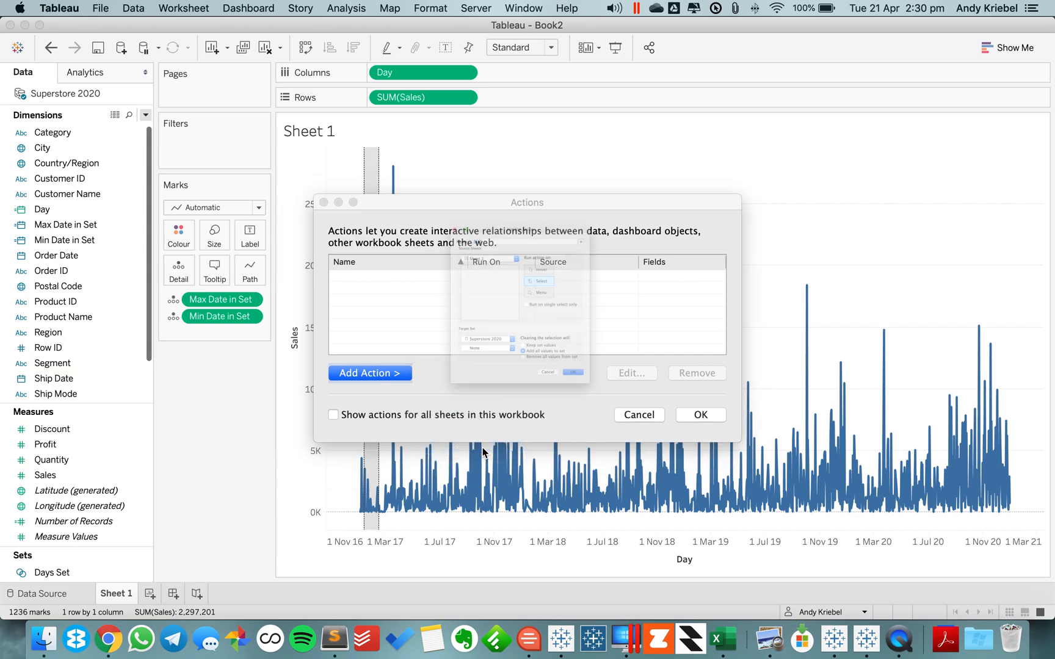
{"action": "left_click", "coordinate": [370, 372]}
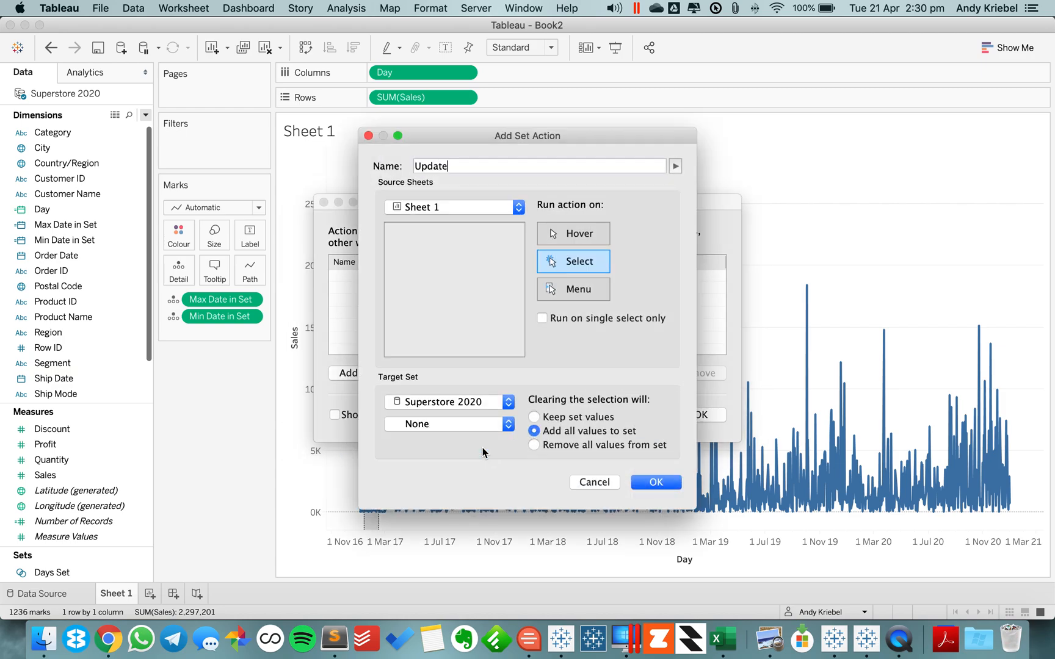
- Name it with Days Set, source Superstore 2020 sheets, target Days Set, keep set values on clearing
{"action": "type", "text": "Days Set"}
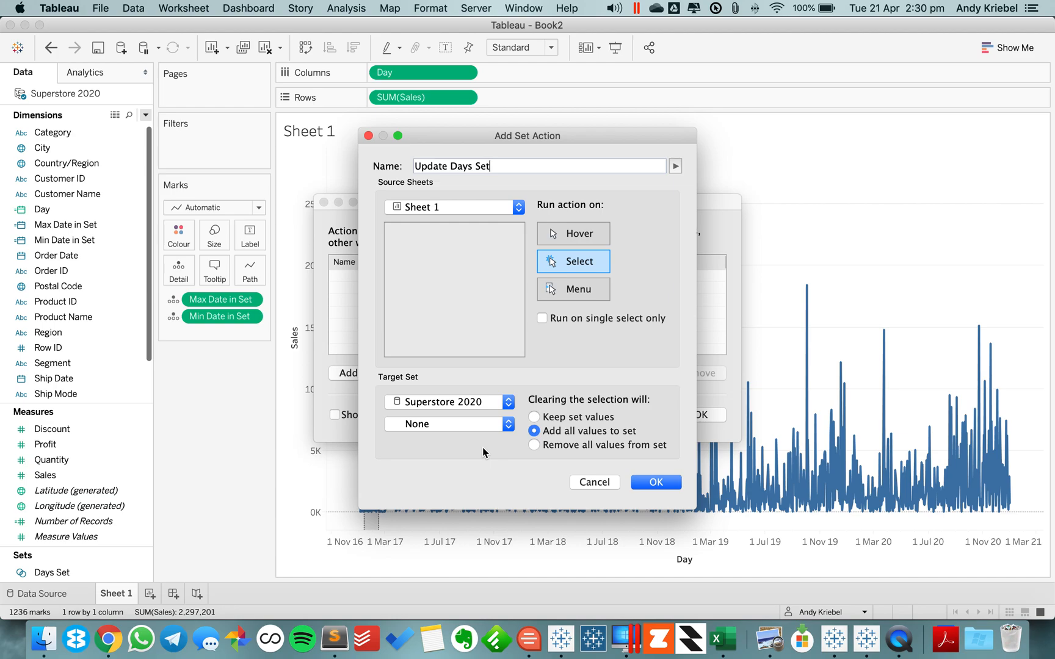
{"action": "left_click", "coordinate": [451, 206]}
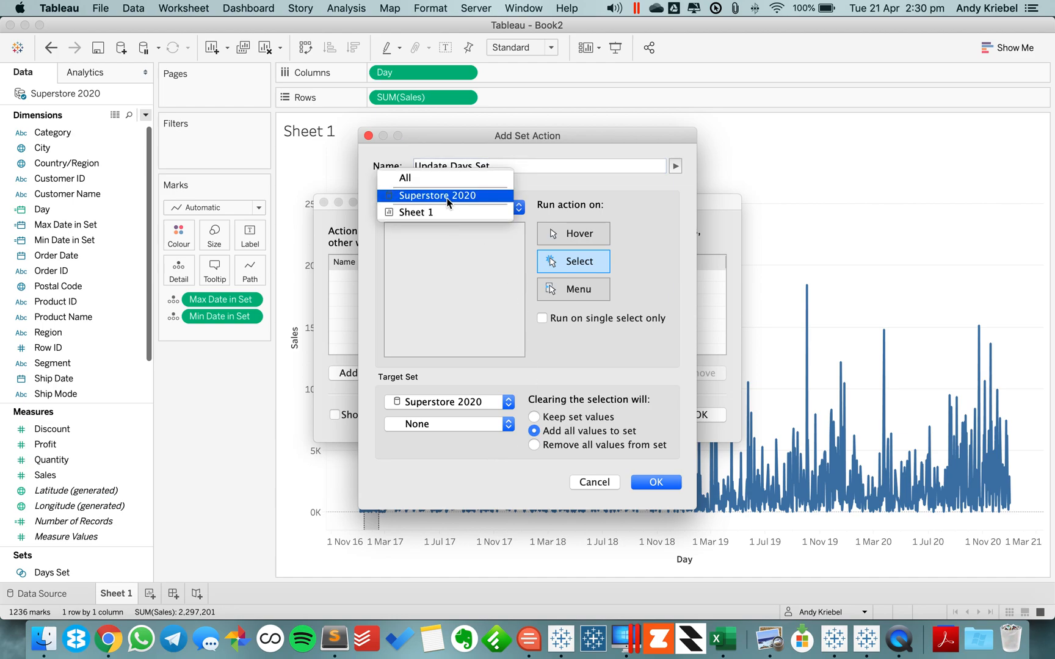
{"action": "left_click", "coordinate": [438, 196]}
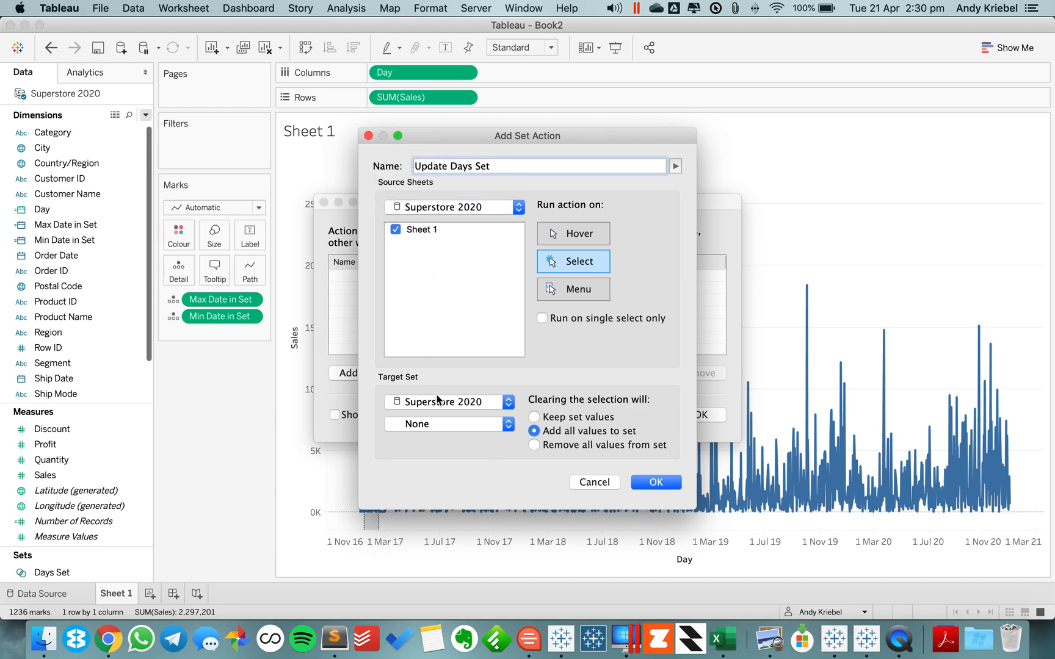
{"action": "left_click", "coordinate": [447, 423]}
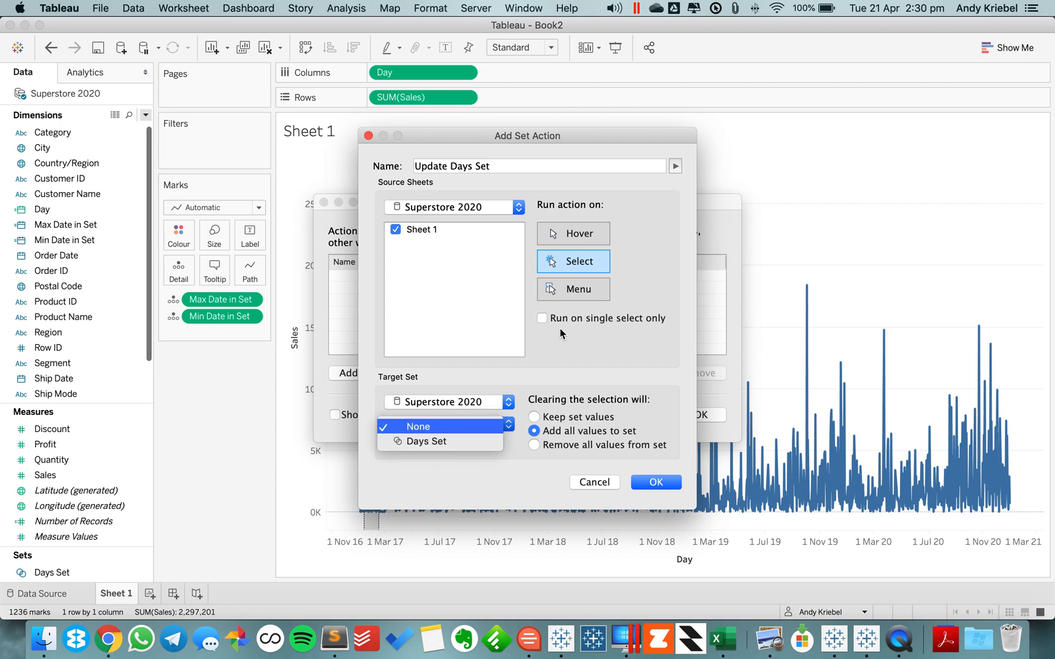
{"action": "left_click", "coordinate": [418, 426]}
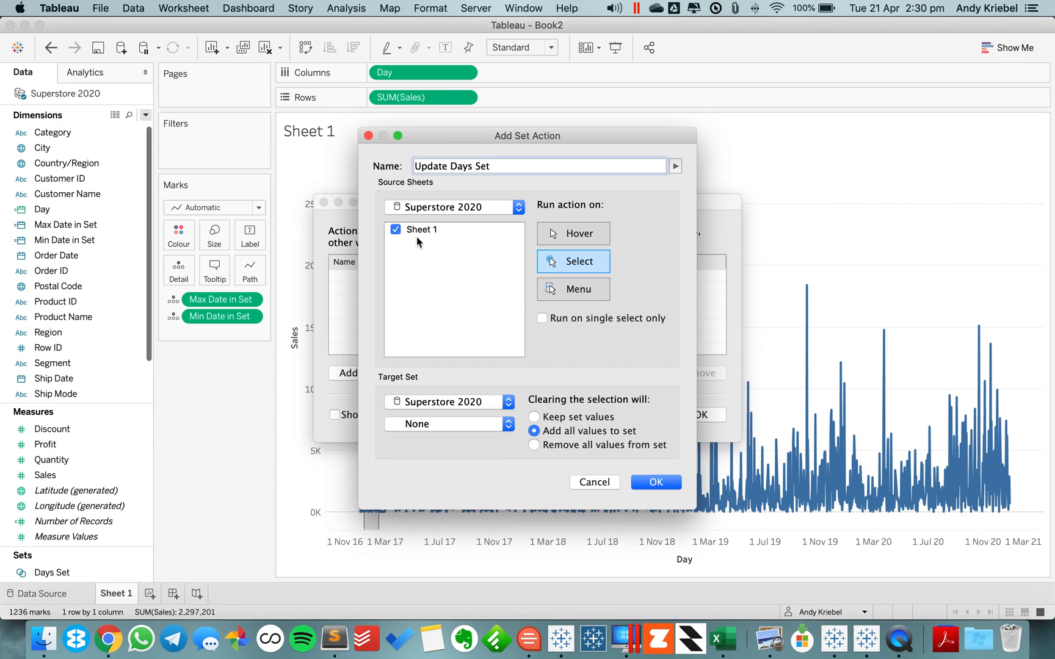
{"action": "left_click", "coordinate": [449, 424]}
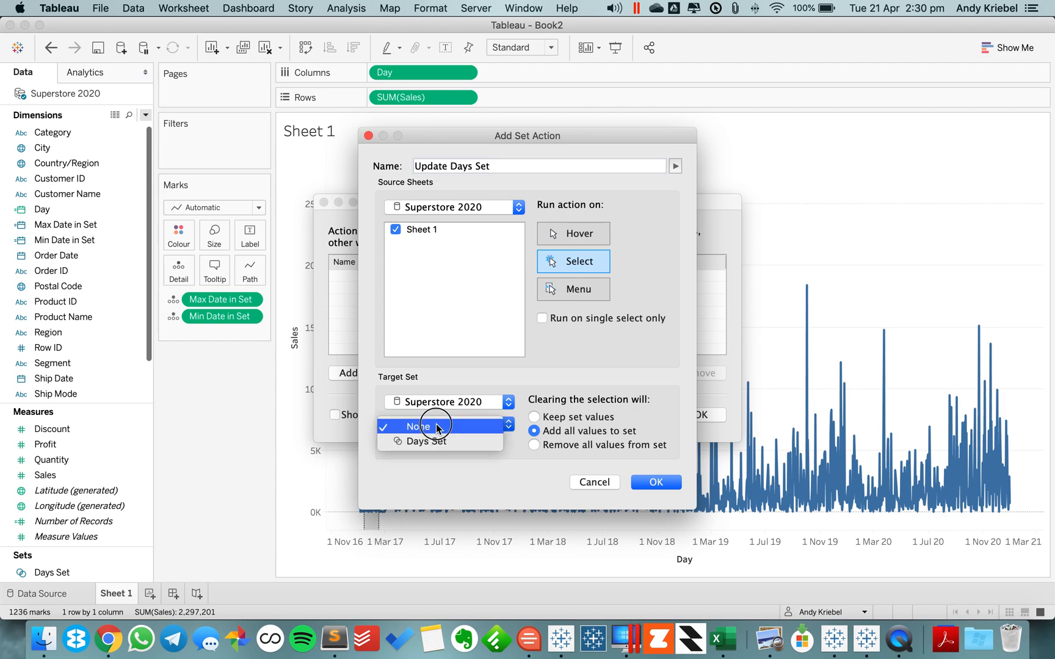
{"action": "left_click", "coordinate": [445, 426]}
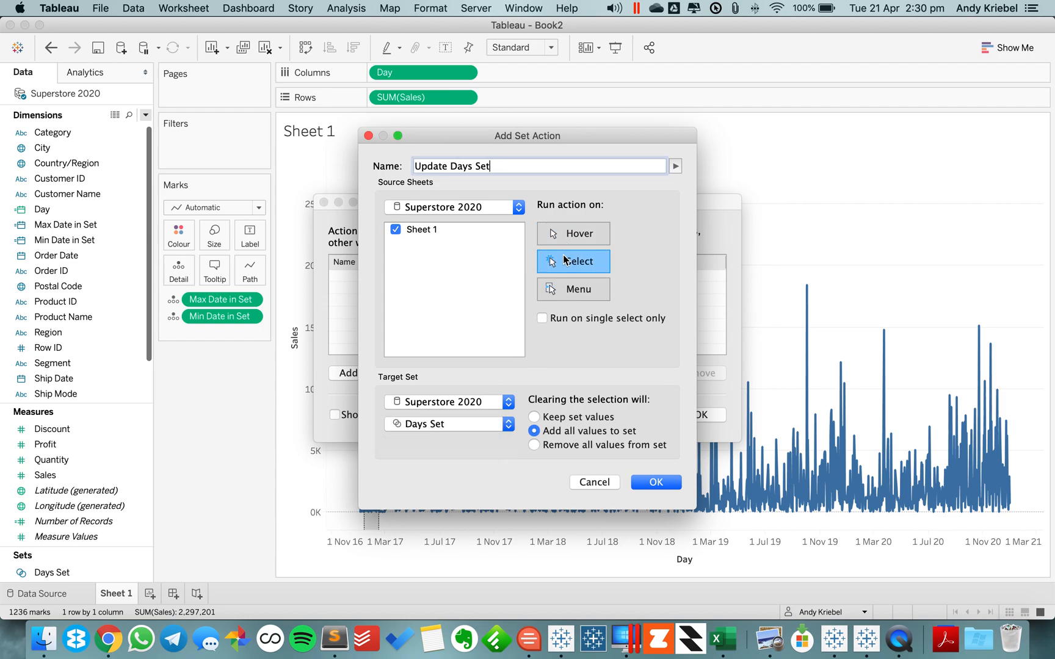
{"action": "left_click", "coordinate": [534, 416]}
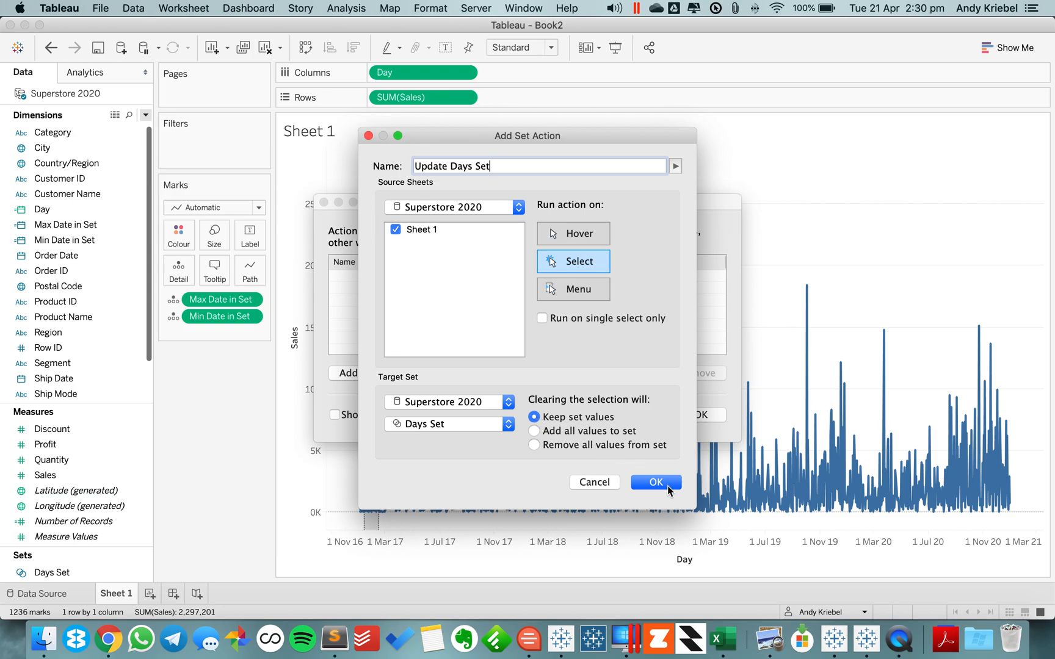
{"action": "left_click", "coordinate": [655, 483]}
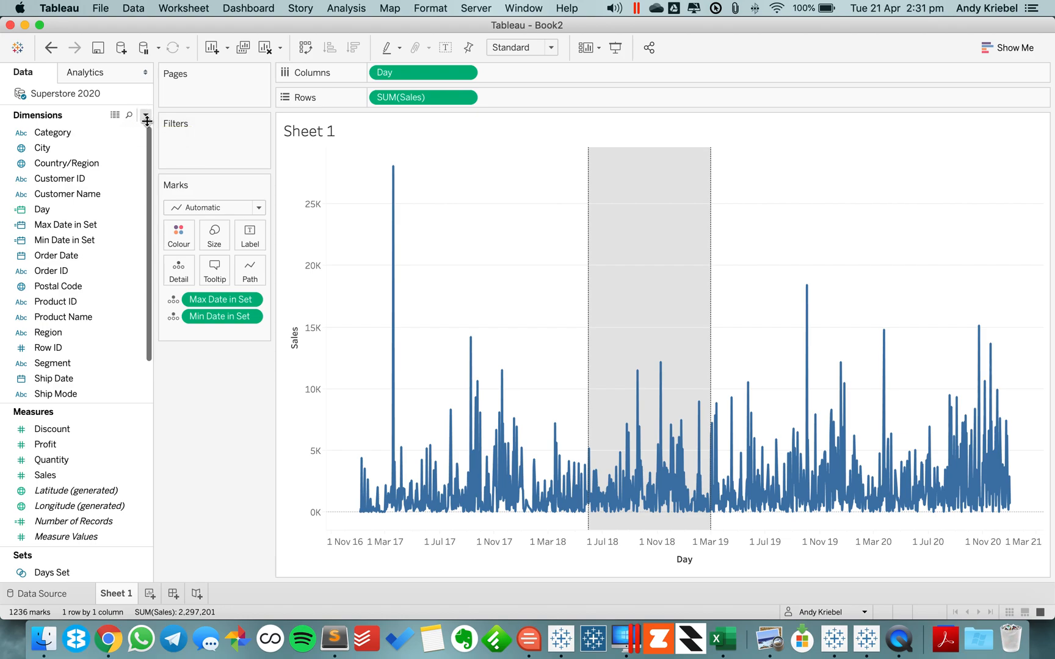
- Start calculated field 'Days in Range' with an IF branch on Day and Min Date in Set labelling 'ABOVE'
{"action": "left_click", "coordinate": [146, 114]}
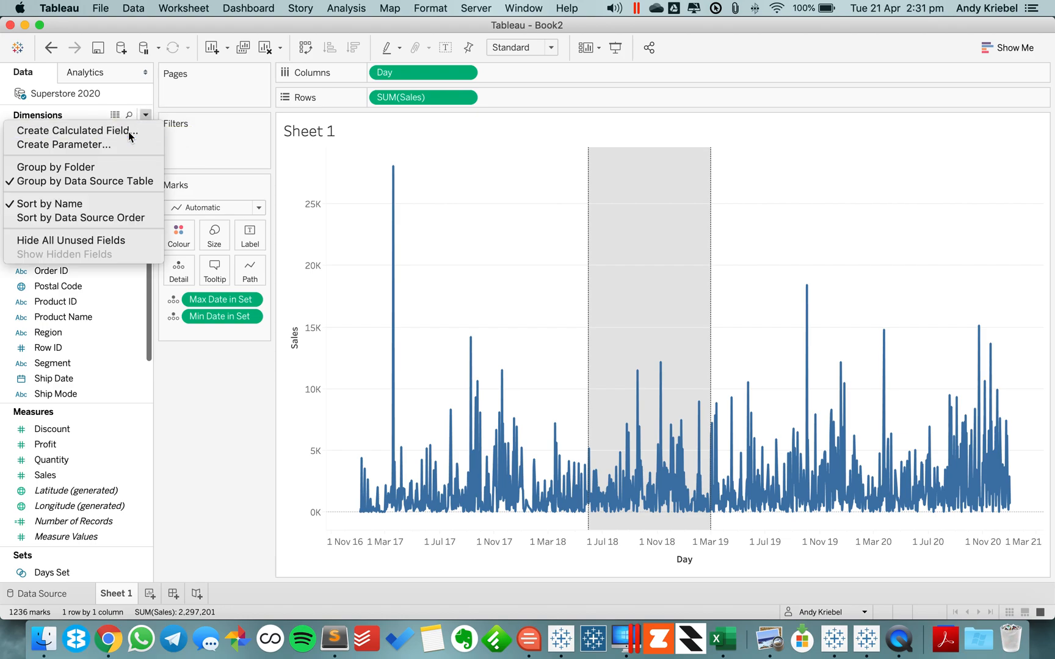
{"action": "left_click", "coordinate": [77, 131]}
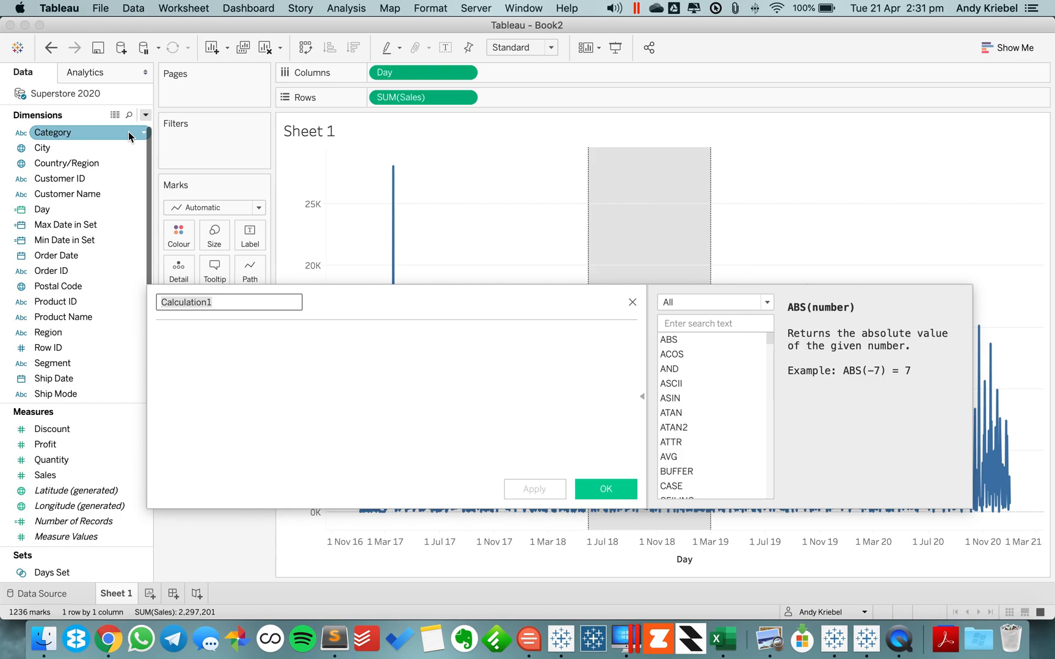
{"action": "type", "text": "Days in Range"}
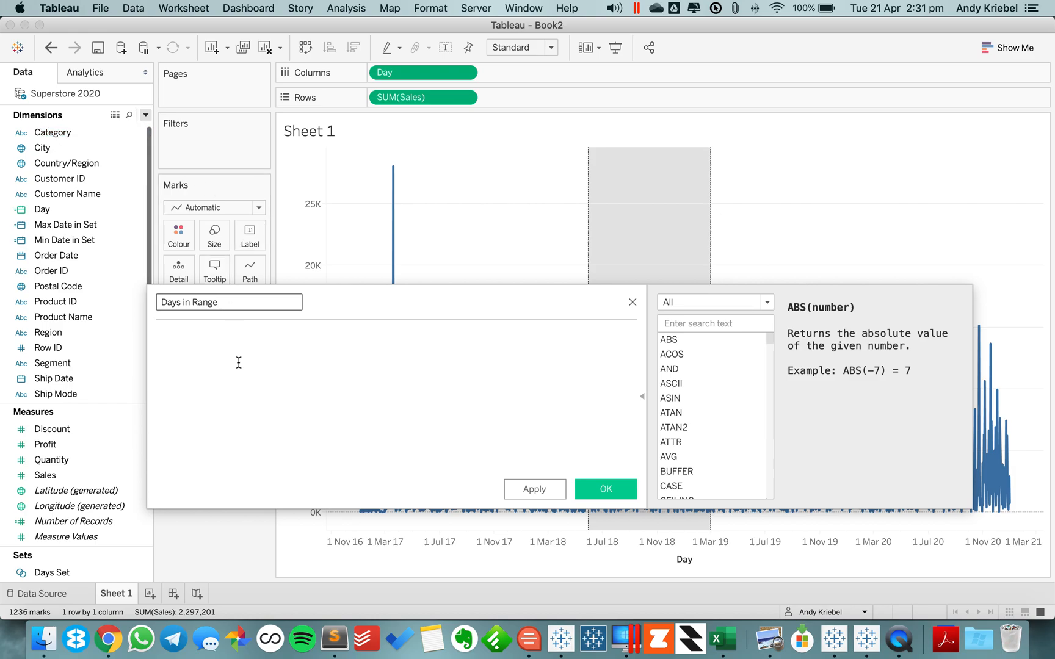
{"action": "type", "text": "I"}
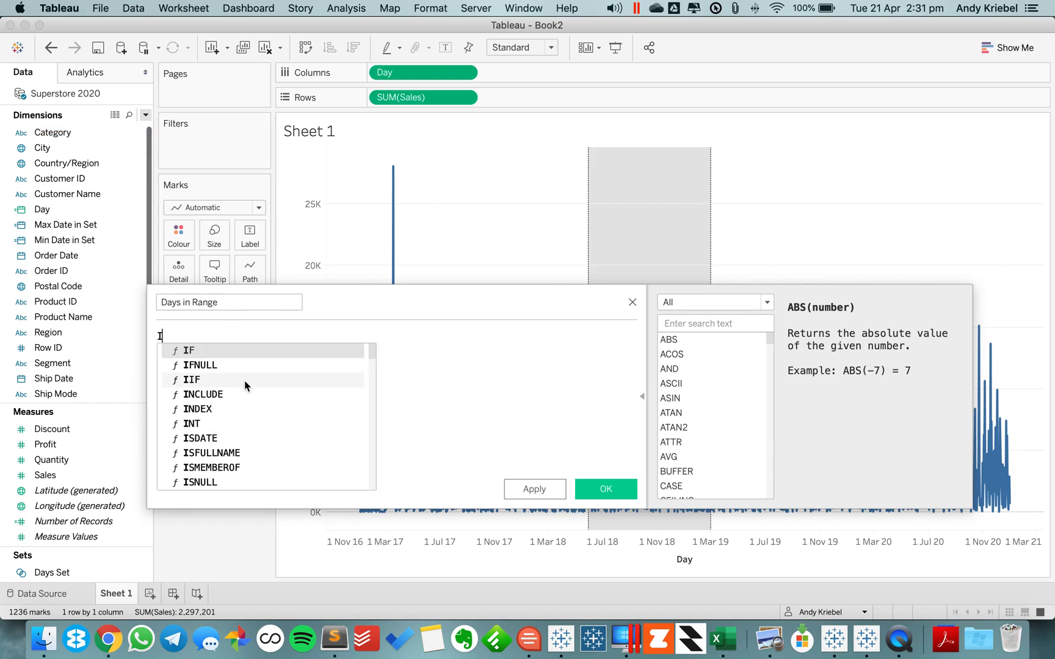
{"action": "type", "text": "F [Day]"}
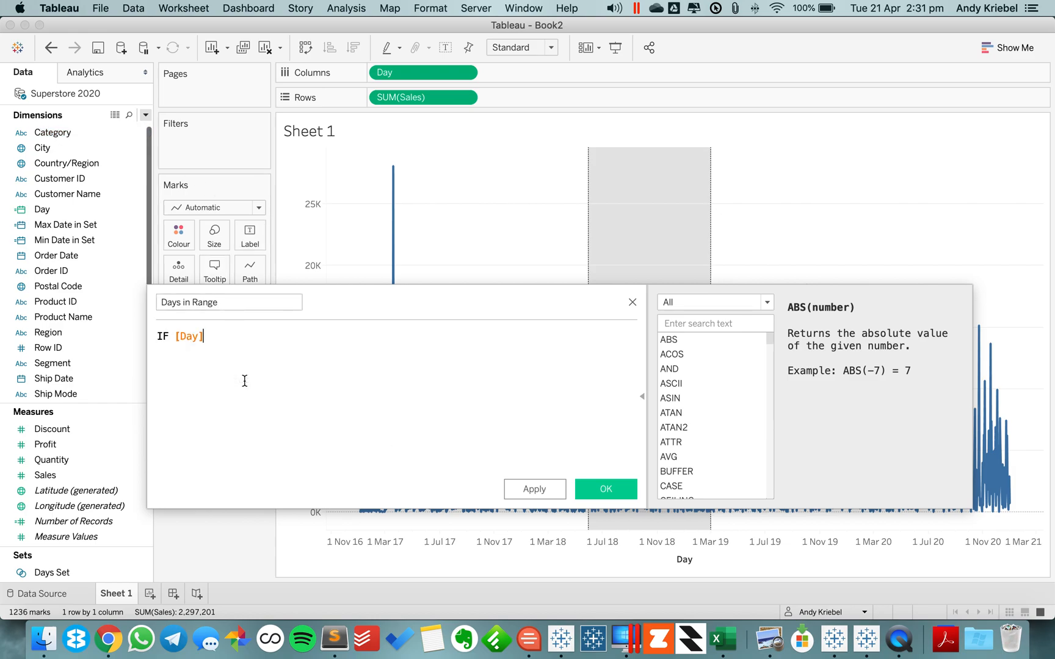
{"action": "type", "text": ">"}
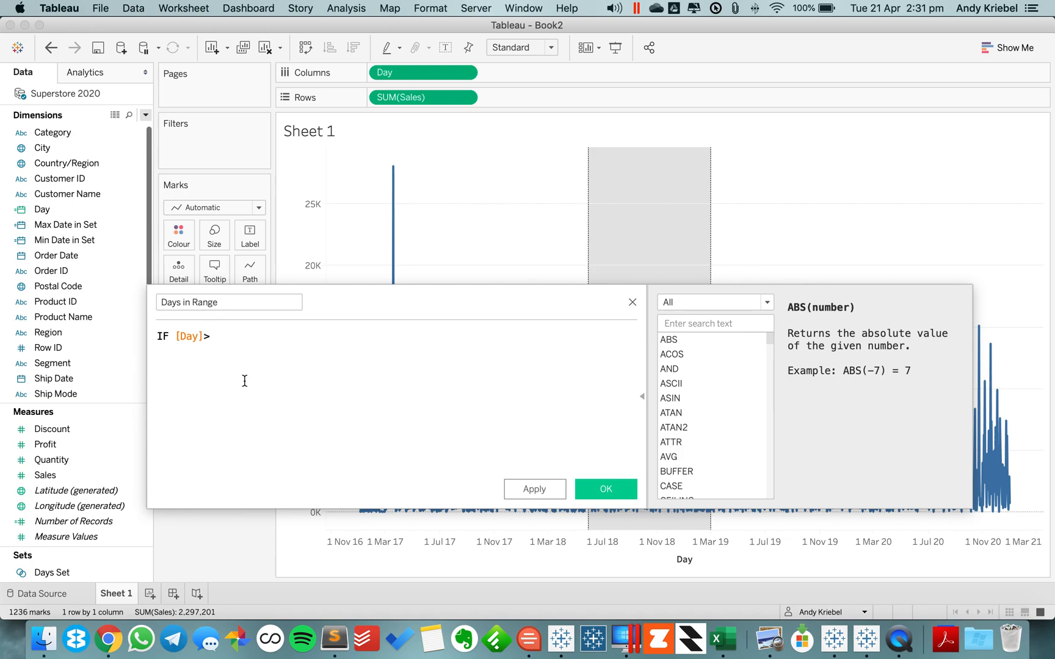
{"action": "type", "text": ">=min"}
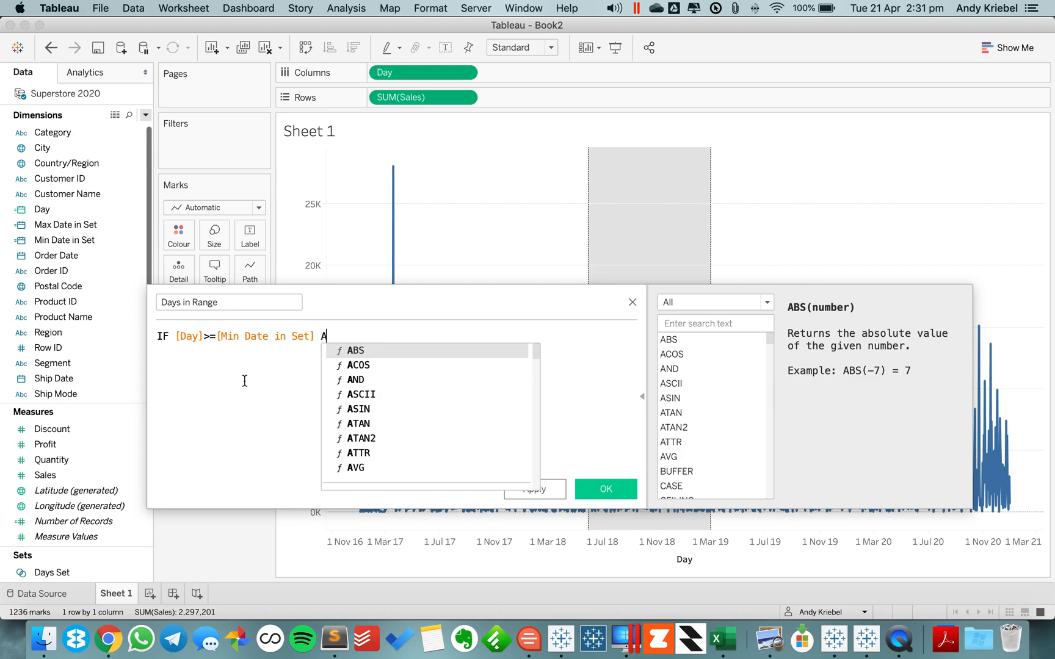
{"action": "type", "text": "ND"}
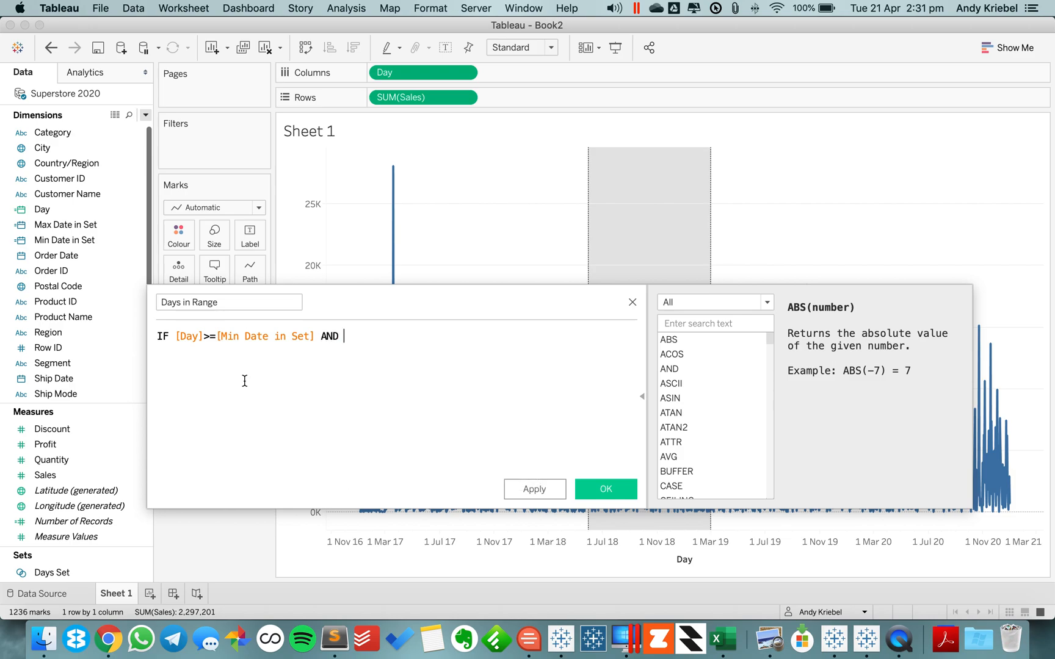
{"action": "type", "text": "day"}
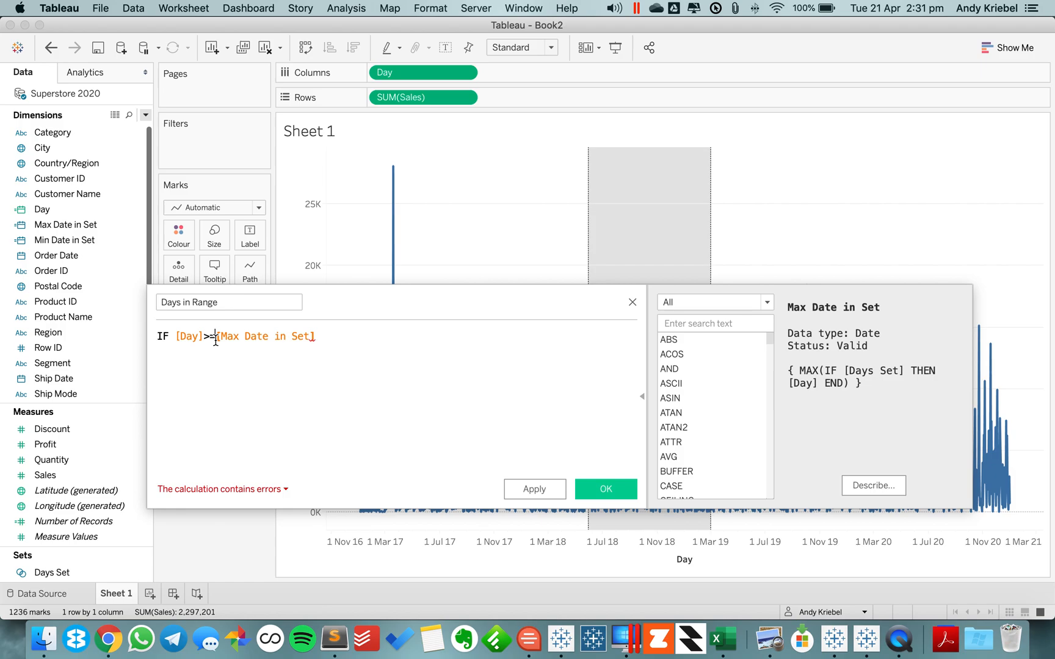
{"action": "type", "text": "THEN"}
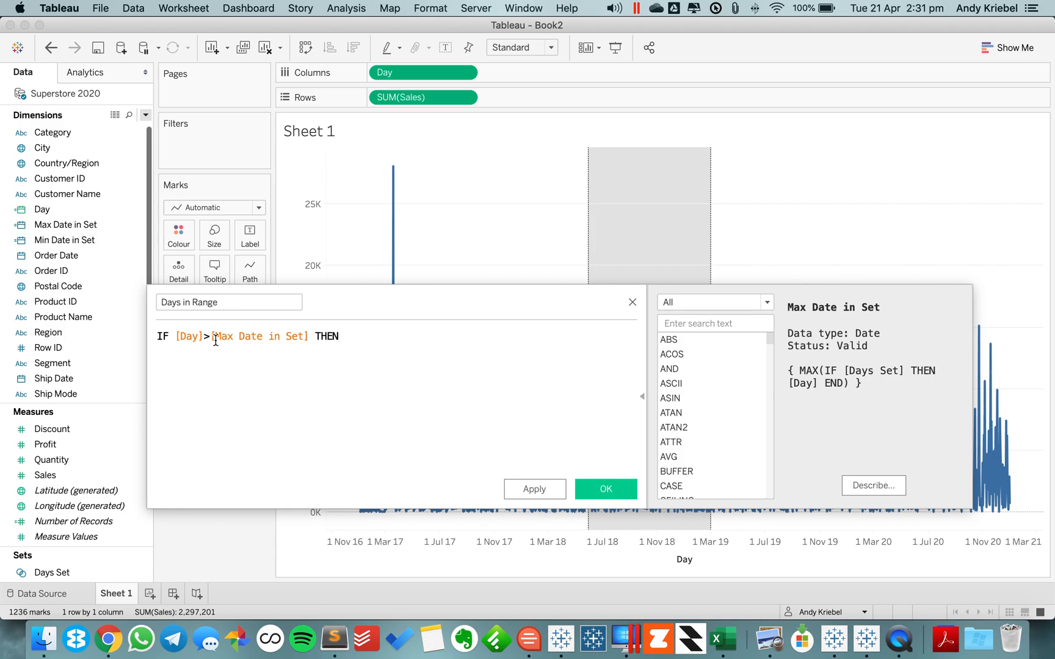
{"action": "type", "text": "'ABIV"}
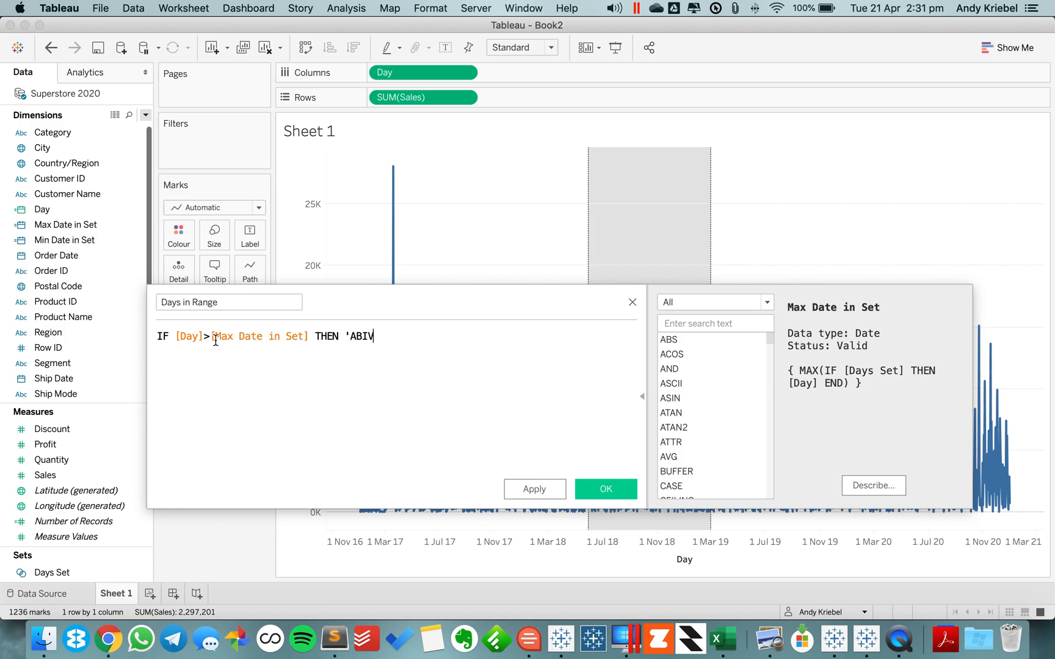
- Finish with ELSEIF below Min Date in Set 'BELOW', ELSE 'IN RANGE', save, and colour the line by it
{"action": "type", "text": "E"}
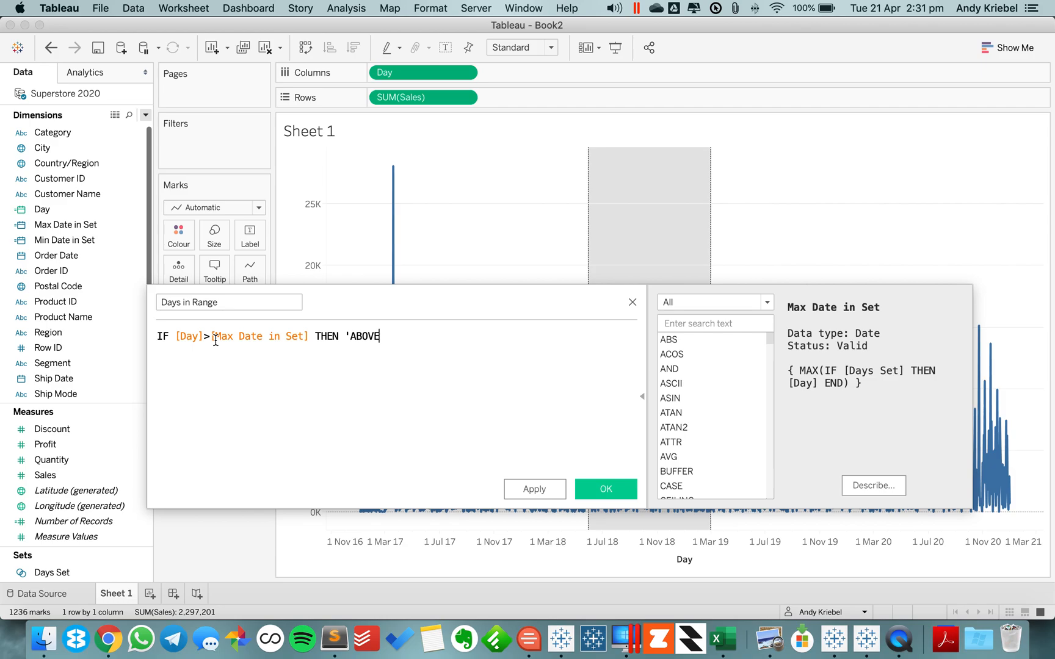
{"action": "type", "text": "'ELSE"}
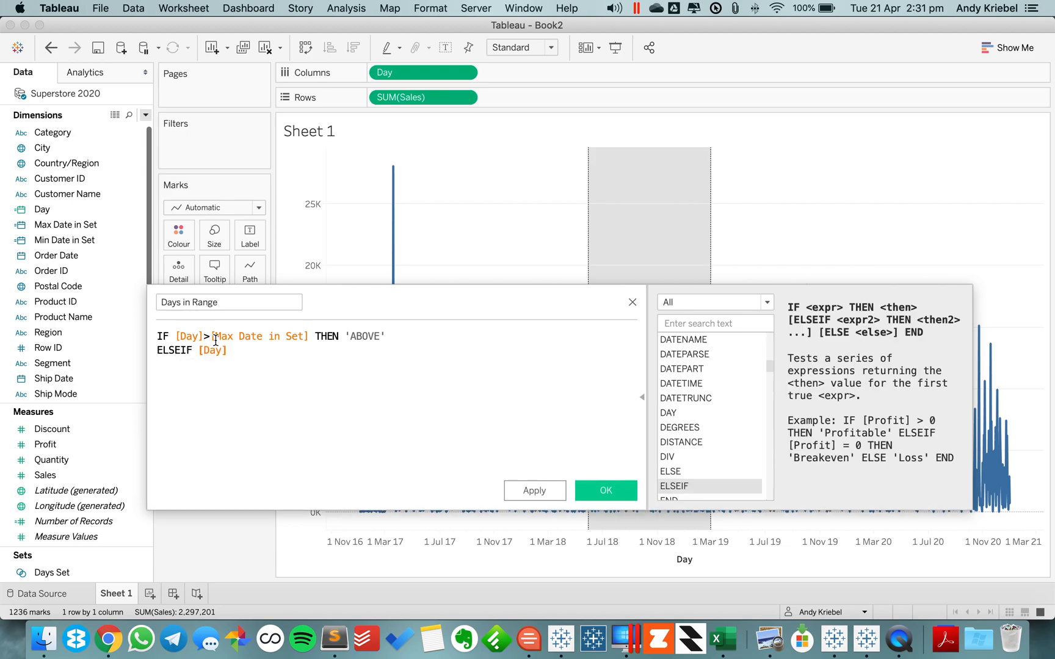
{"action": "type", "text": "<min"}
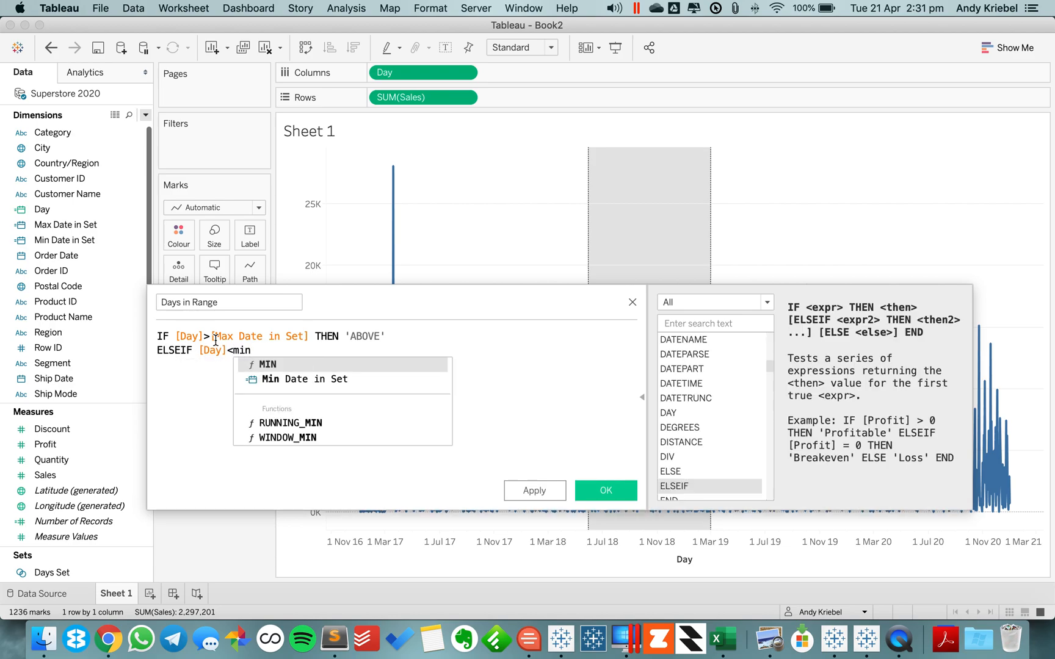
{"action": "type", "text": "[Min Date in Set] THEBN"}
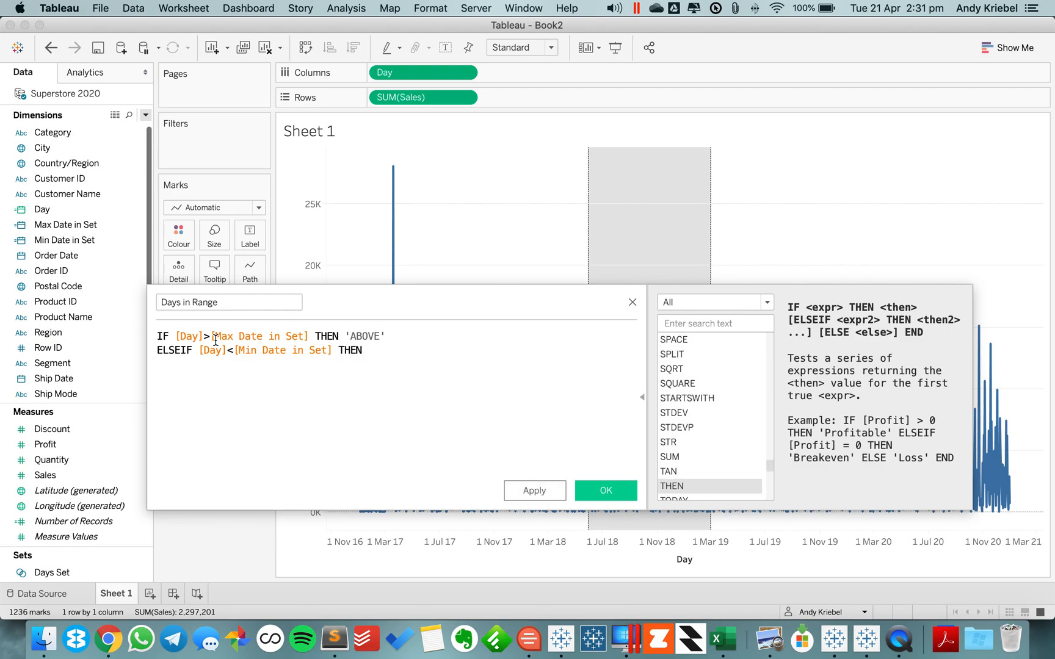
{"action": "type", "text": "'BELOW'"}
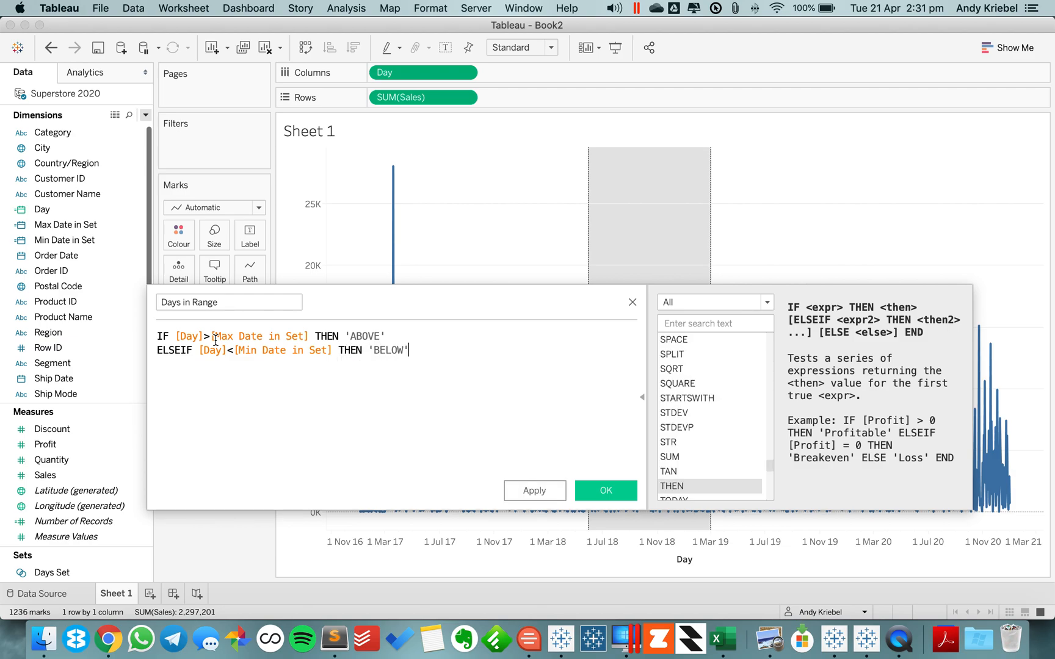
{"action": "type", "text": "E"}
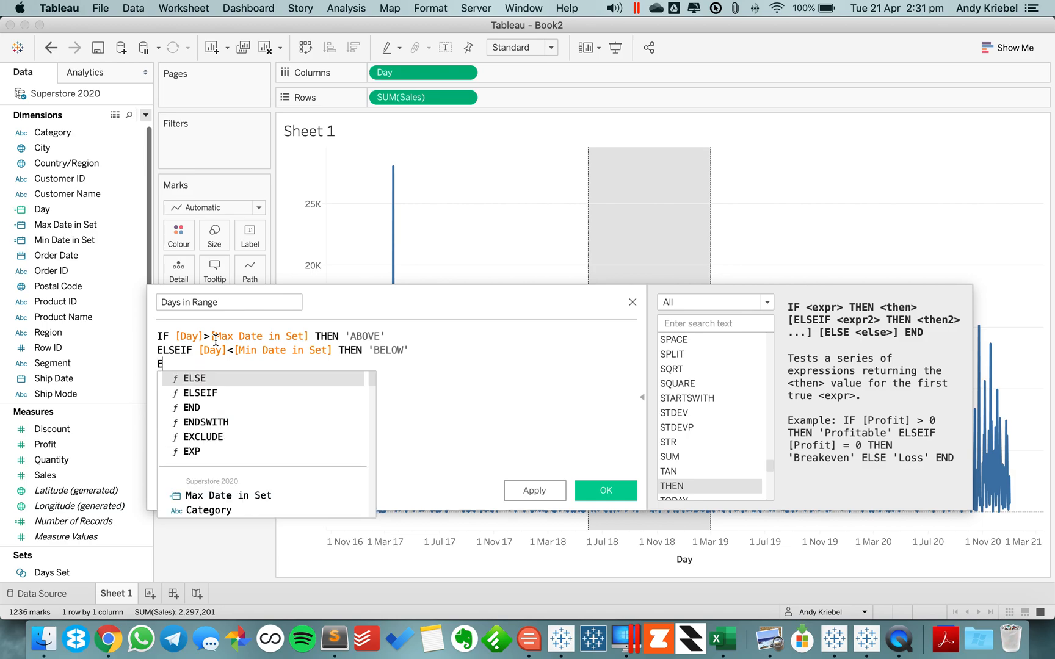
{"action": "type", "text": "LSE 'IN"}
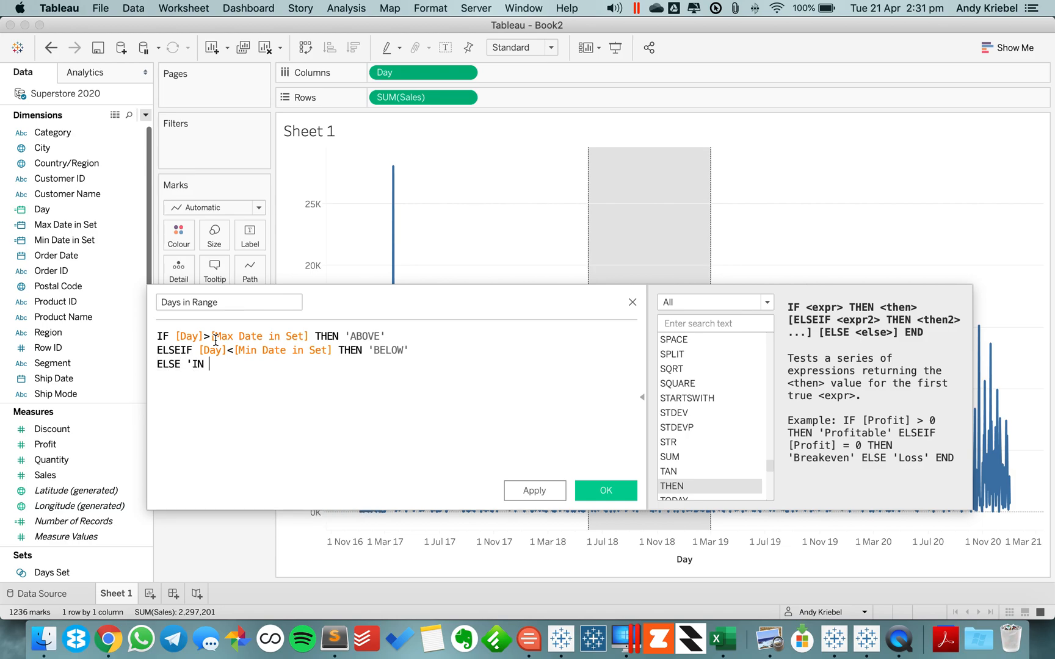
{"action": "type", "text": "RANGE'"}
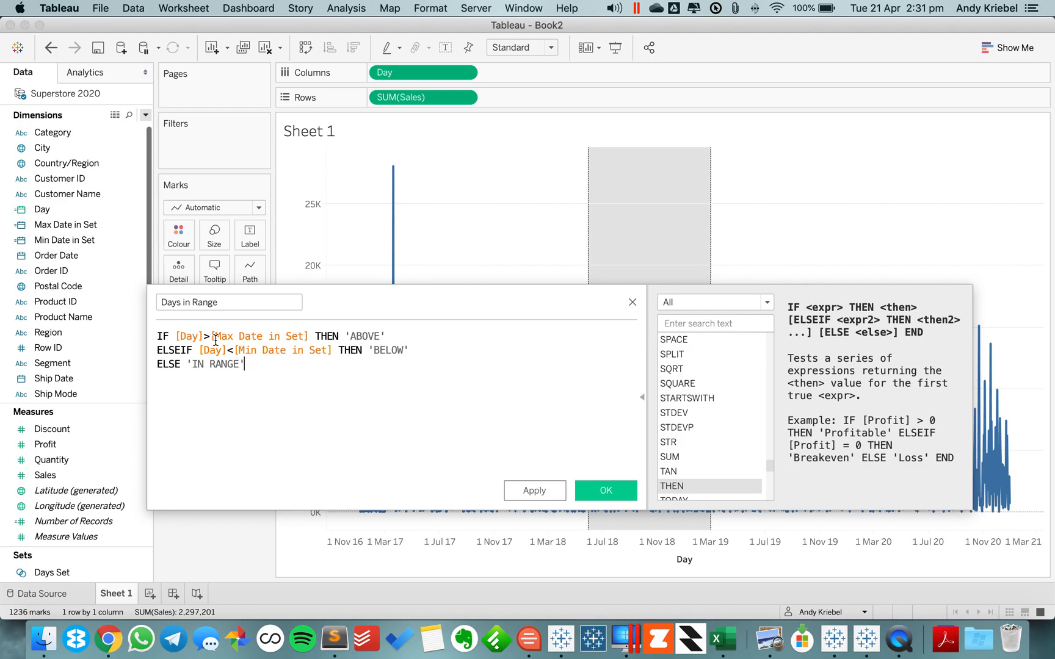
{"action": "type", "text": "END"}
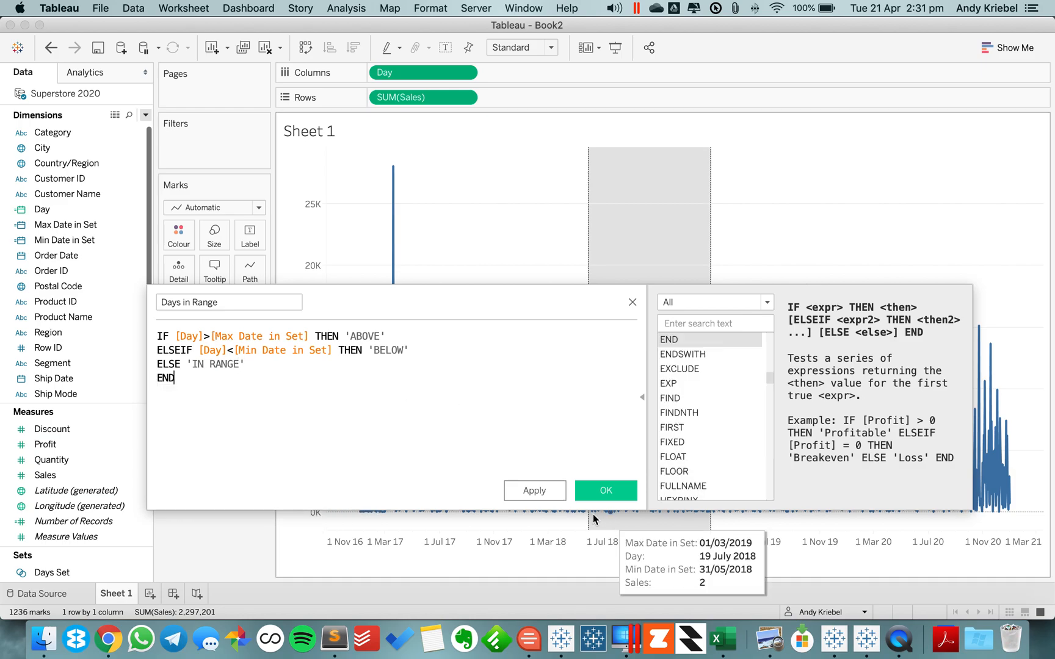
{"action": "left_click", "coordinate": [605, 491]}
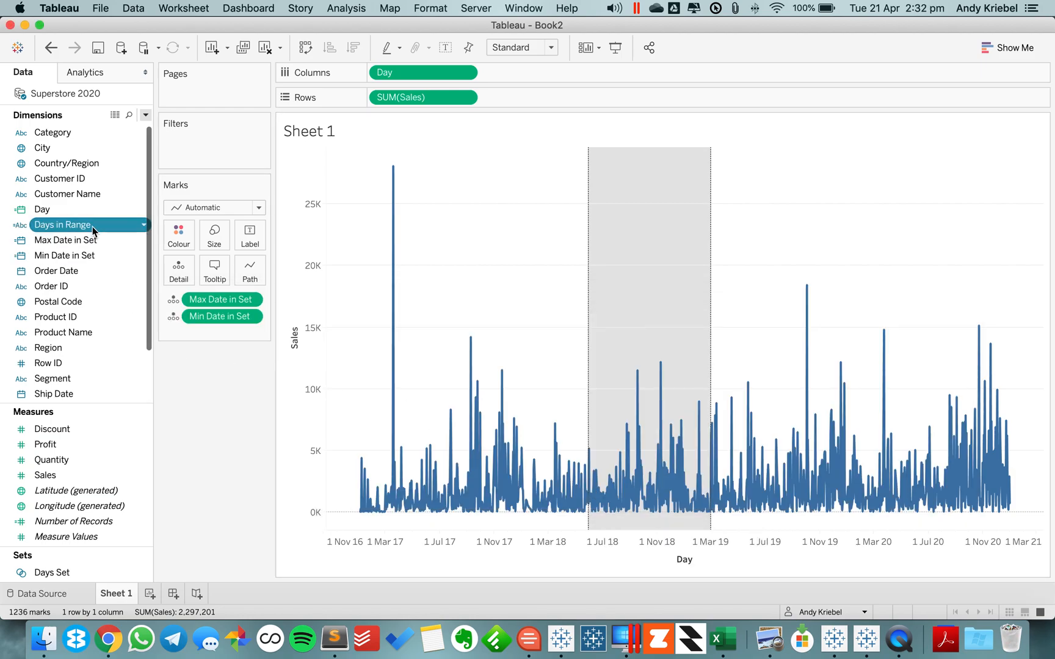
{"action": "left_click_drag", "start_coordinate": [62, 225], "coordinate": [178, 230]}
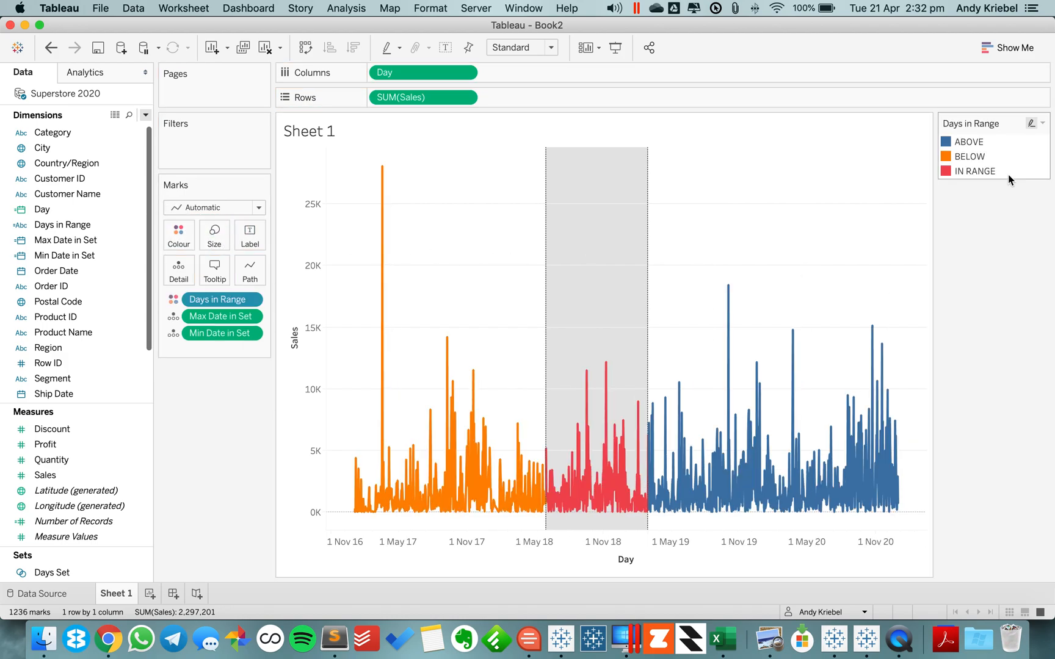
{"action": "left_click", "coordinate": [1027, 123]}
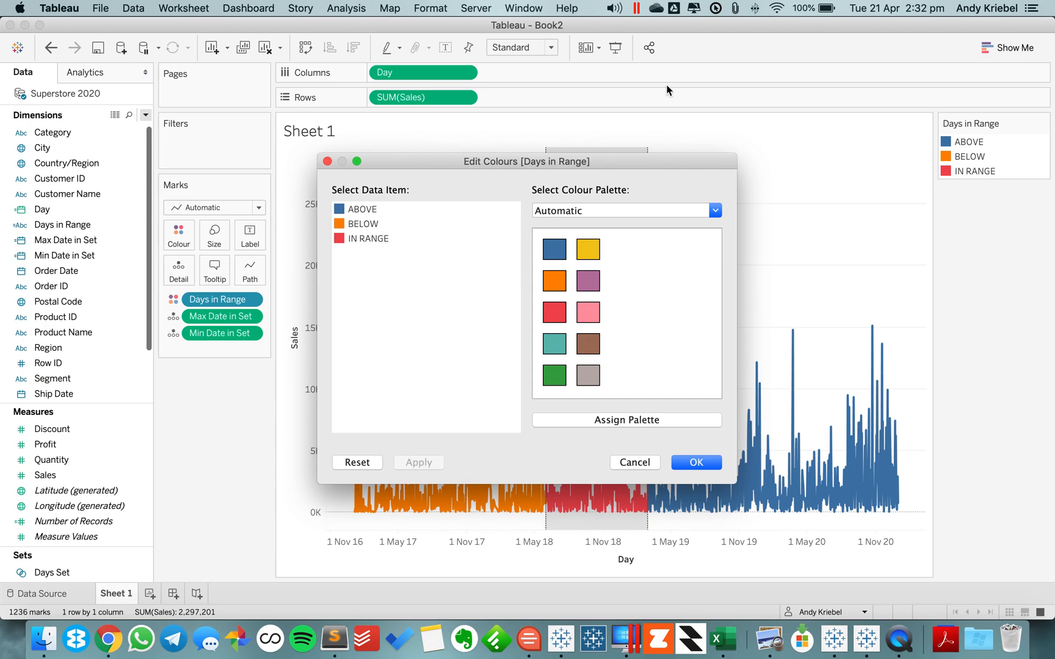
- Set ABOVE and BELOW to the Seattle Greys palette, keeping IN RANGE red
{"action": "left_click_drag", "start_coordinate": [526, 161], "coordinate": [249, 92]}
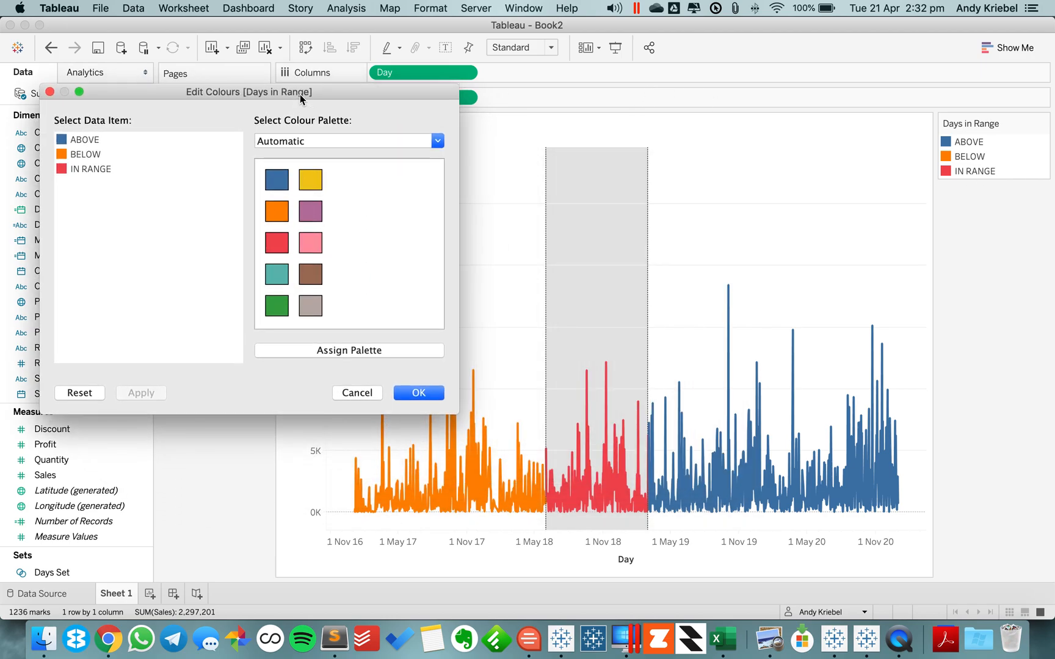
{"action": "mouse_move", "coordinate": [281, 133]}
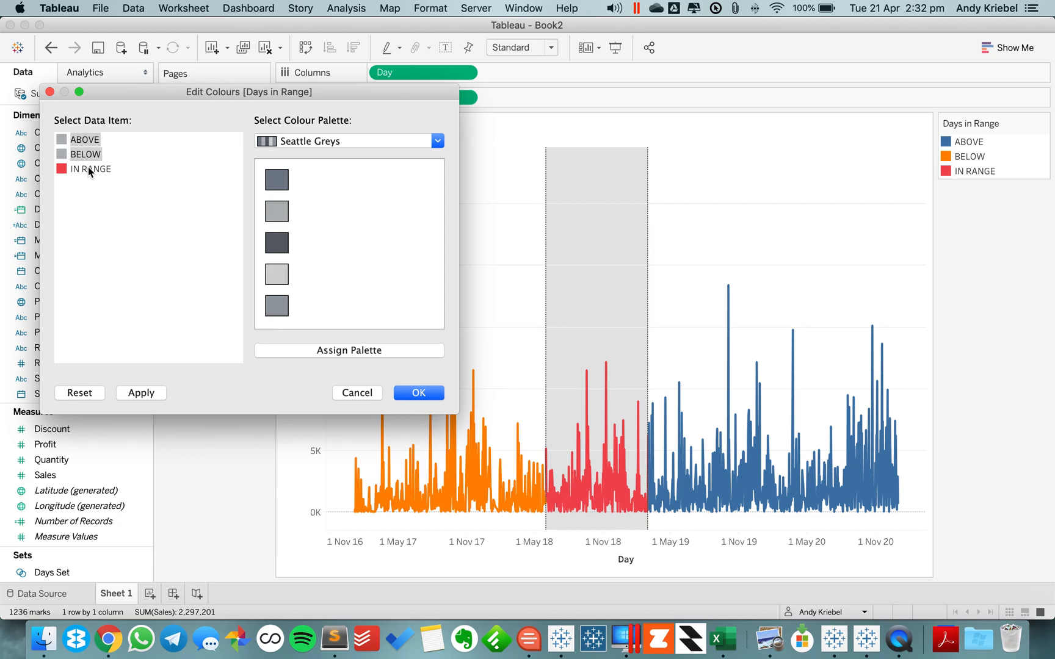
{"action": "left_click", "coordinate": [435, 140]}
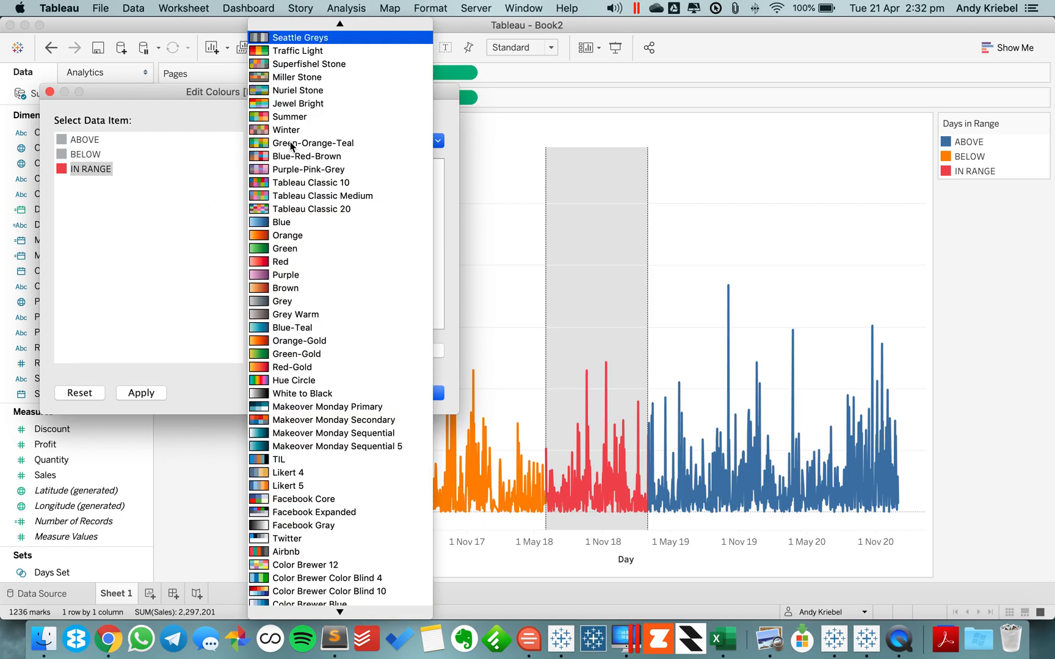
{"action": "left_click", "coordinate": [300, 37]}
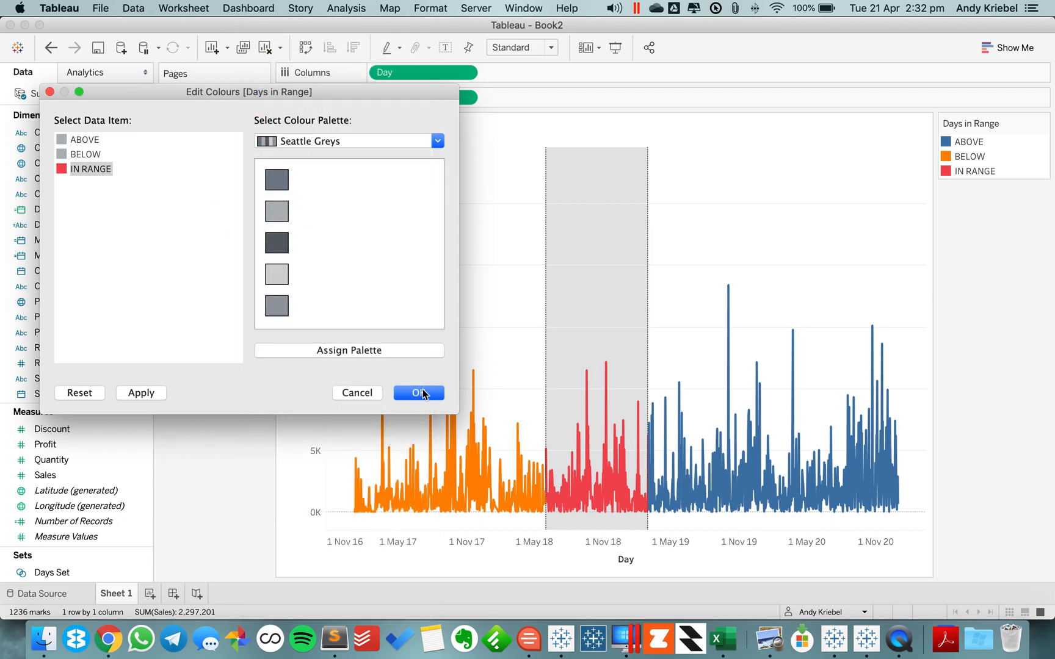
{"action": "left_click", "coordinate": [417, 393]}
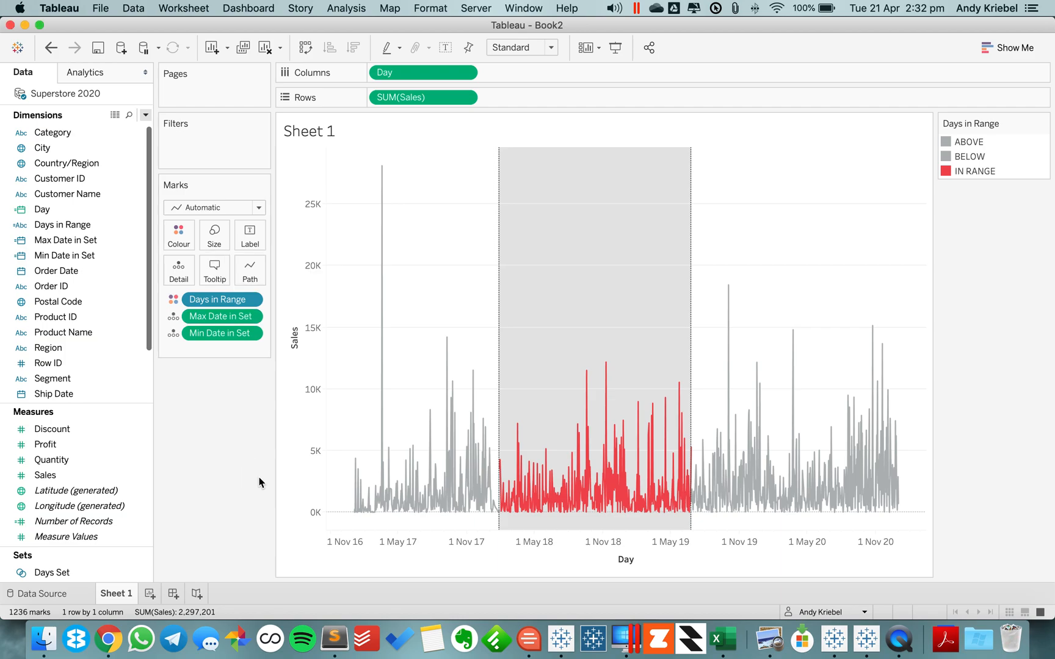
- Start a new, blank calculated field from the Data pane menu
{"action": "left_click", "coordinate": [308, 131]}
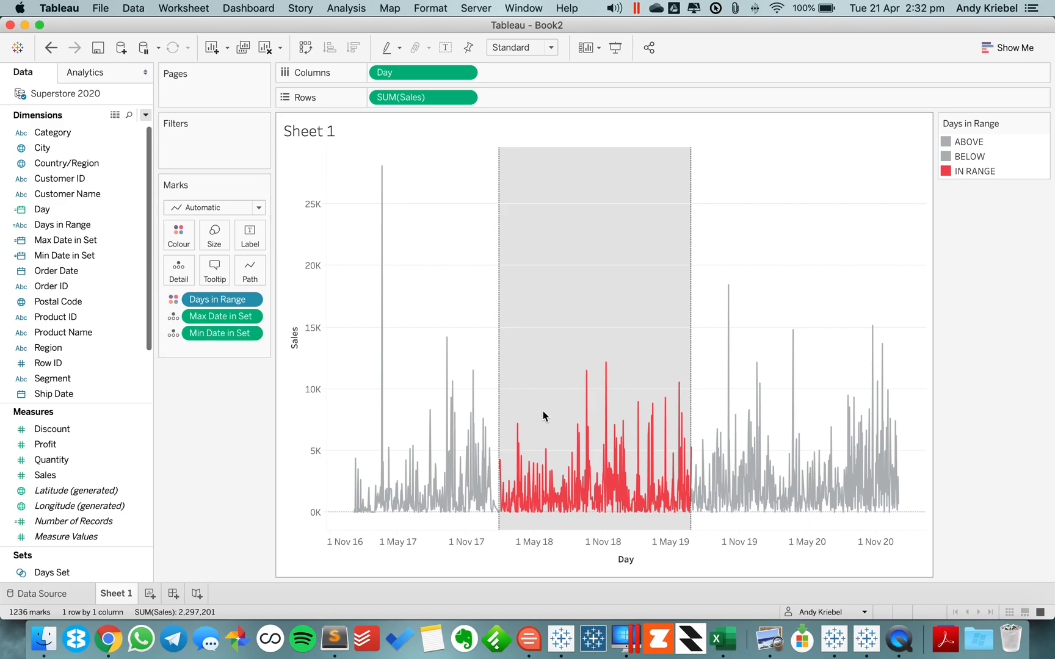
{"action": "left_click", "coordinate": [41, 208]}
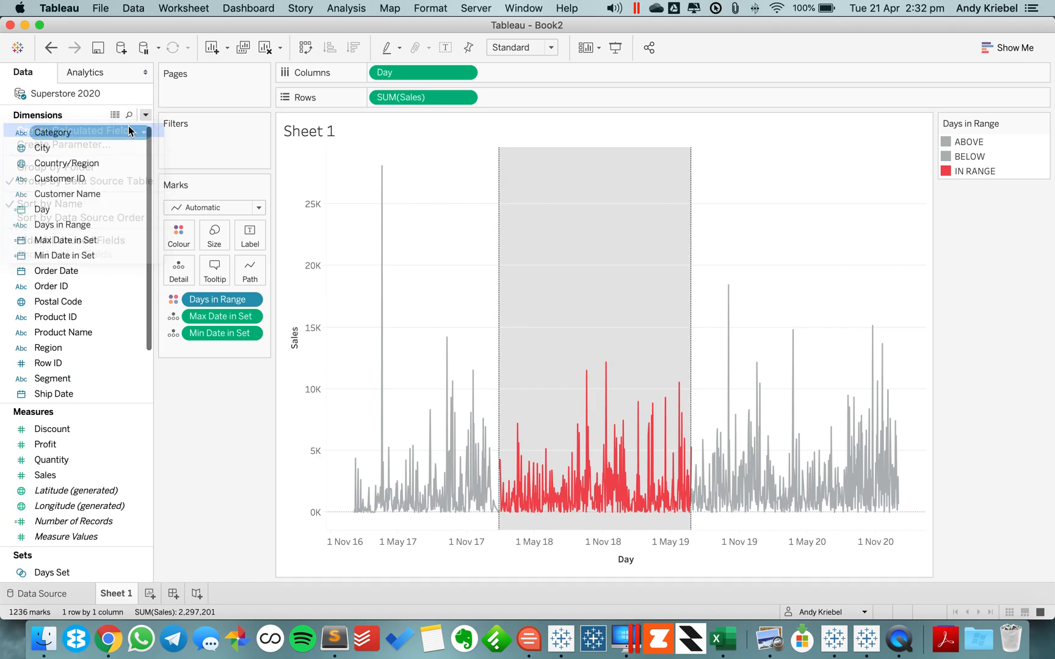
{"action": "left_click", "coordinate": [77, 131]}
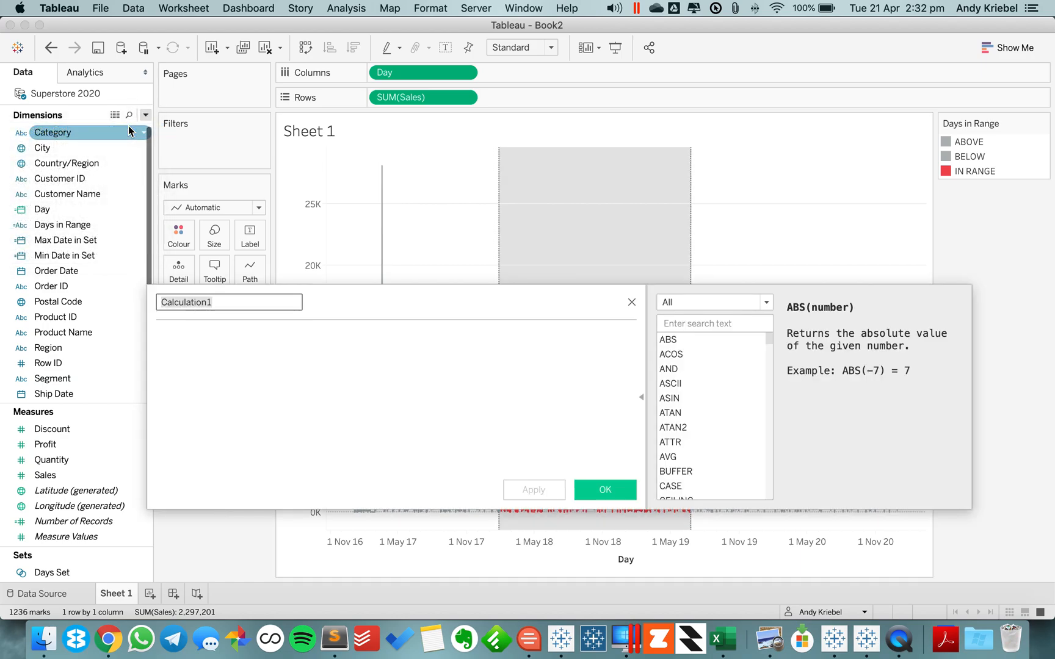
- Name the field Sales in Range and begin { SUM(IF [Days in Range] ..
{"action": "type", "text": "Sales in Range"}
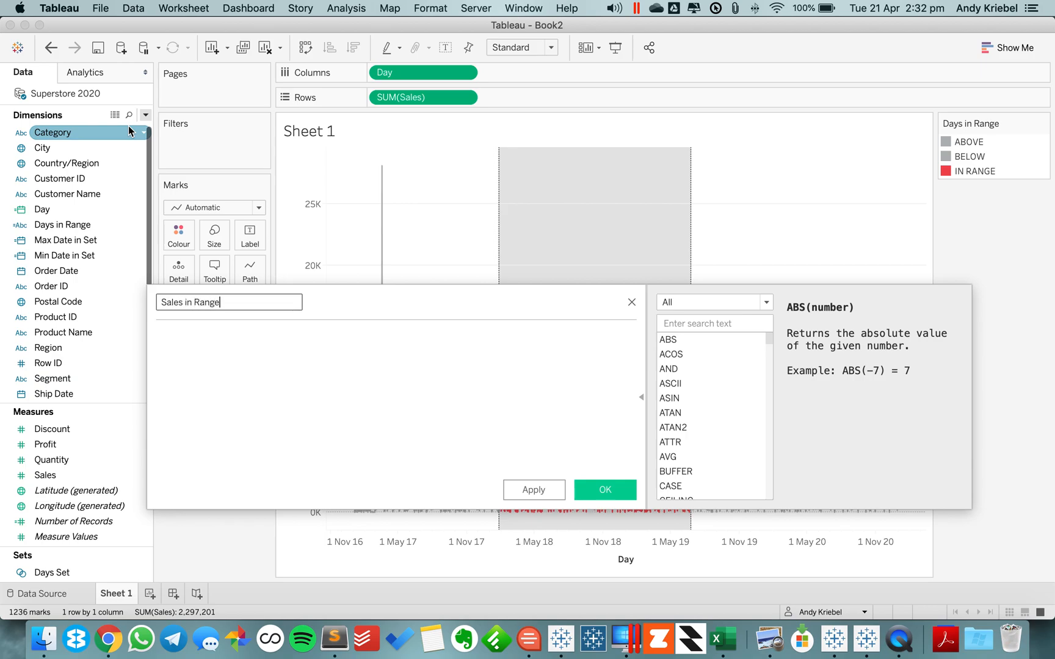
{"action": "type", "text": "{"}
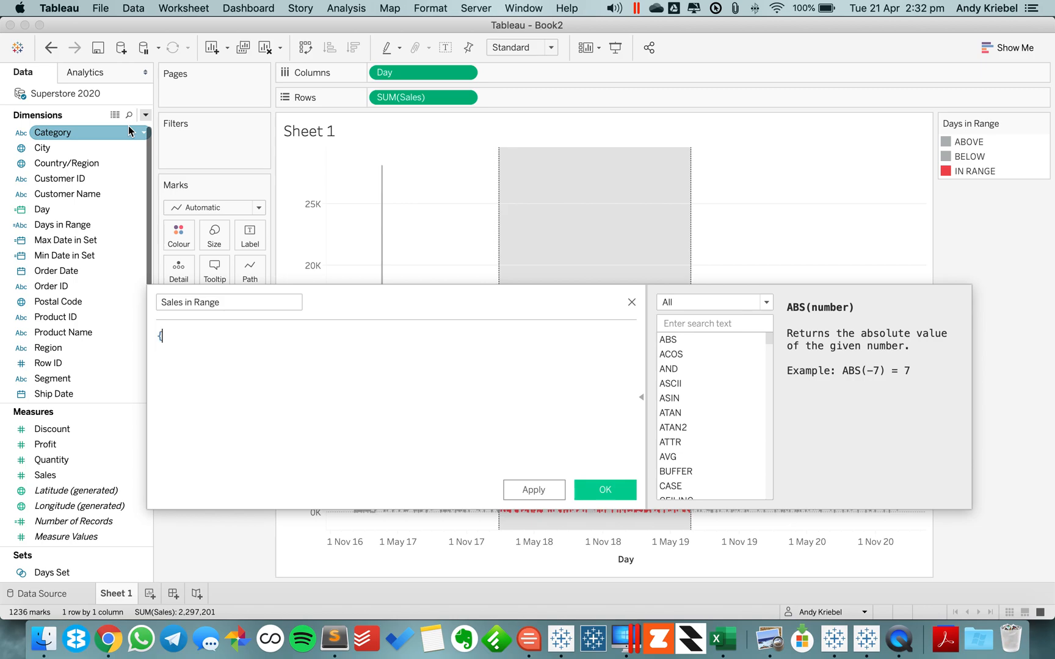
{"action": "type", "text": "SUM("}
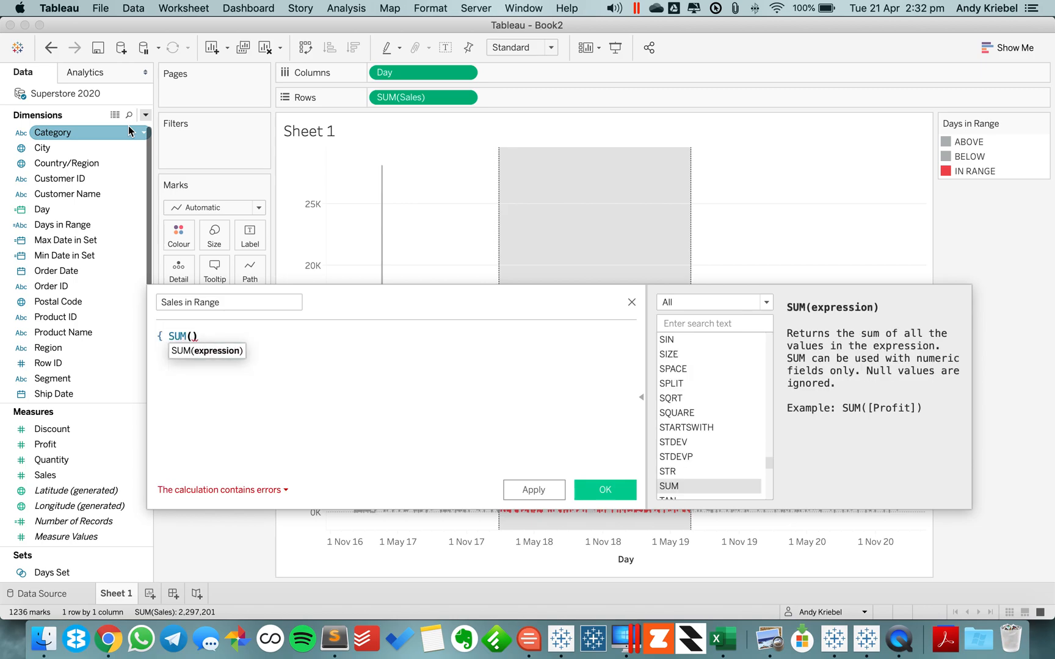
{"action": "type", "text": "IF be"}
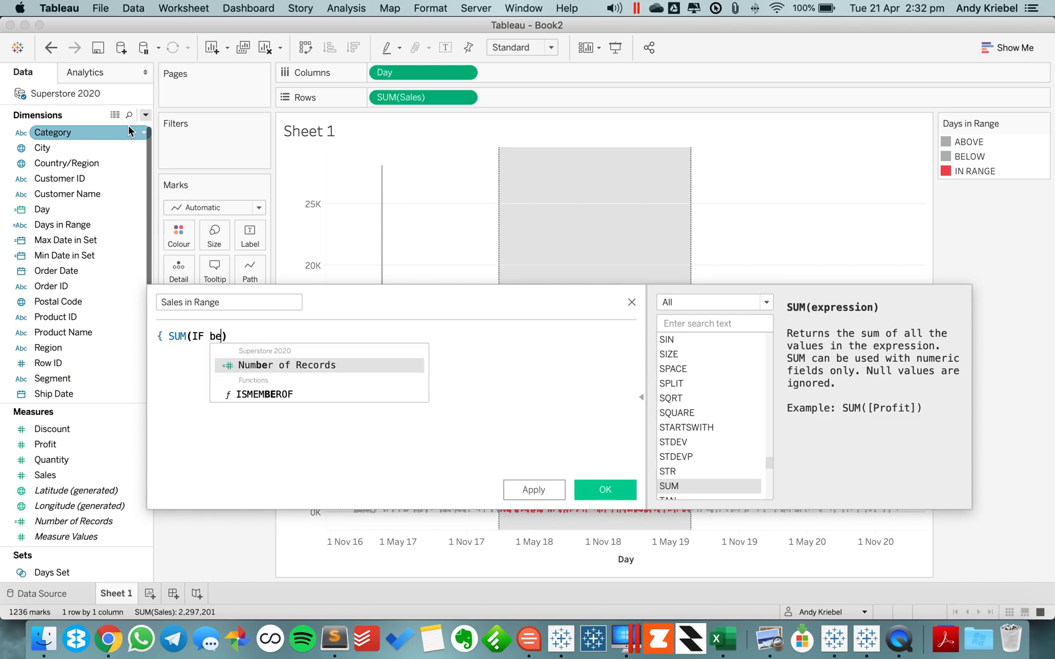
{"action": "type", "text": "day"}
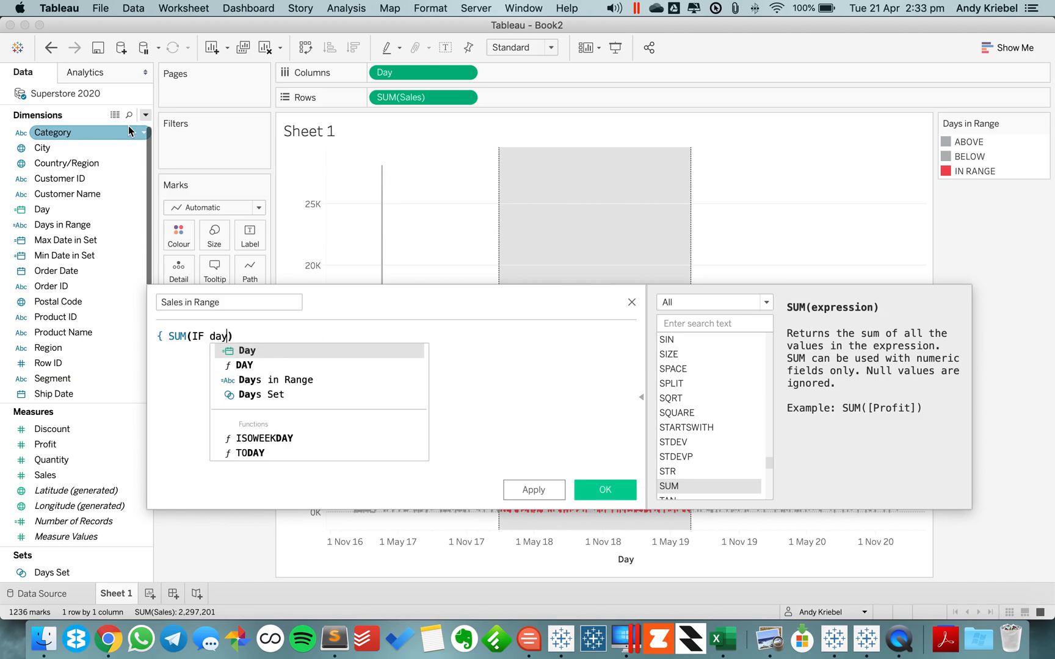
{"action": "left_click", "coordinate": [272, 380]}
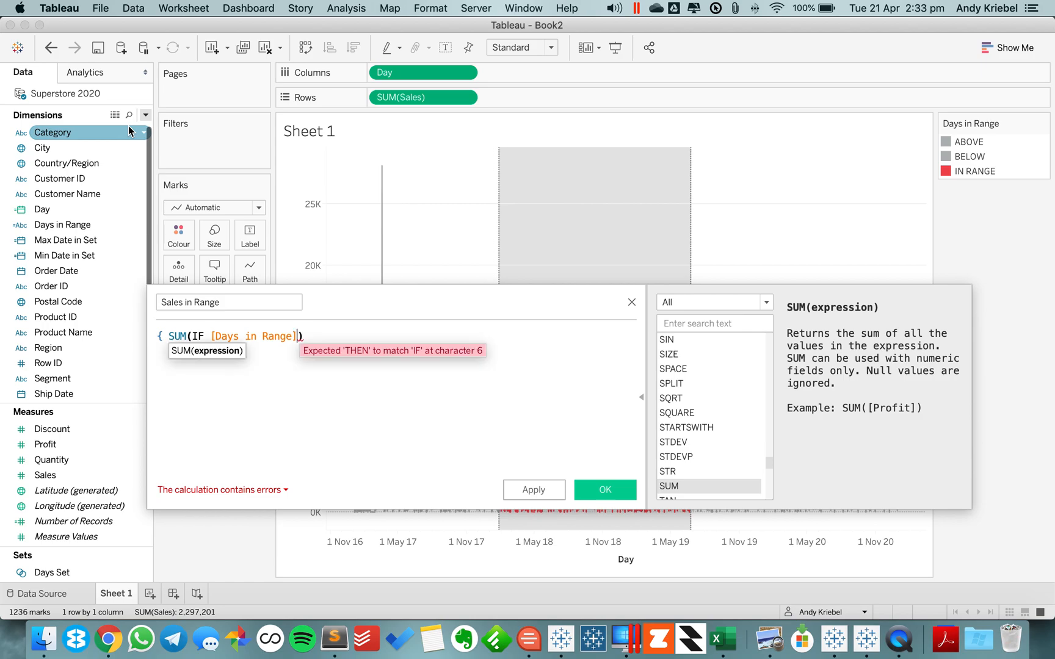
- Finish the formula ='IN RANGE' THEN [Sales] END) }, save it and add it to Detail
{"action": "type", "text": "='IN"}
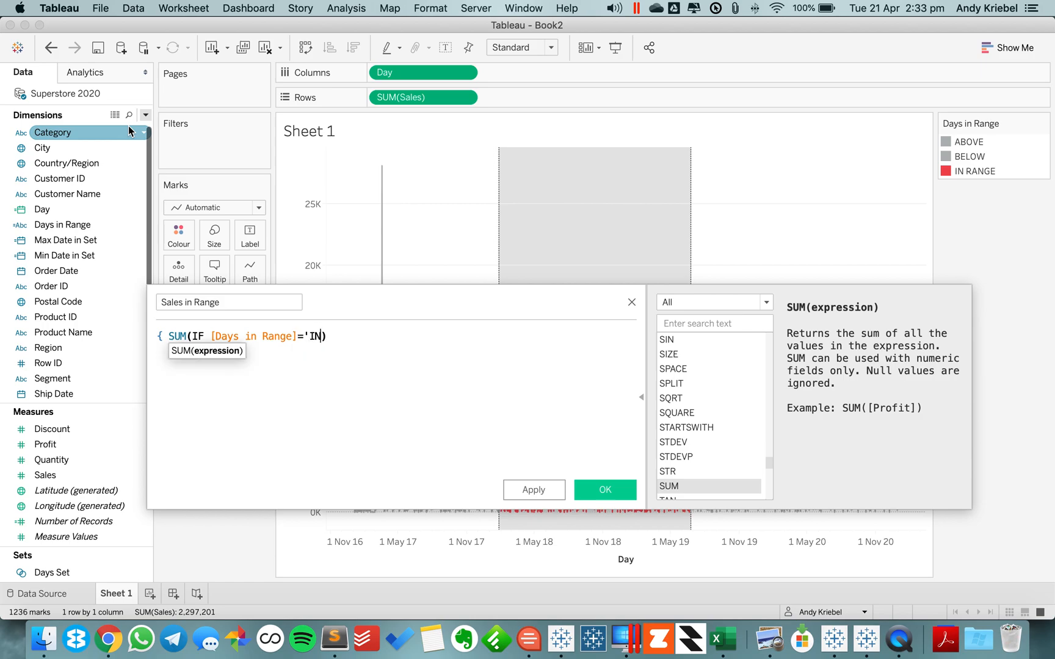
{"action": "type", "text": "RAG"}
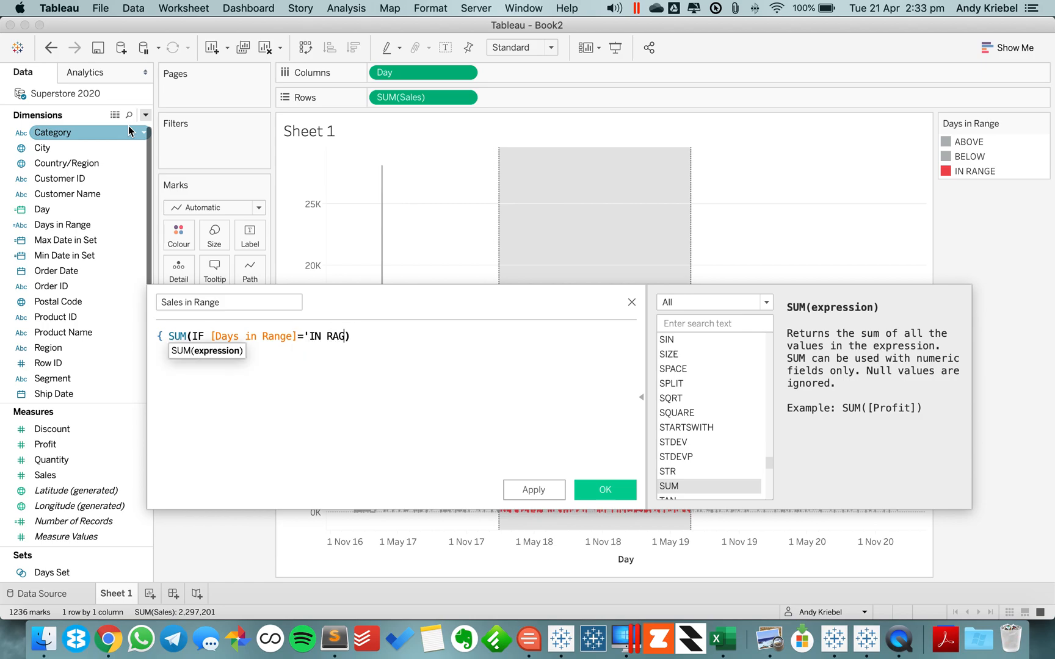
{"action": "type", "text": "NGE\""}
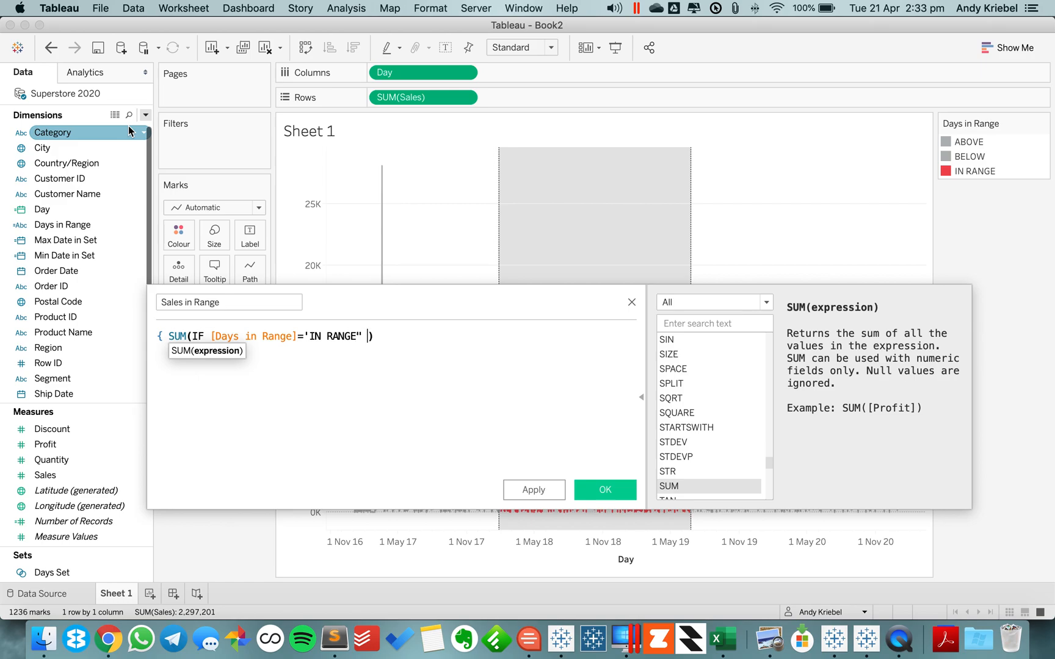
{"action": "type", "text": "THEN"}
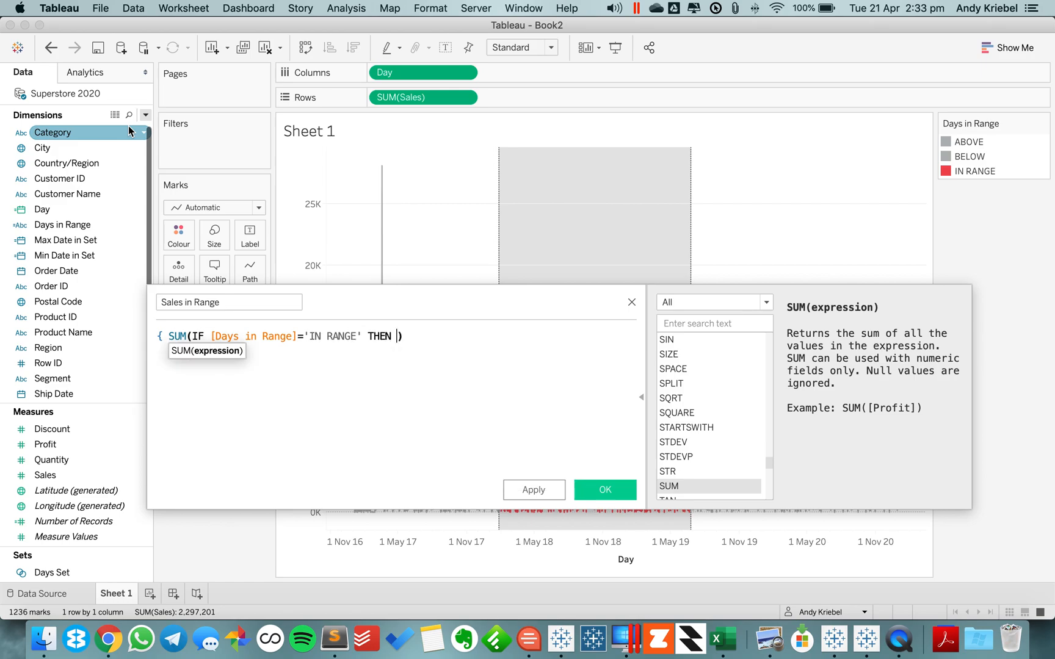
{"action": "type", "text": "[Sales] E"}
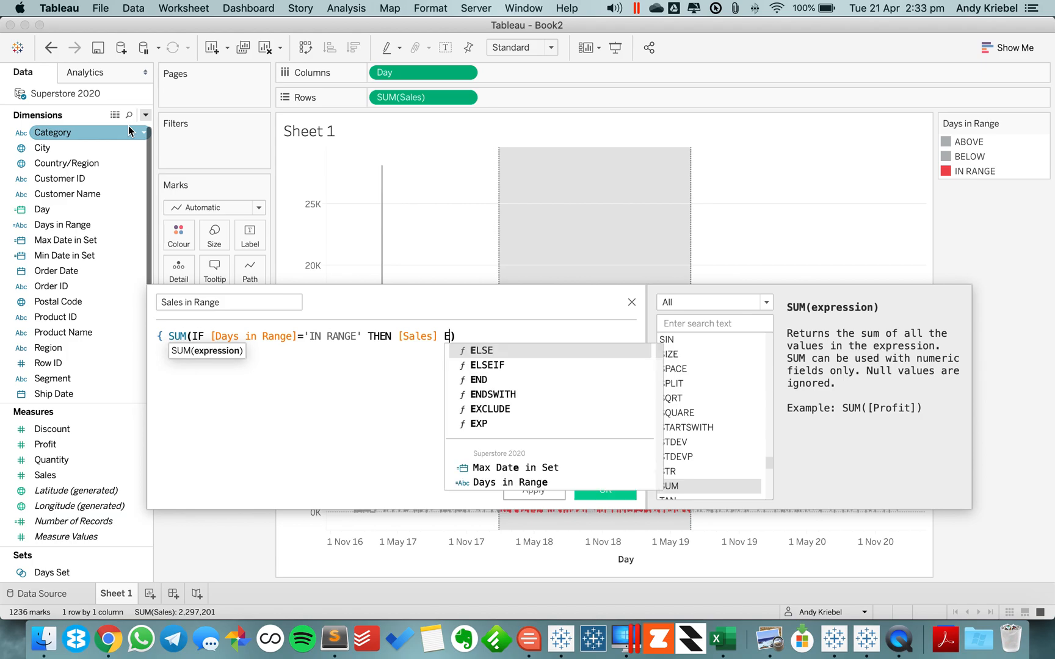
{"action": "type", "text": "ND"}
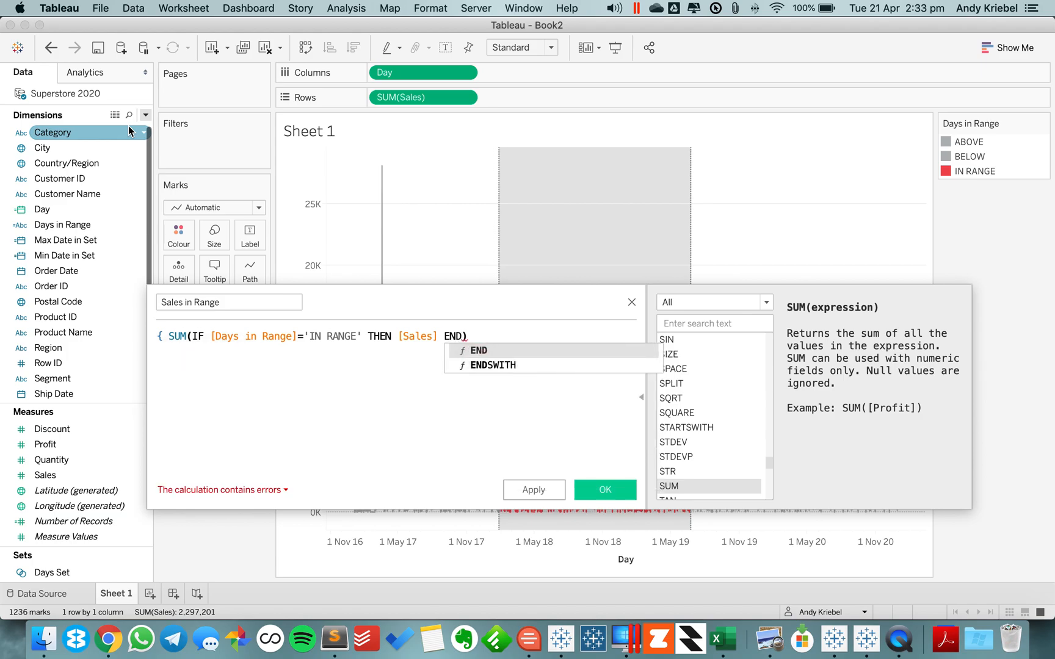
{"action": "type", "text": "}"}
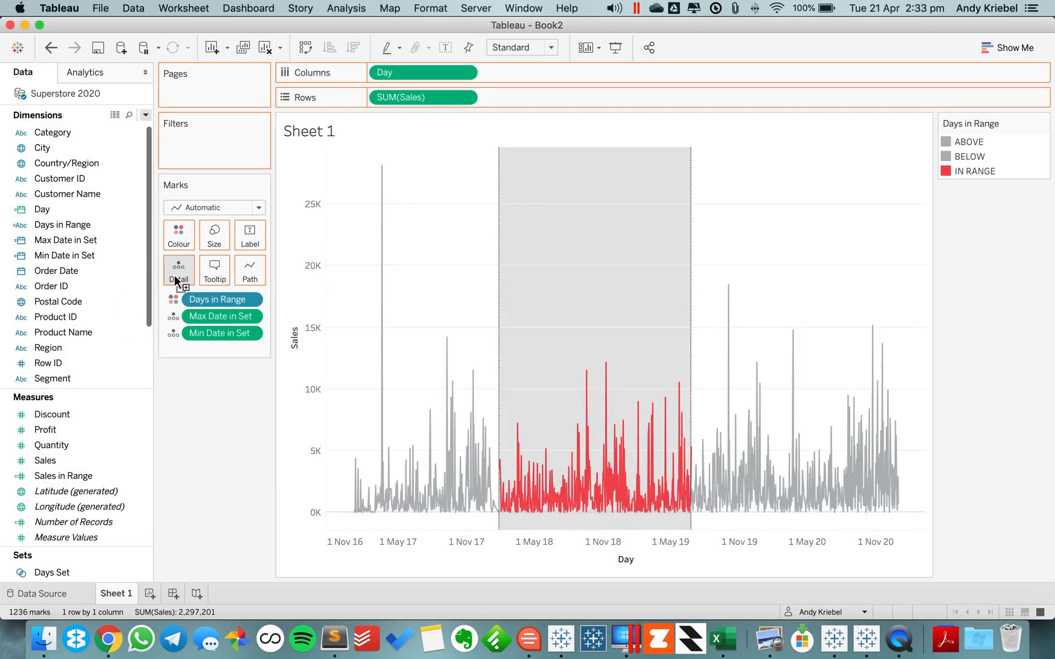
{"action": "double_click", "coordinate": [308, 131]}
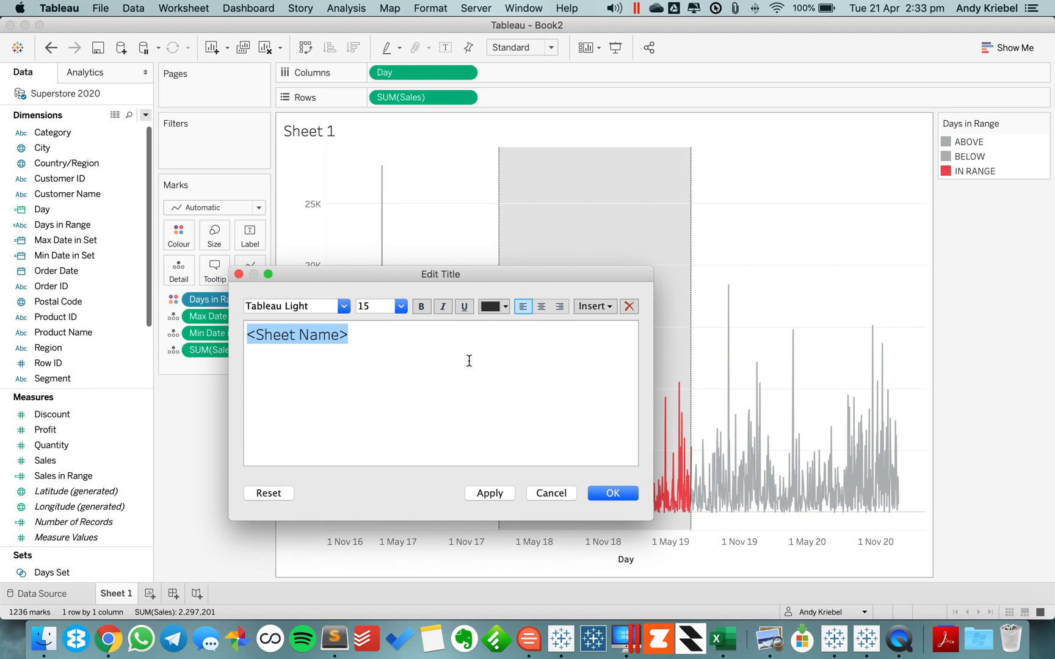
- Write the title TOTAL SALES FROM <Min Date in Set> - <Max Date in Set>:
{"action": "type", "text": "TOTAL SALE"}
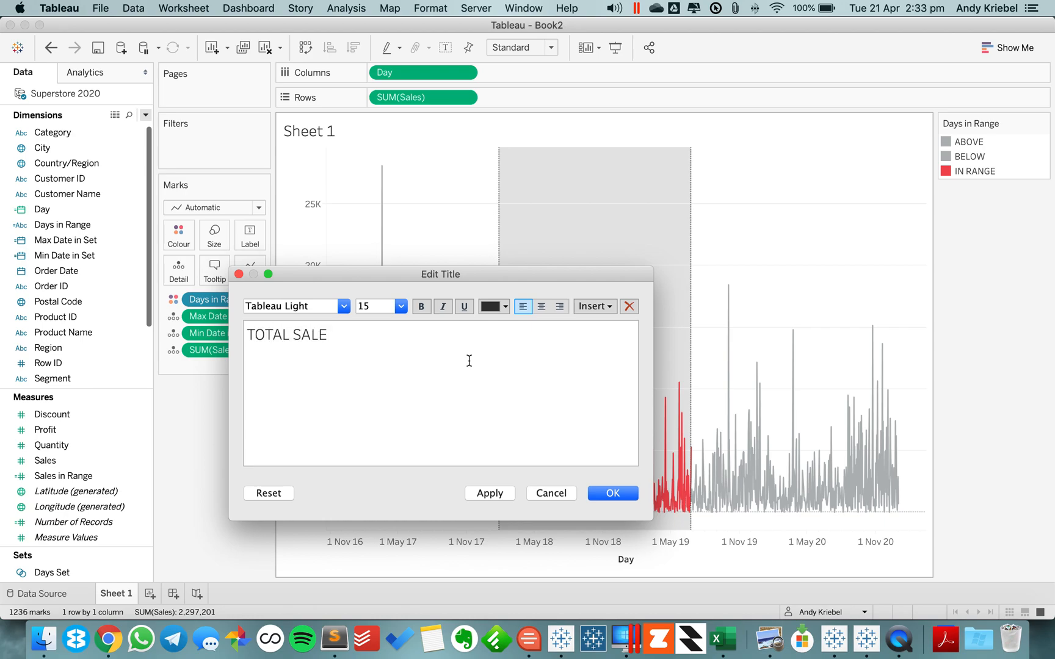
{"action": "type", "text": "S FO"}
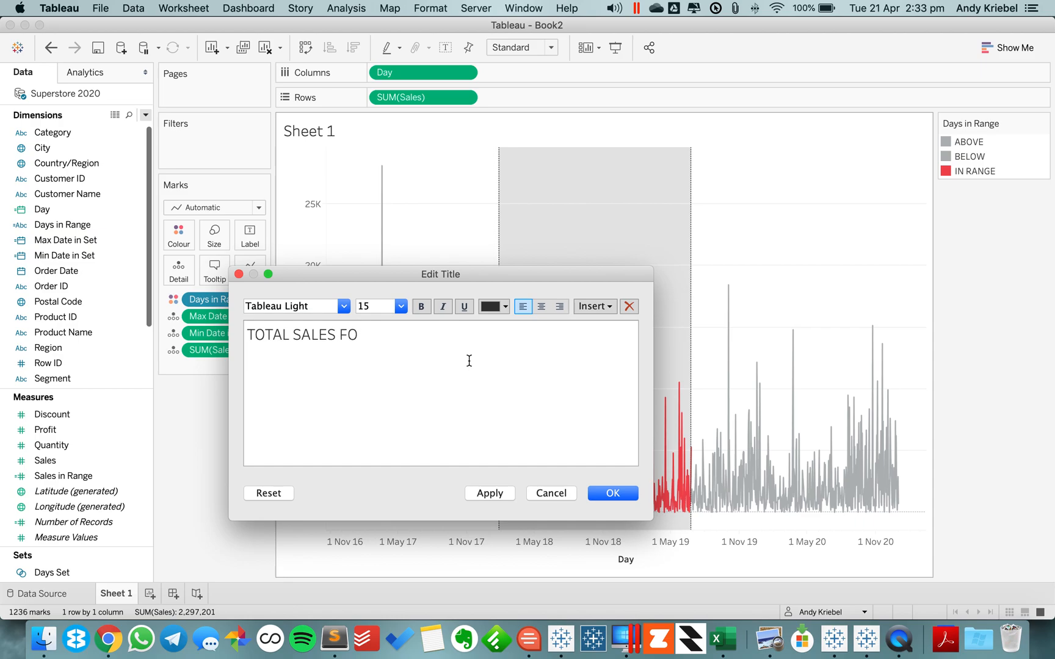
{"action": "key", "text": "Backspace"}
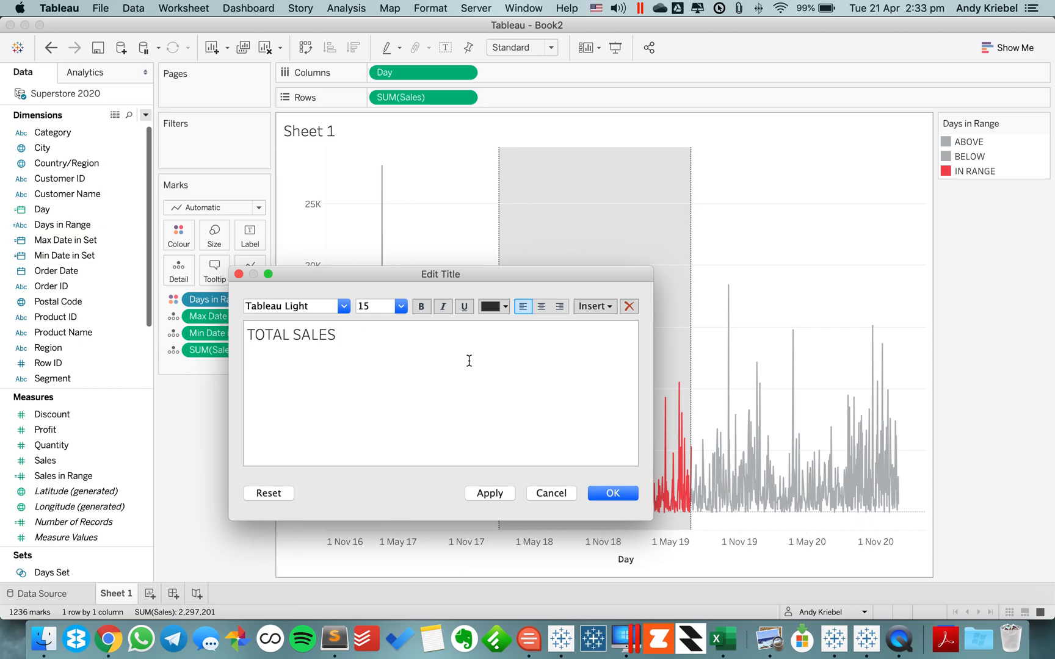
{"action": "left_click", "coordinate": [592, 306]}
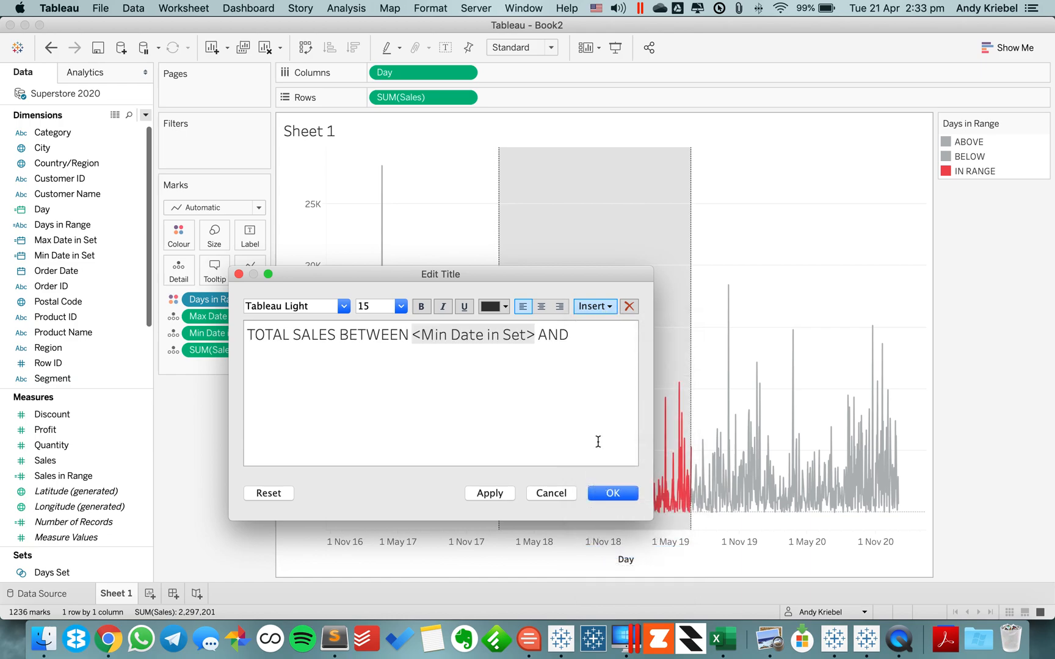
{"action": "left_click", "coordinate": [592, 306]}
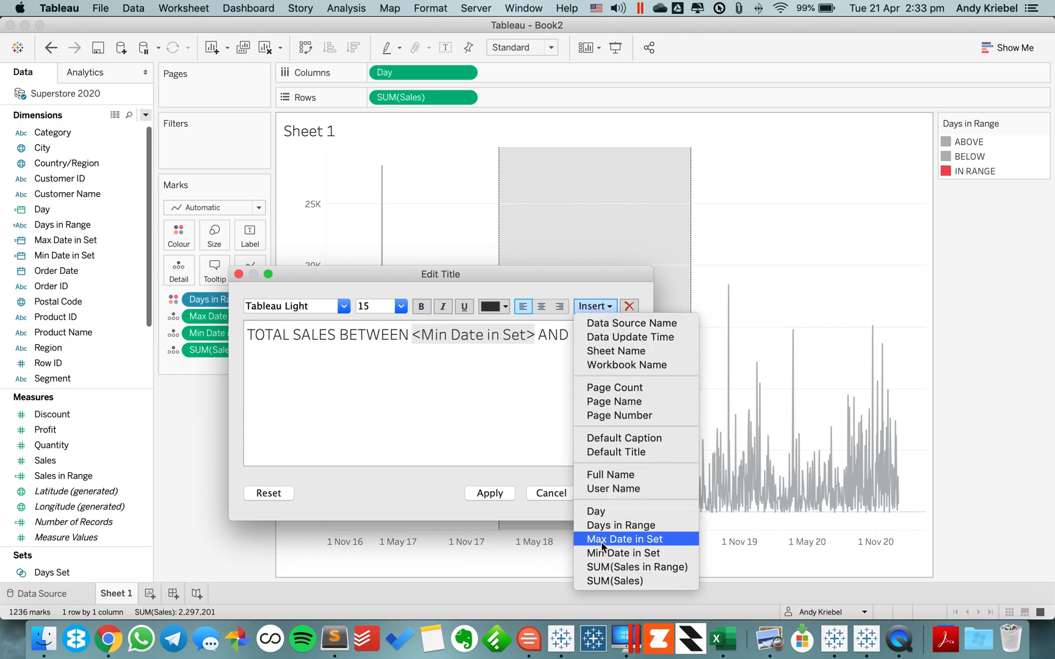
{"action": "left_click", "coordinate": [622, 538]}
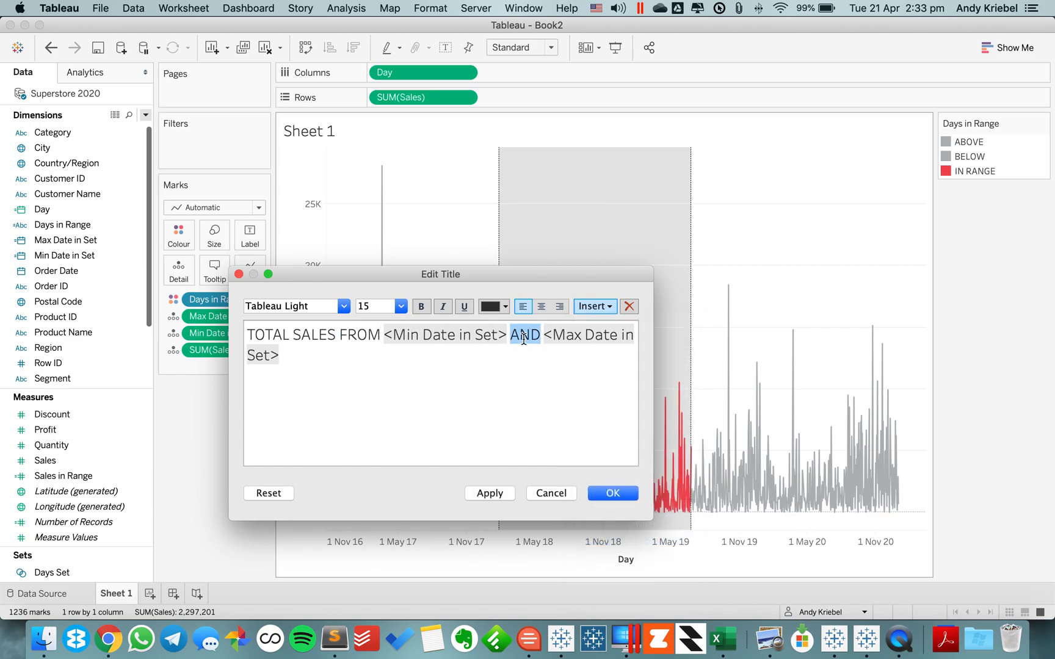
{"action": "type", "text": "-"}
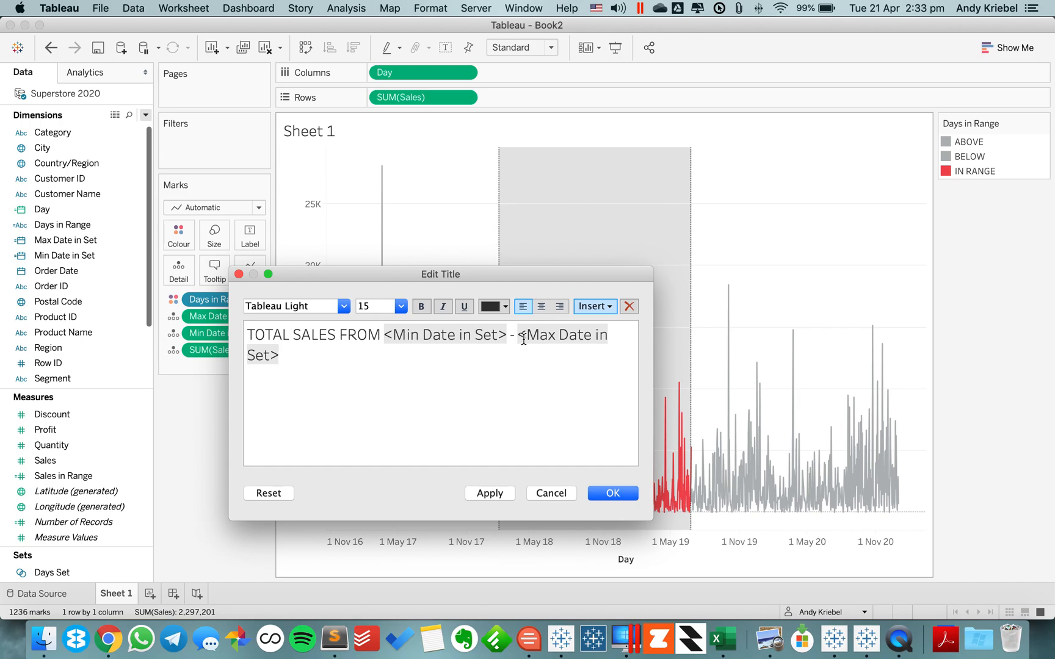
{"action": "type", "text": ":"}
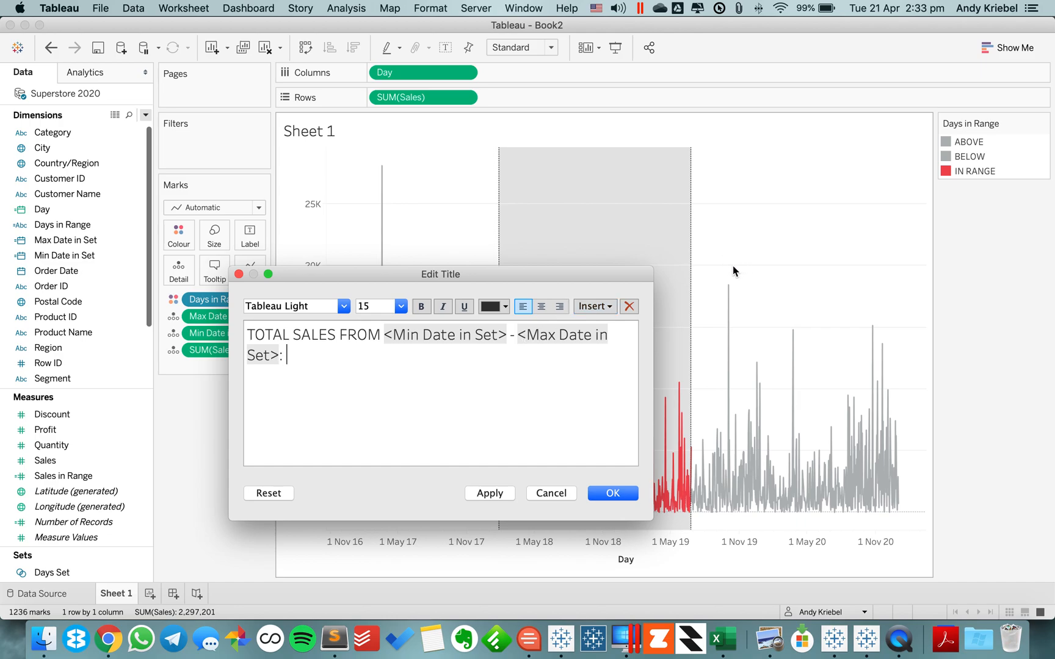
- Append SUM(Sales in Range) in bold to the title and apply it
{"action": "left_click", "coordinate": [592, 307]}
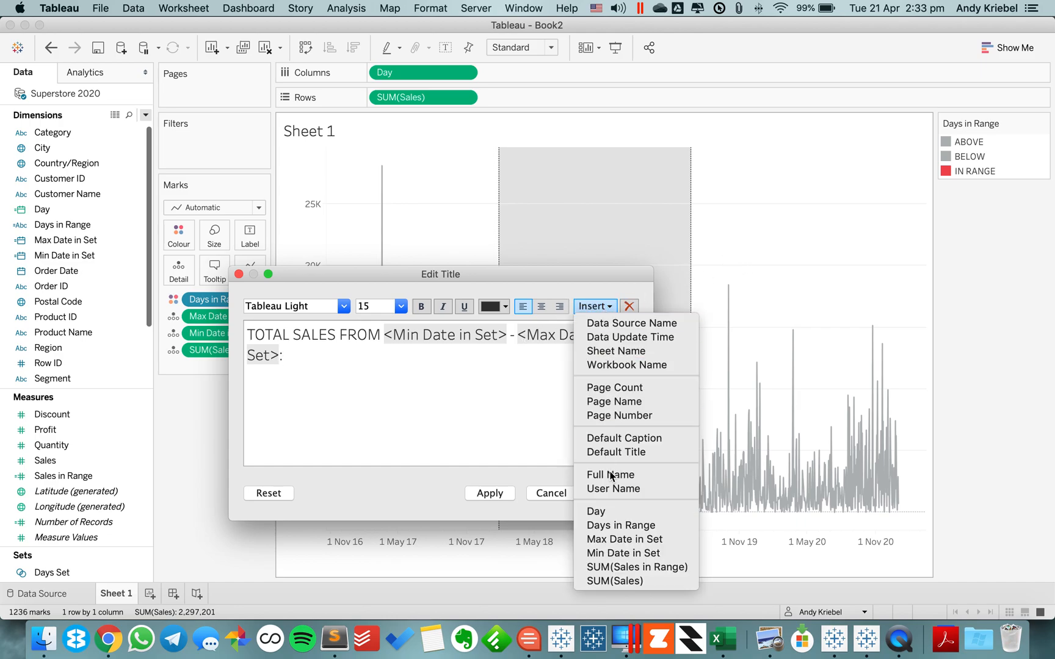
{"action": "left_click", "coordinate": [636, 567]}
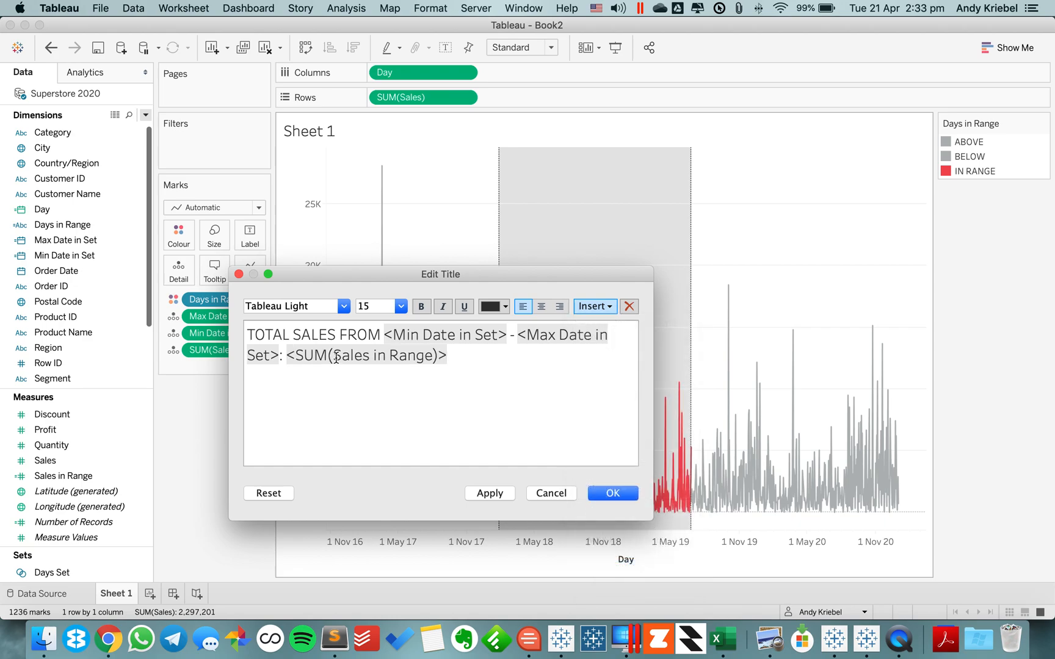
{"action": "double_click", "coordinate": [365, 355]}
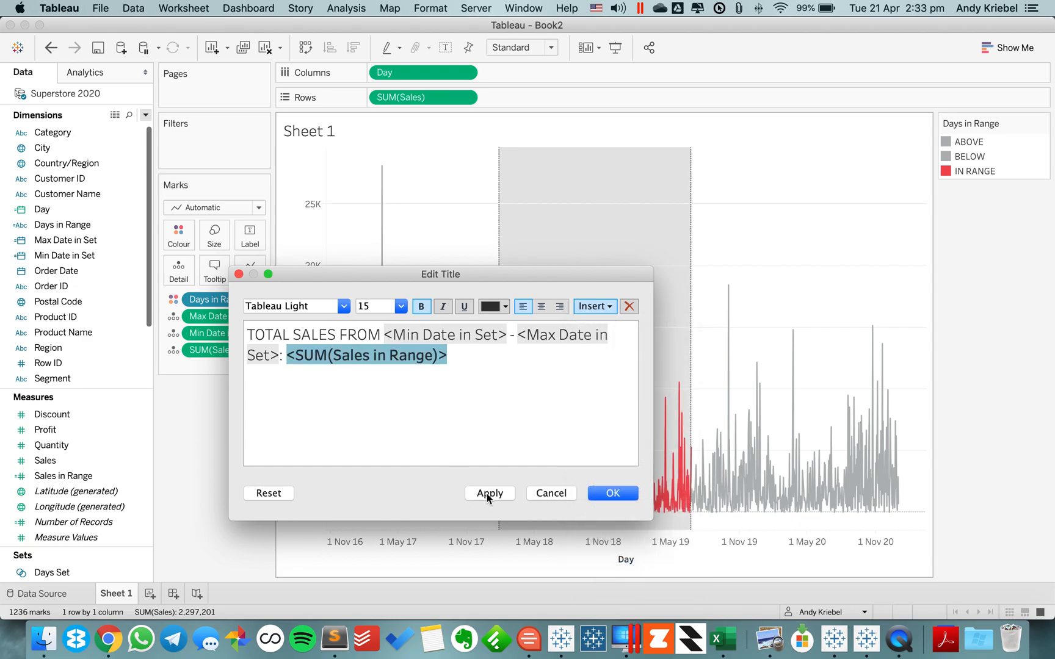
{"action": "left_click", "coordinate": [489, 492]}
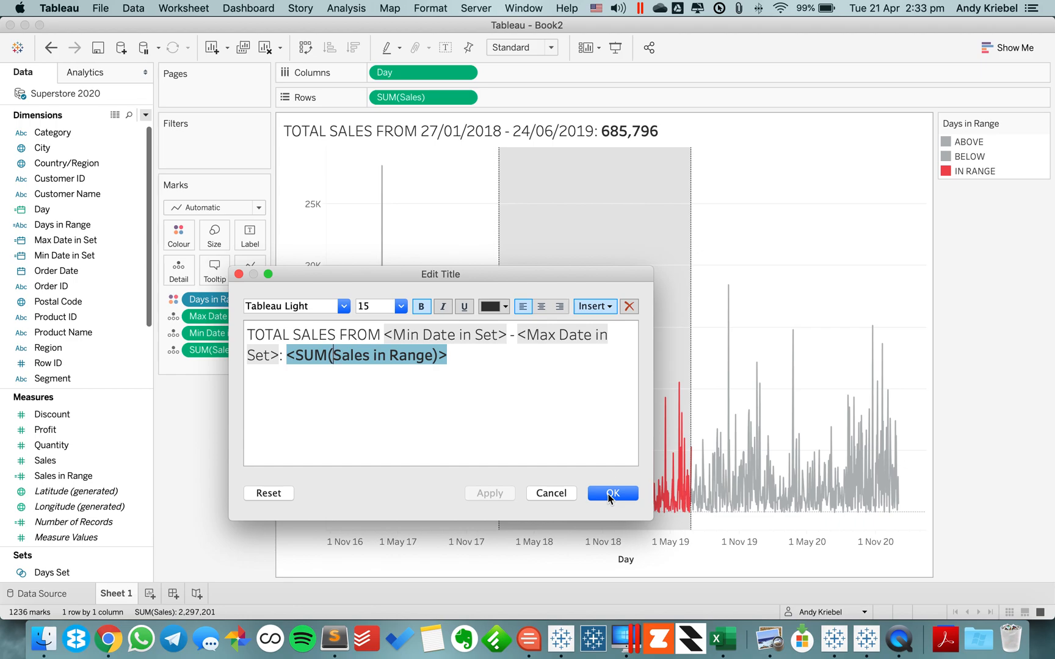
{"action": "left_click", "coordinate": [611, 493]}
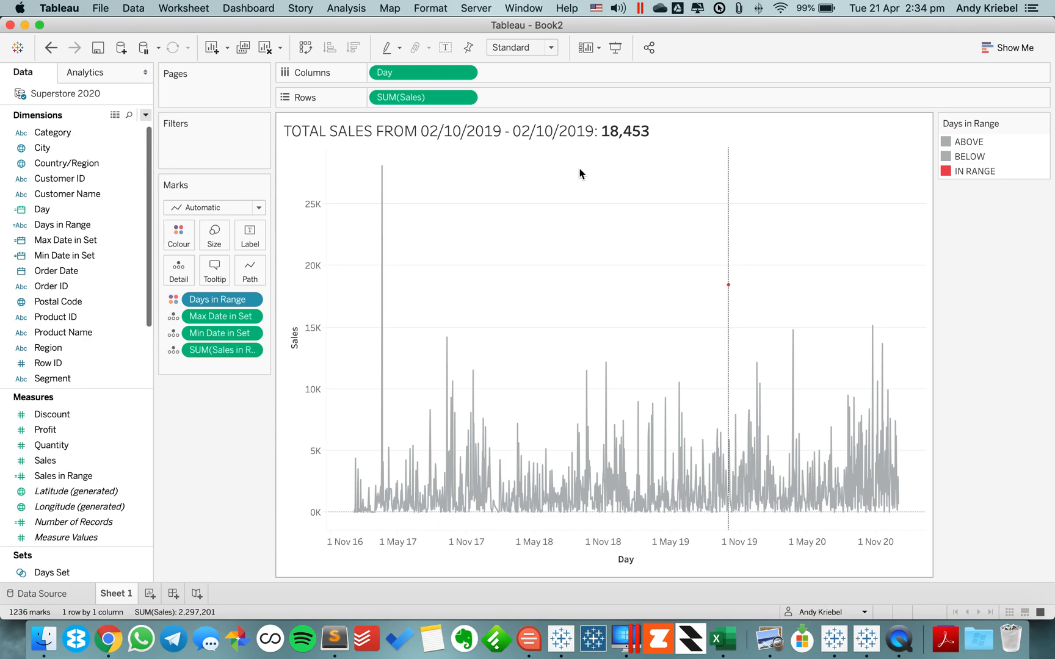
{"action": "mouse_move", "coordinate": [568, 353]}
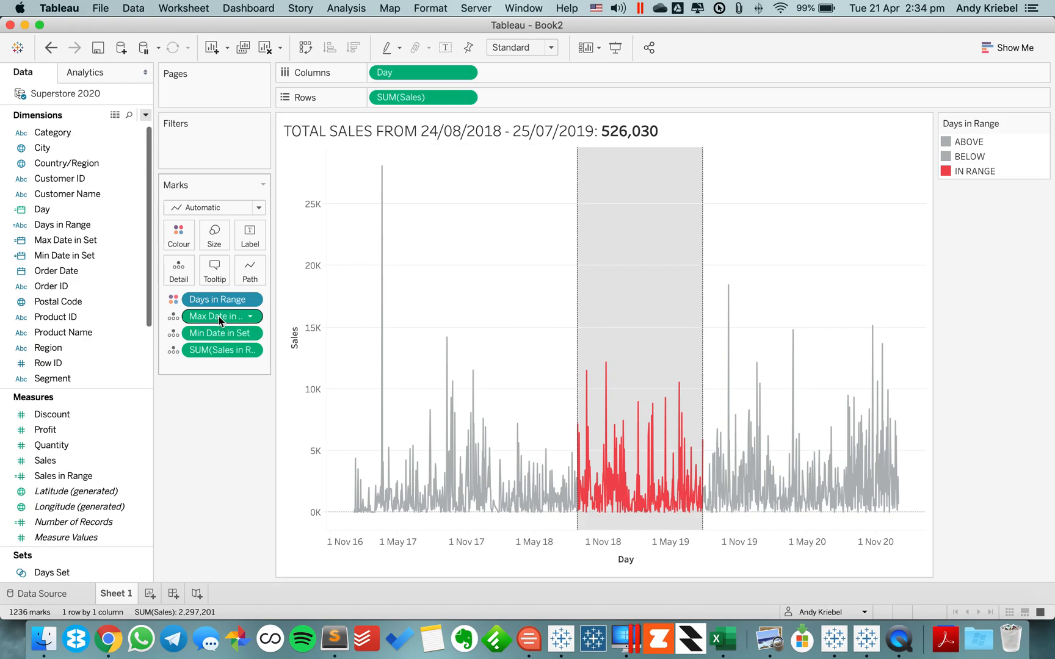
- Give Max Date in Set a custom date format starting with mmm
{"action": "left_click", "coordinate": [215, 317]}
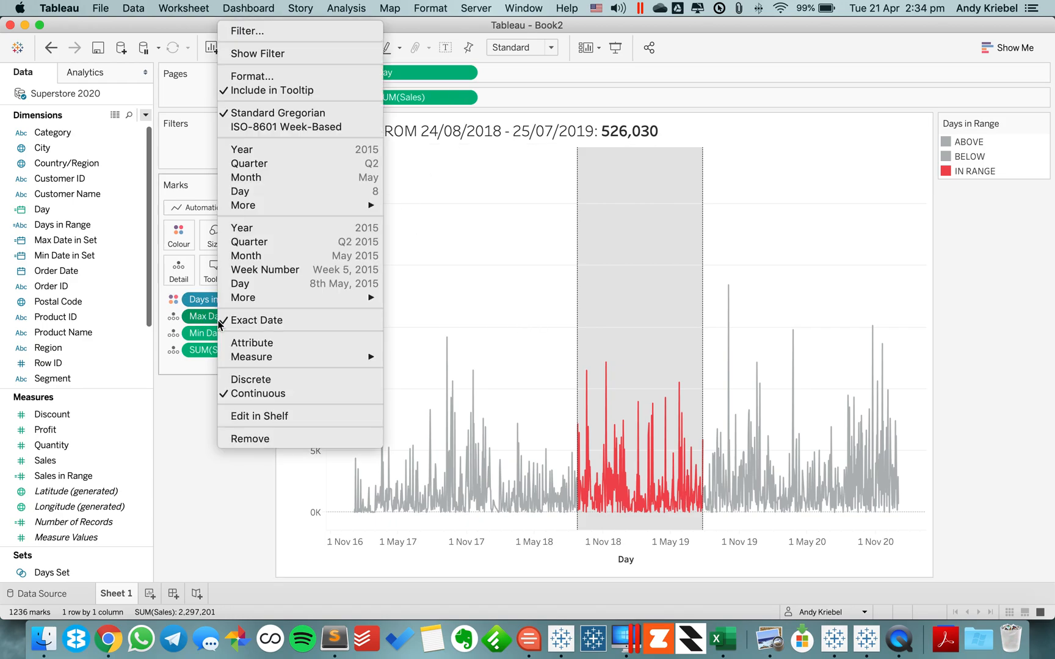
{"action": "mouse_move", "coordinate": [251, 75]}
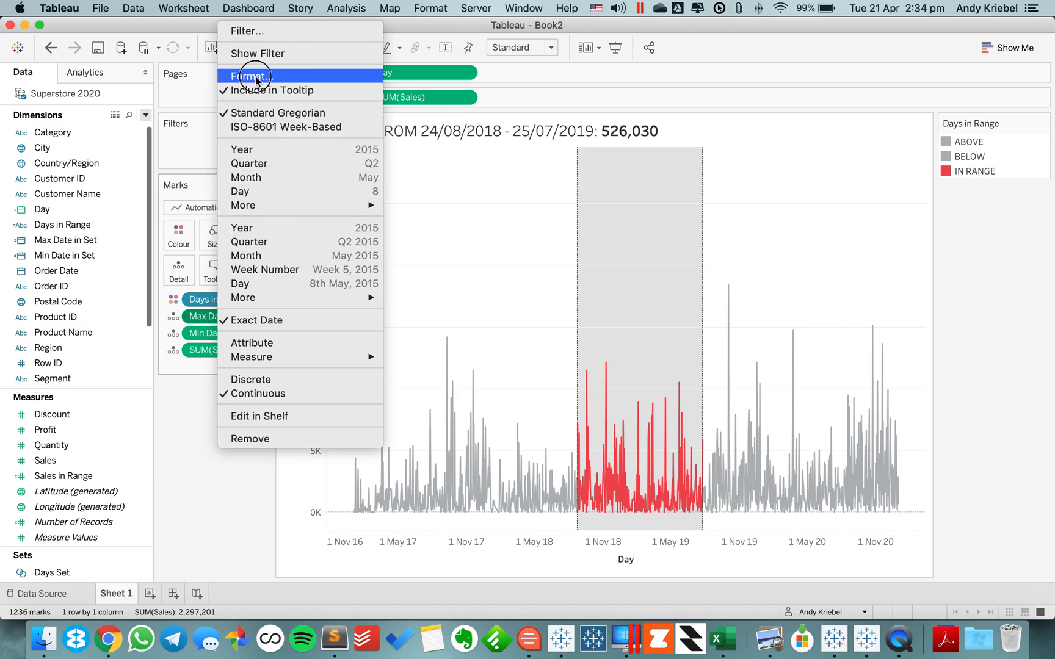
{"action": "left_click", "coordinate": [250, 76]}
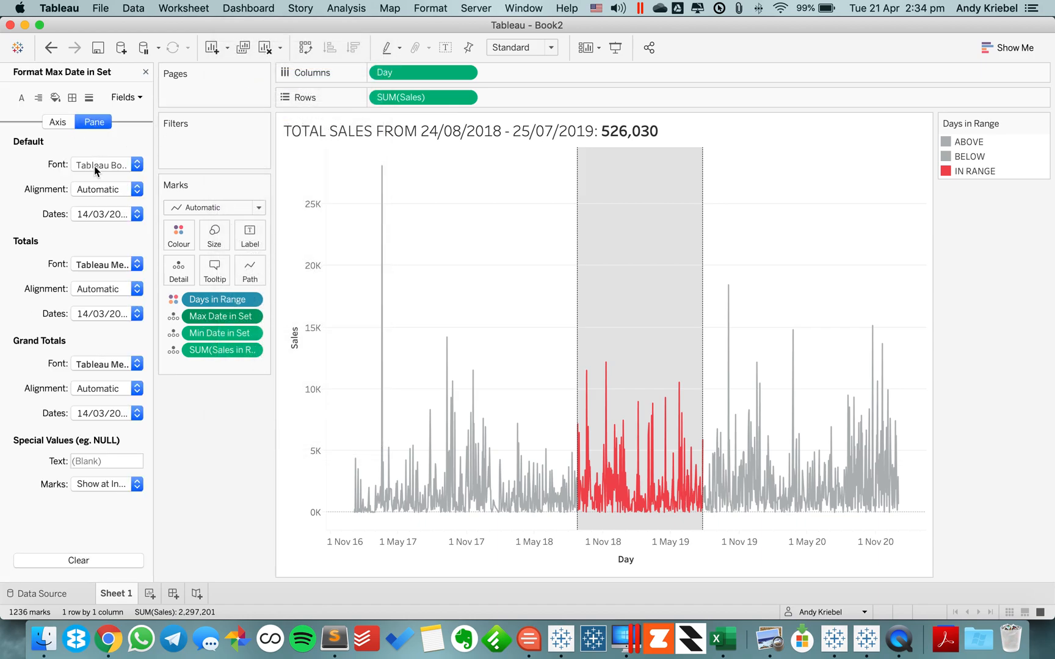
{"action": "left_click", "coordinate": [137, 214]}
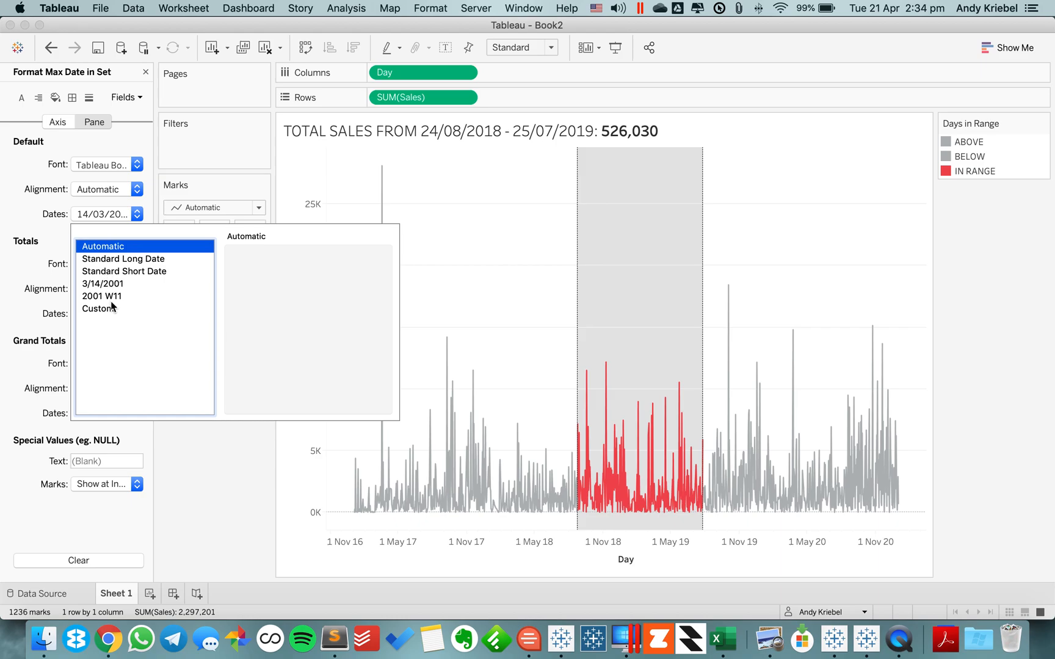
{"action": "left_click", "coordinate": [98, 308]}
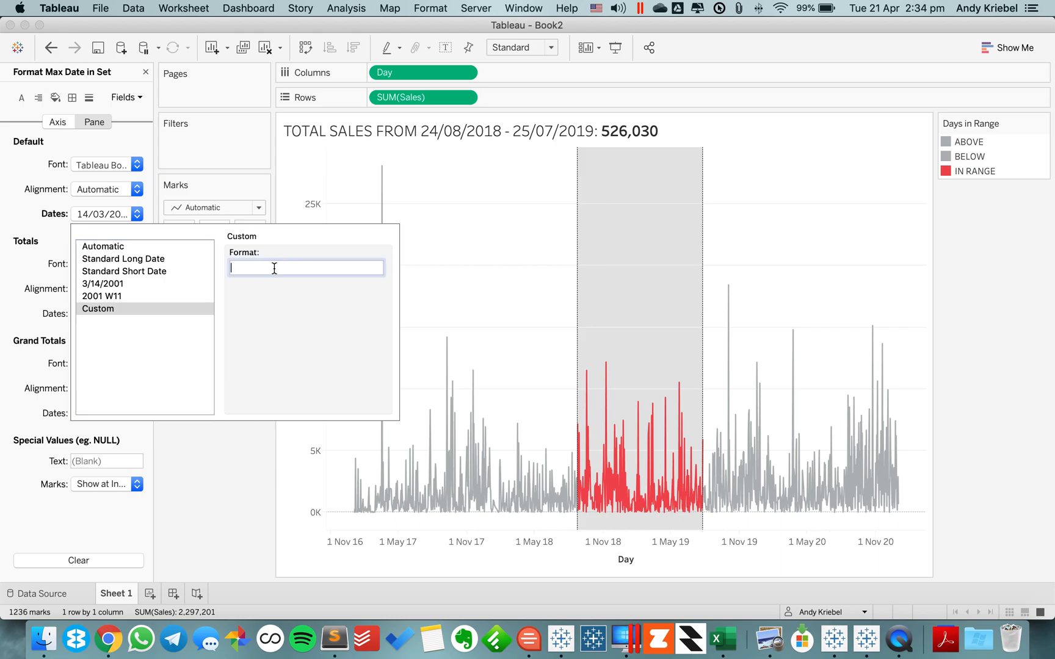
{"action": "type", "text": "mmm d"}
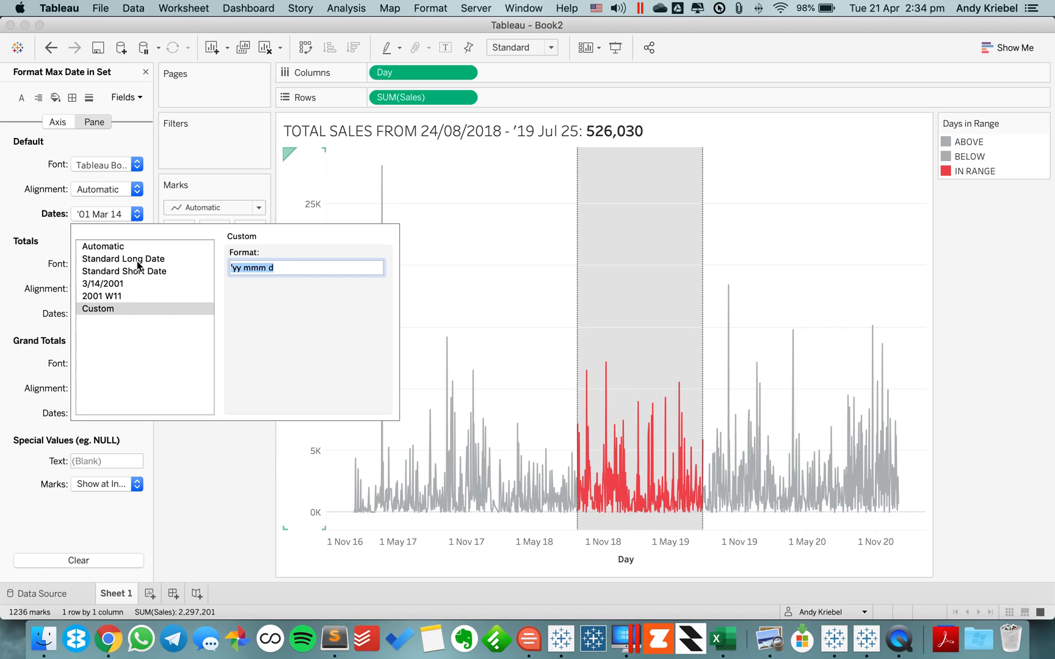
- Format Min Date in Set as custom 'mmm d yyyy' so the title reads Aug 24 2018 - Jul 25 2019
{"action": "left_click", "coordinate": [94, 122]}
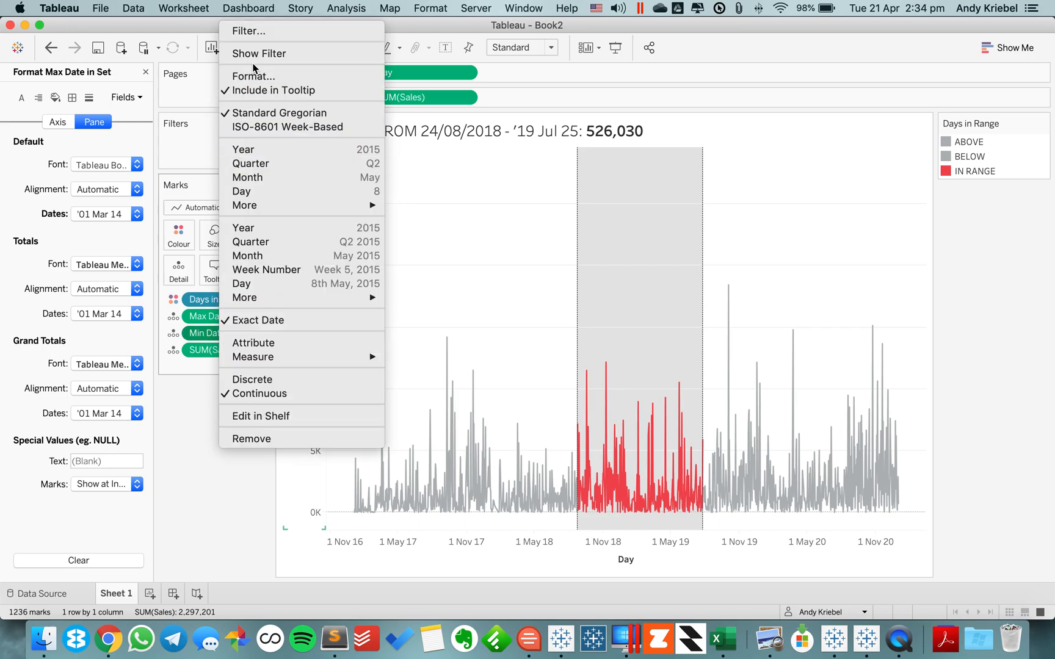
{"action": "left_click", "coordinate": [138, 213]}
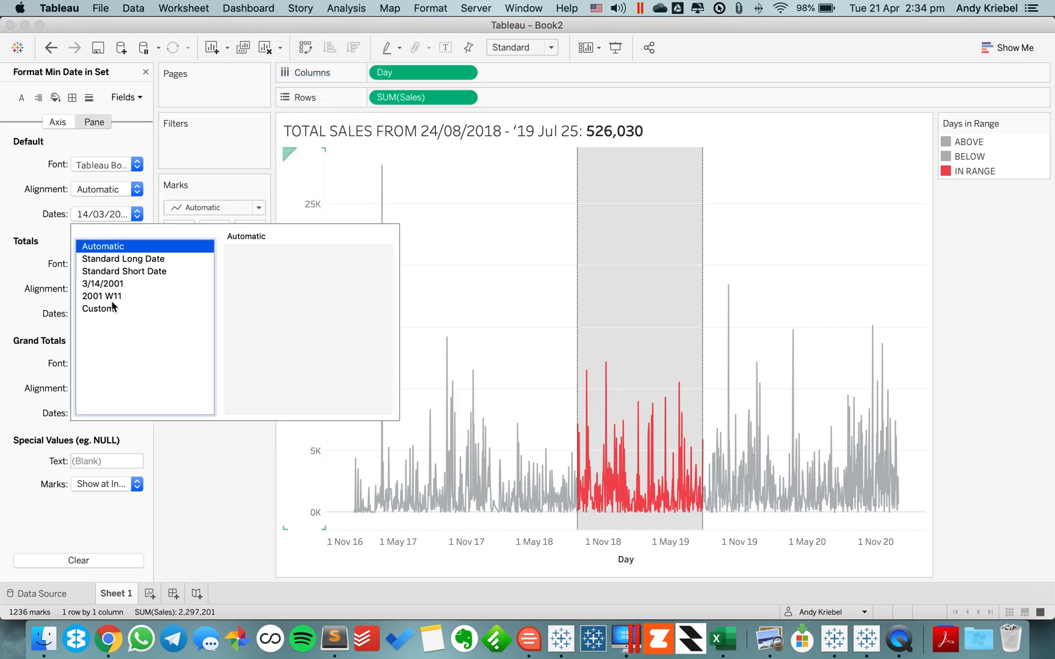
{"action": "left_click", "coordinate": [97, 308]}
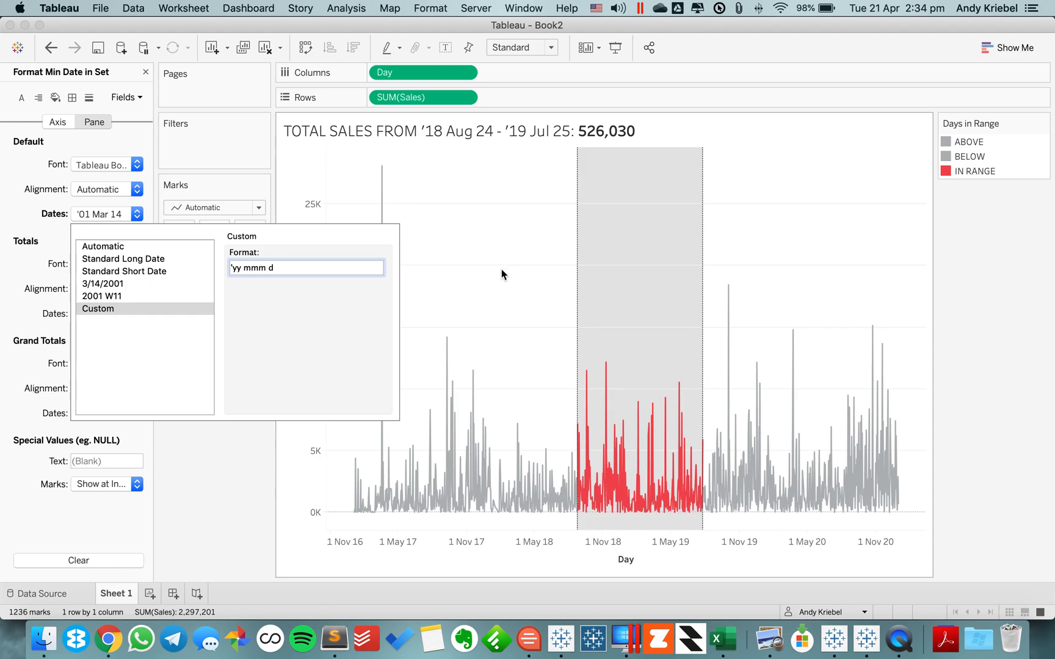
{"action": "left_click", "coordinate": [94, 122]}
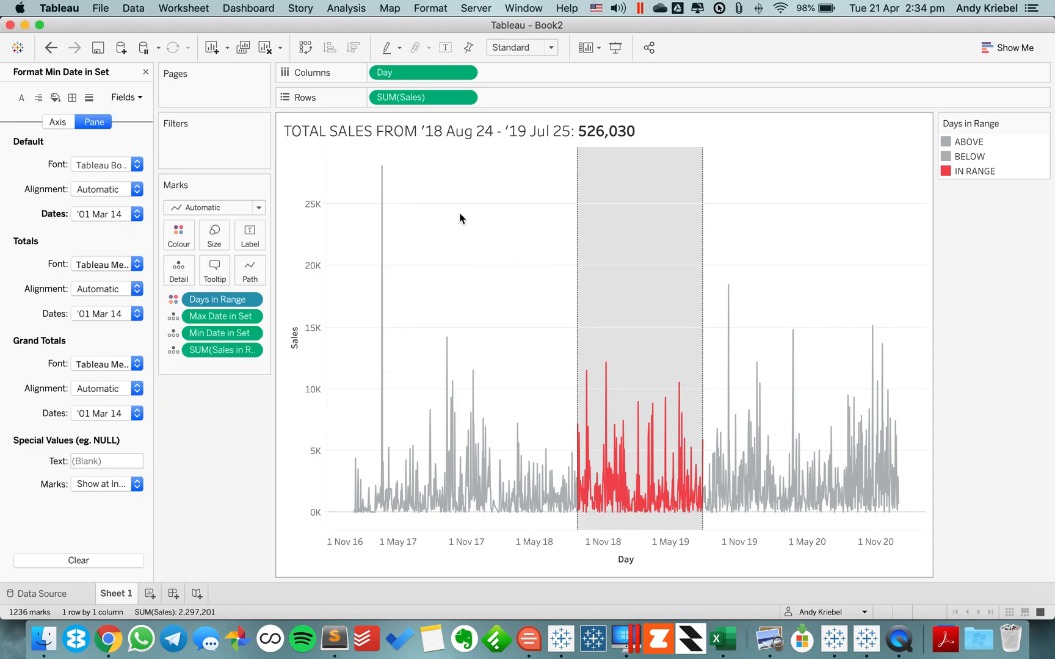
{"action": "mouse_move", "coordinate": [96, 239]}
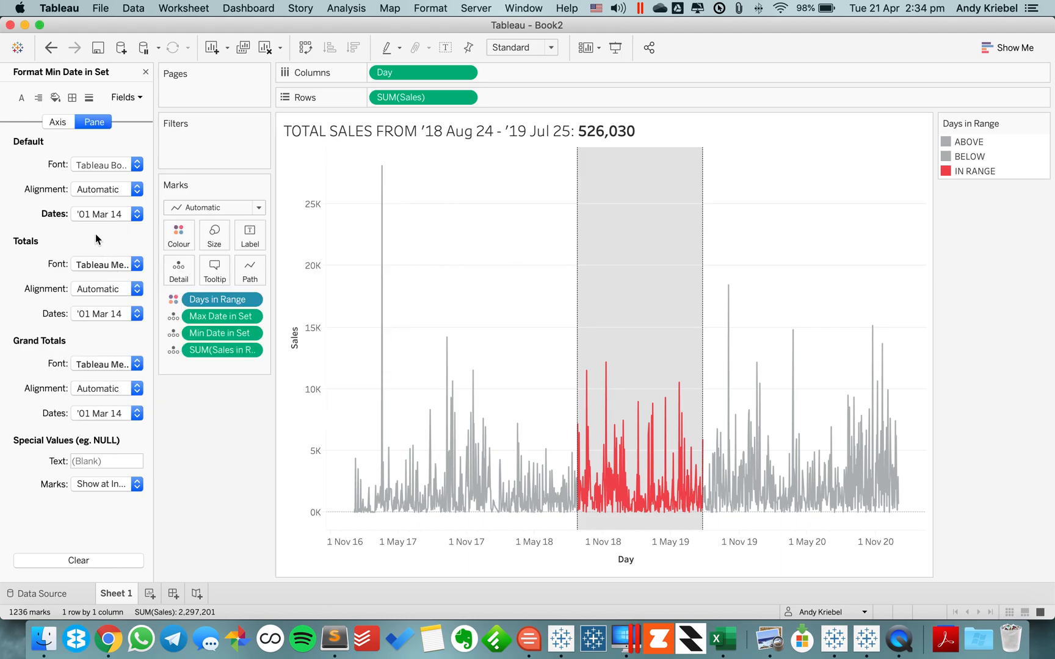
{"action": "left_click", "coordinate": [137, 214]}
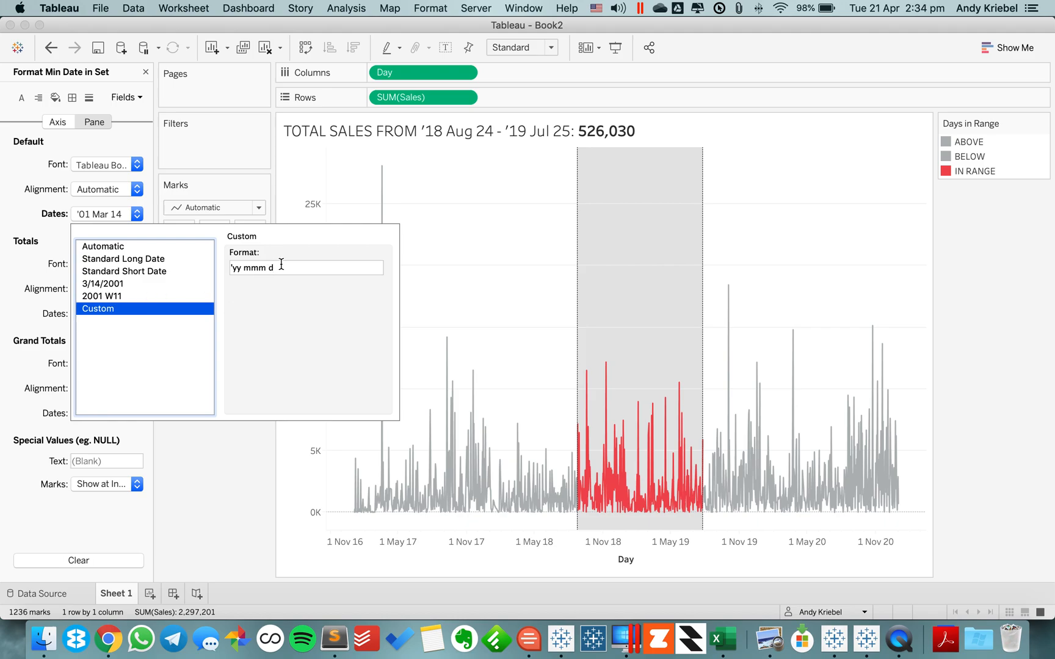
{"action": "type", "text": "'yy"}
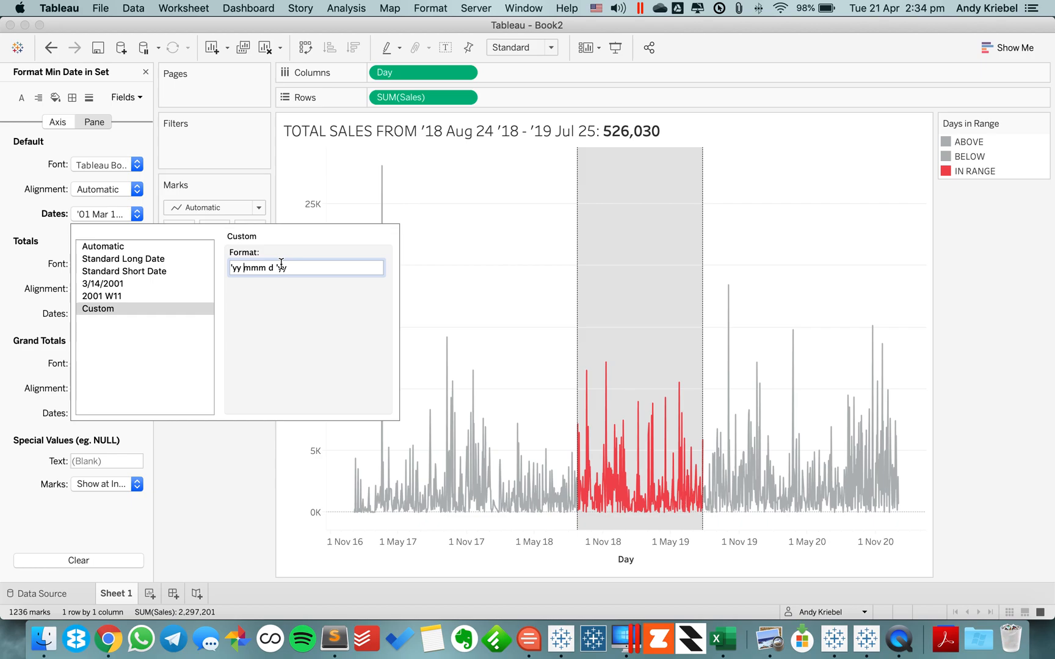
{"action": "type", "text": "mmm d"}
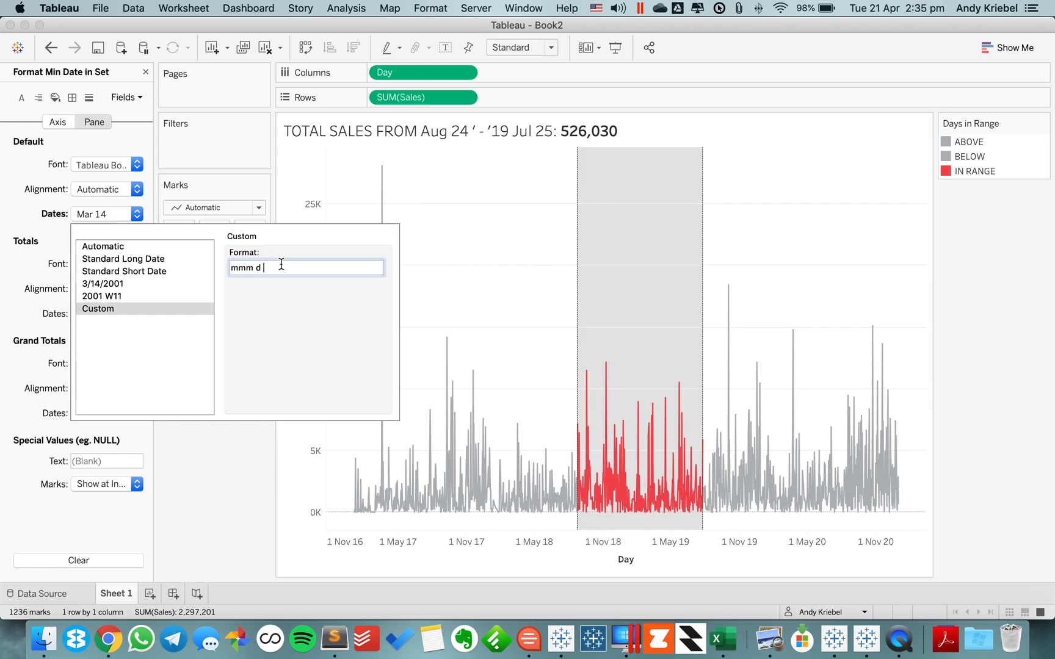
{"action": "type", "text": "yyyy"}
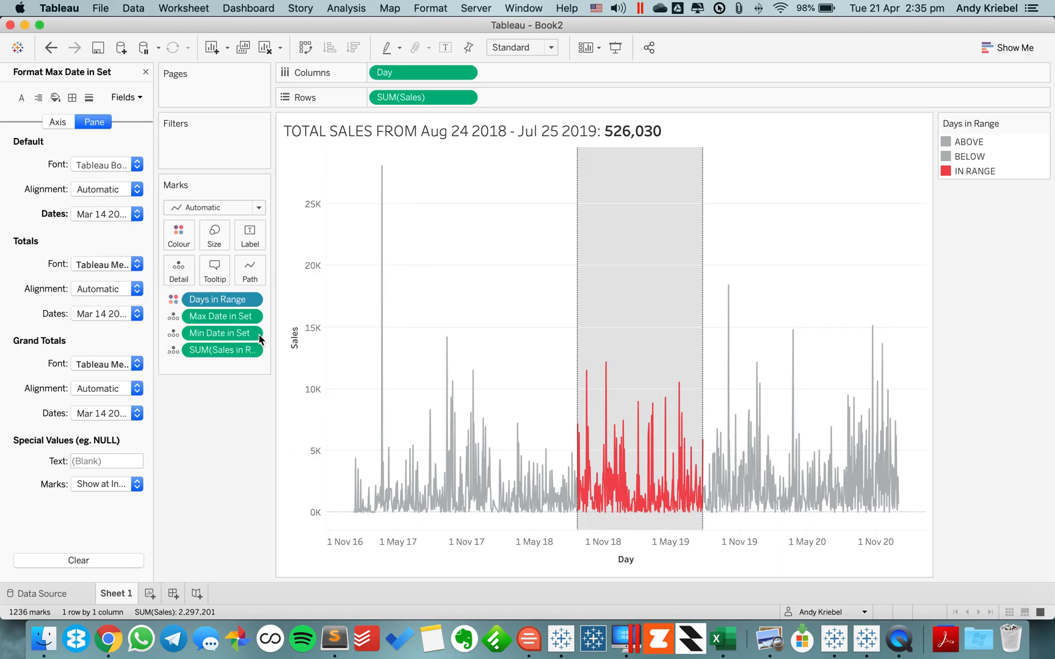
{"action": "mouse_move", "coordinate": [214, 232]}
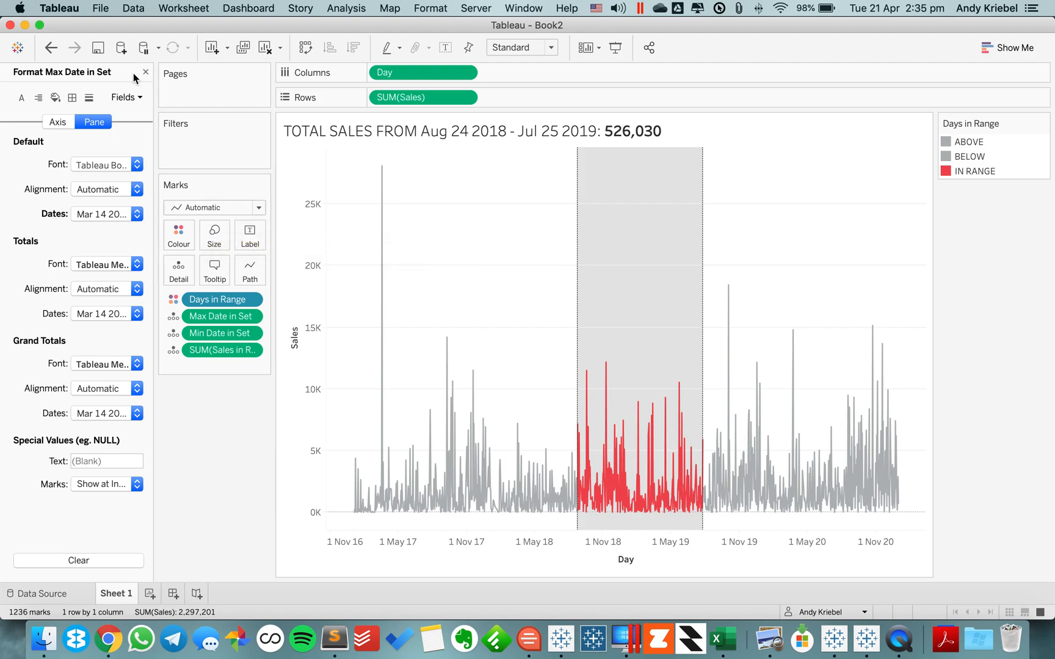
{"action": "left_click", "coordinate": [145, 72]}
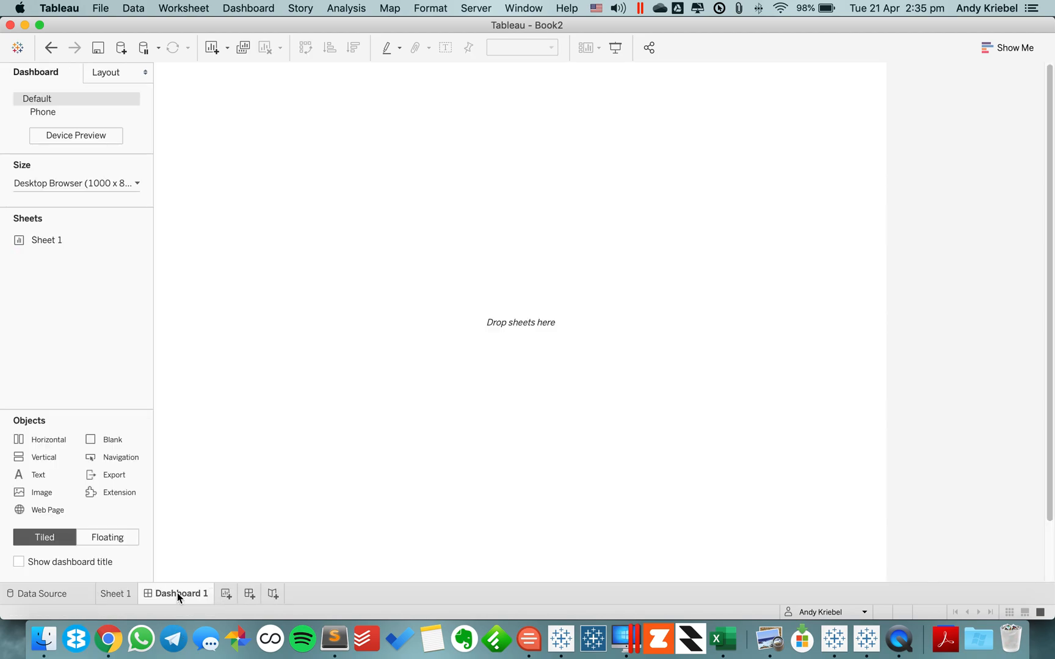
- Size the dashboard to Laptop Browser 800x600, delete the Phone layout, add Sheet 1 and remove the legend
{"action": "left_click", "coordinate": [76, 183]}
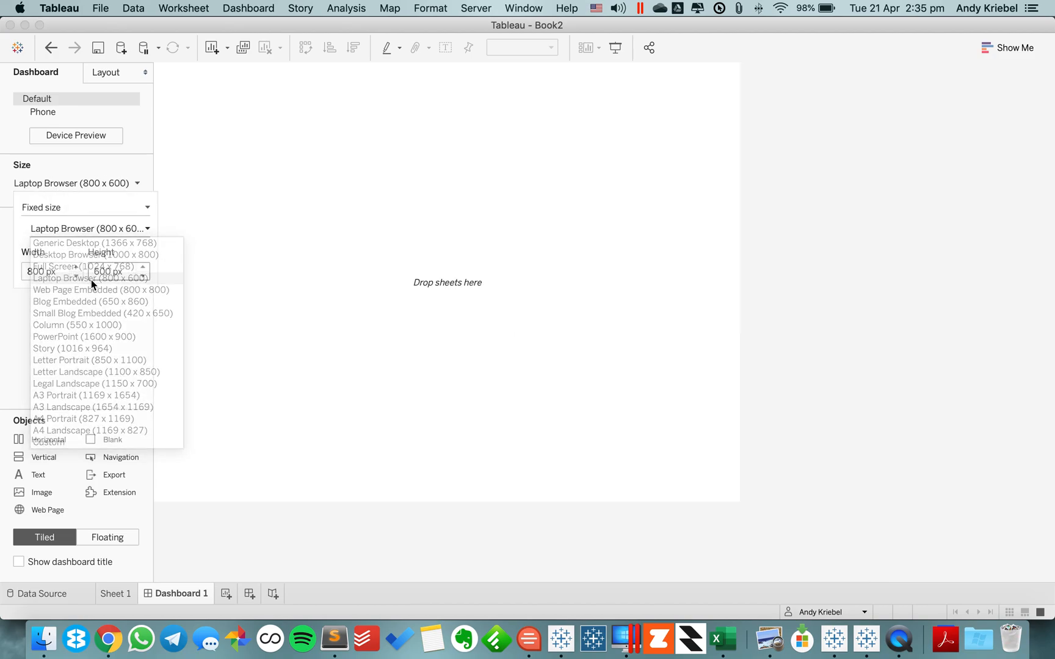
{"action": "left_click", "coordinate": [133, 111]}
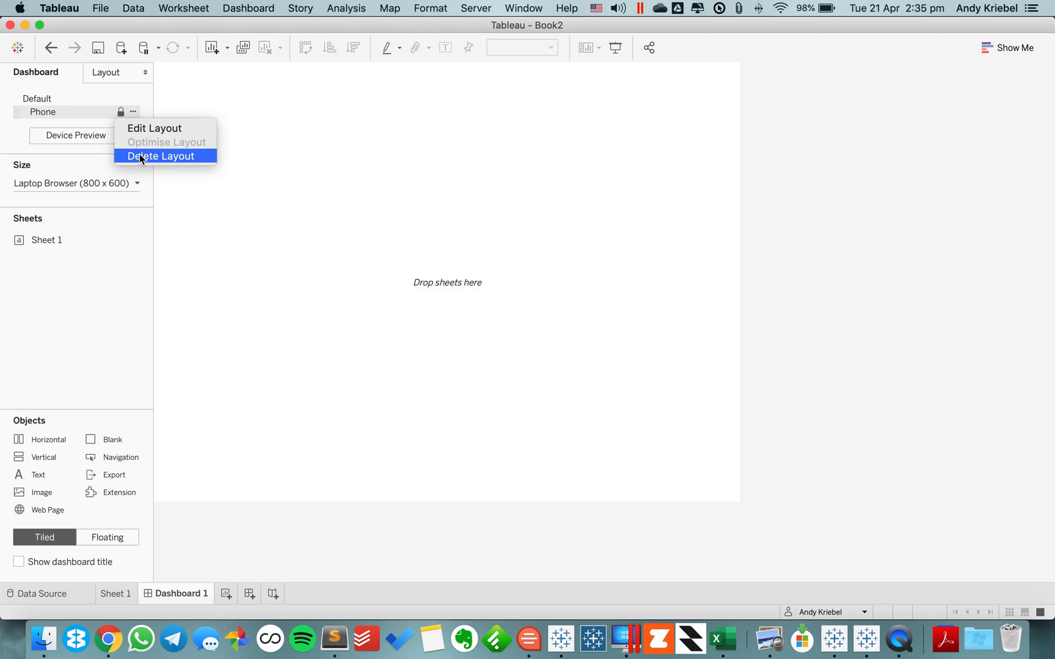
{"action": "left_click", "coordinate": [163, 155]}
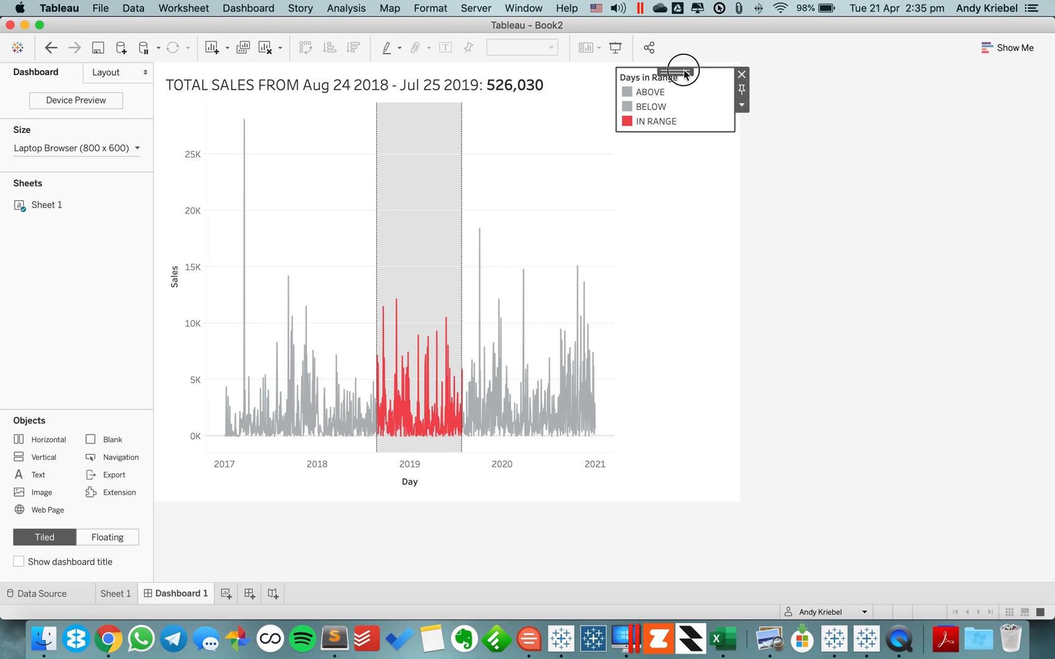
{"action": "left_click", "coordinate": [741, 74]}
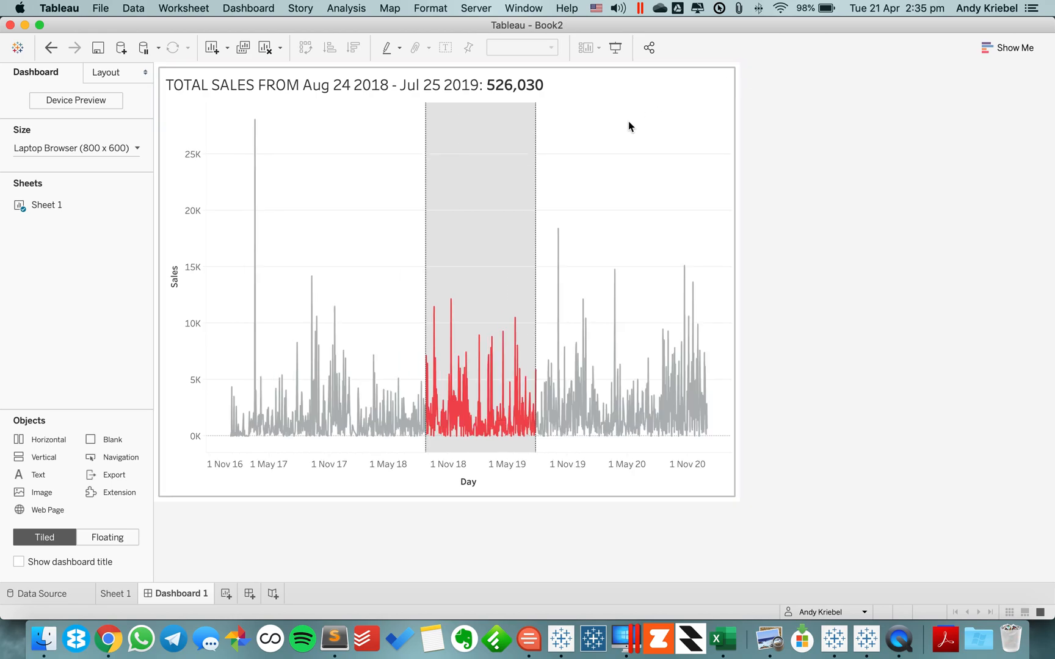
{"action": "left_click", "coordinate": [276, 262]}
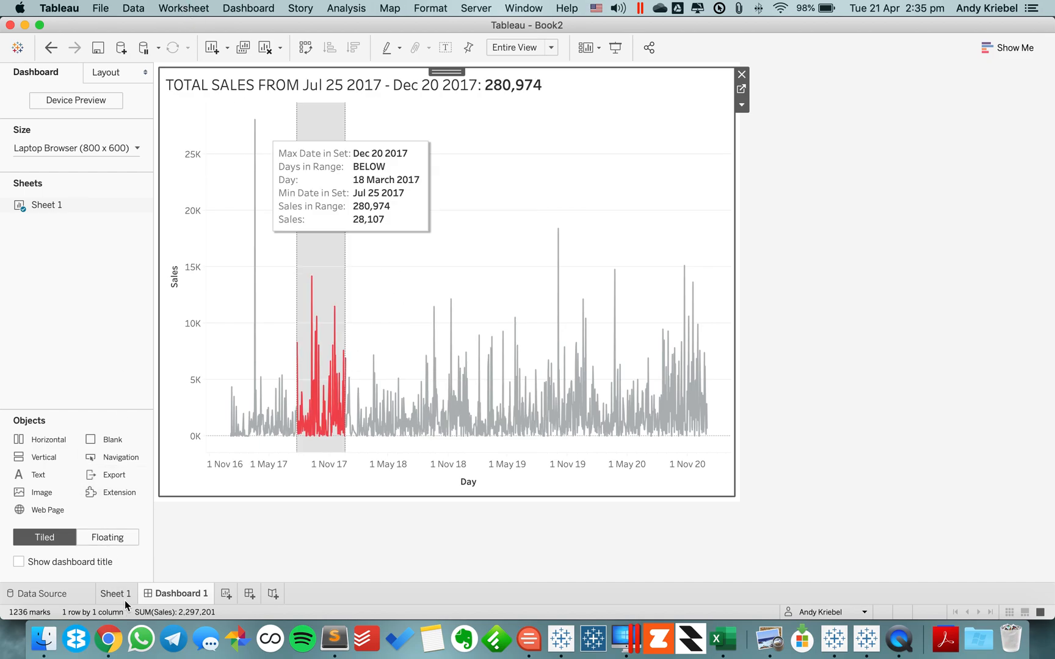
{"action": "left_click", "coordinate": [183, 8]}
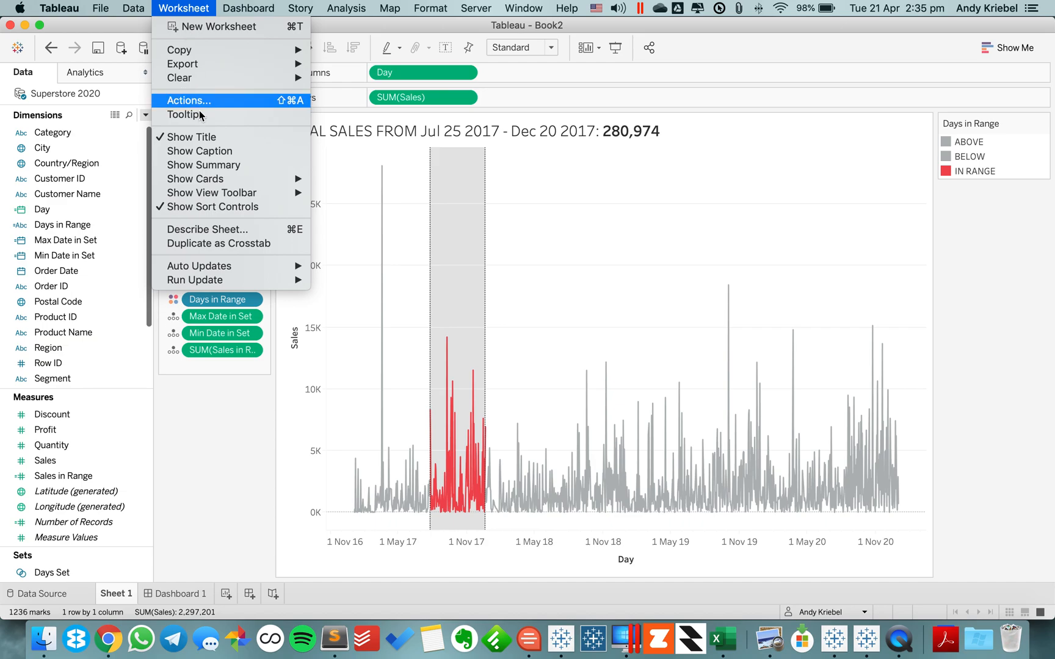
{"action": "left_click", "coordinate": [187, 100]}
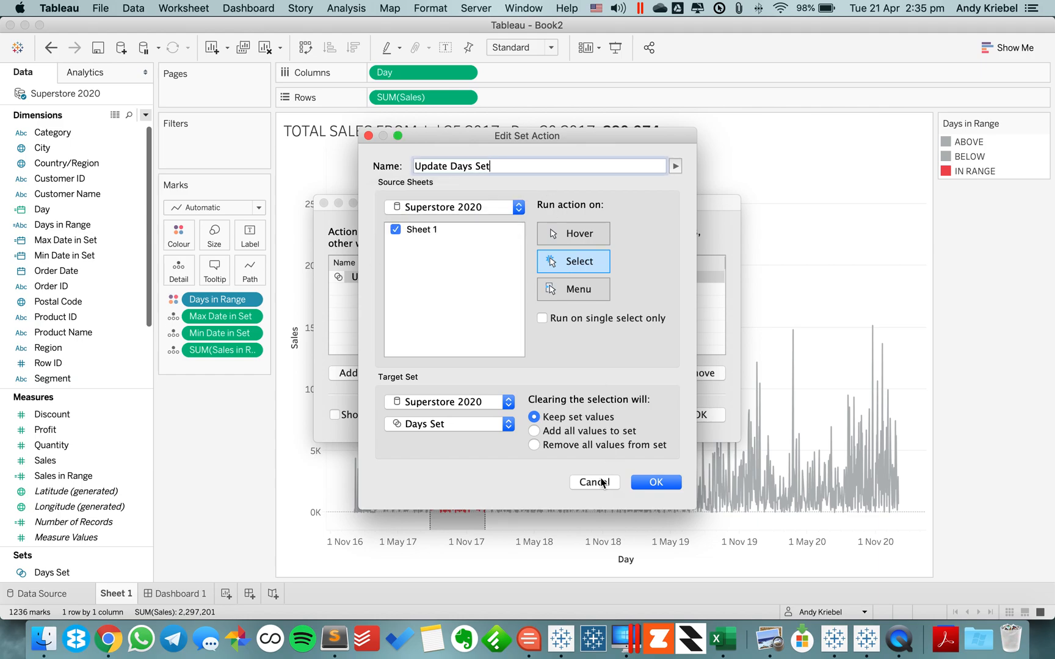
{"action": "left_click", "coordinate": [655, 483]}
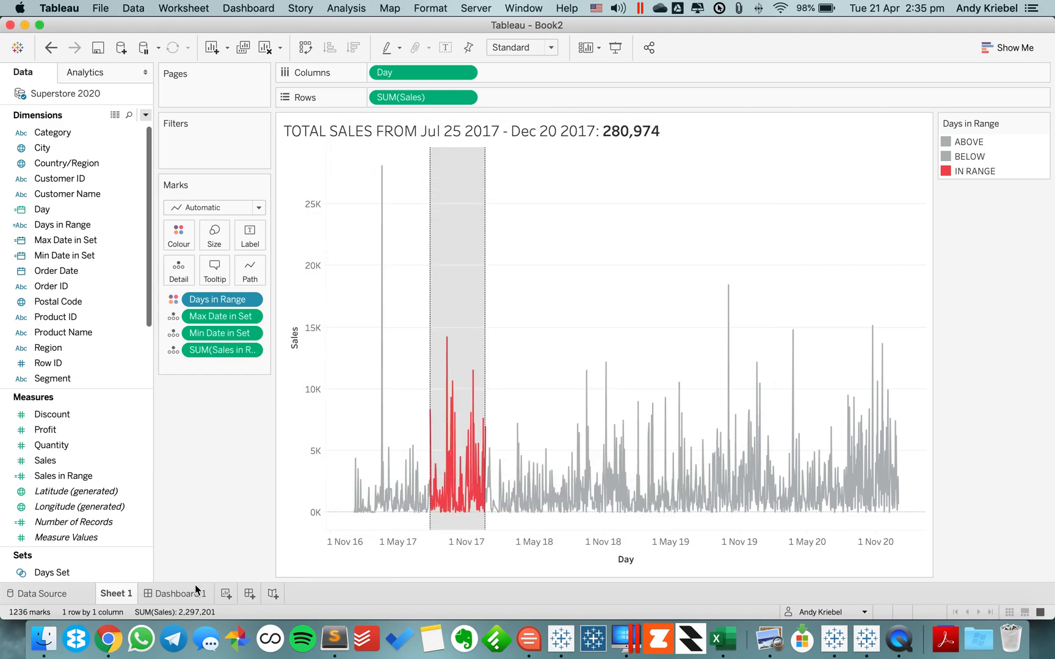
{"action": "left_click", "coordinate": [176, 593]}
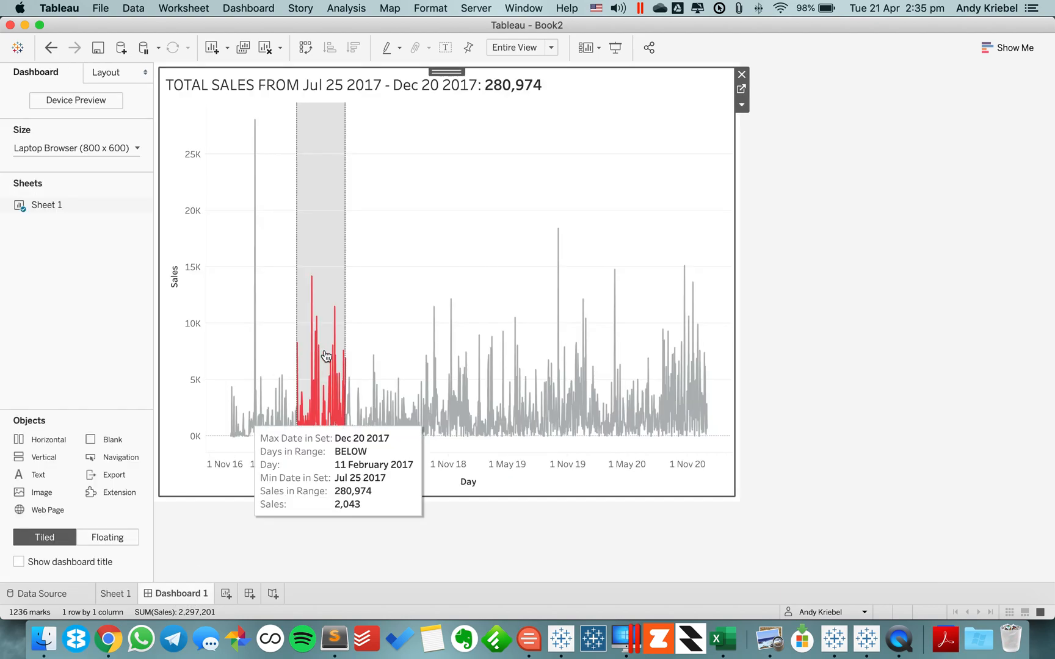
- Bold and enlarge <SUM(Sales)> in the Sheet 1 tooltip, dropping command buttons and category selection
{"action": "left_click", "coordinate": [115, 593]}
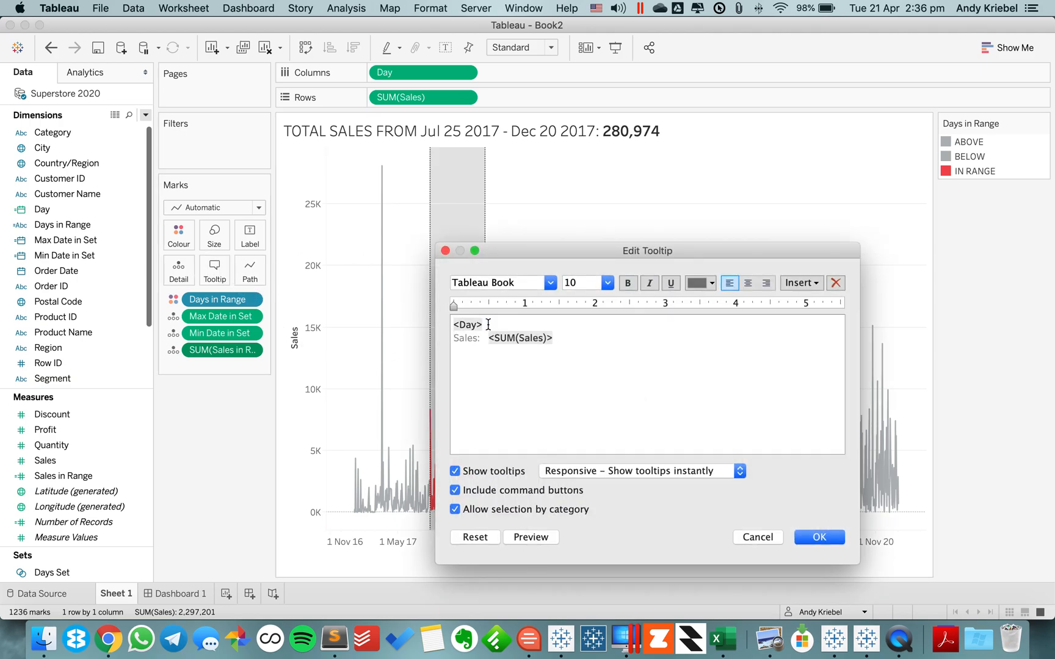
{"action": "left_click", "coordinate": [626, 282]}
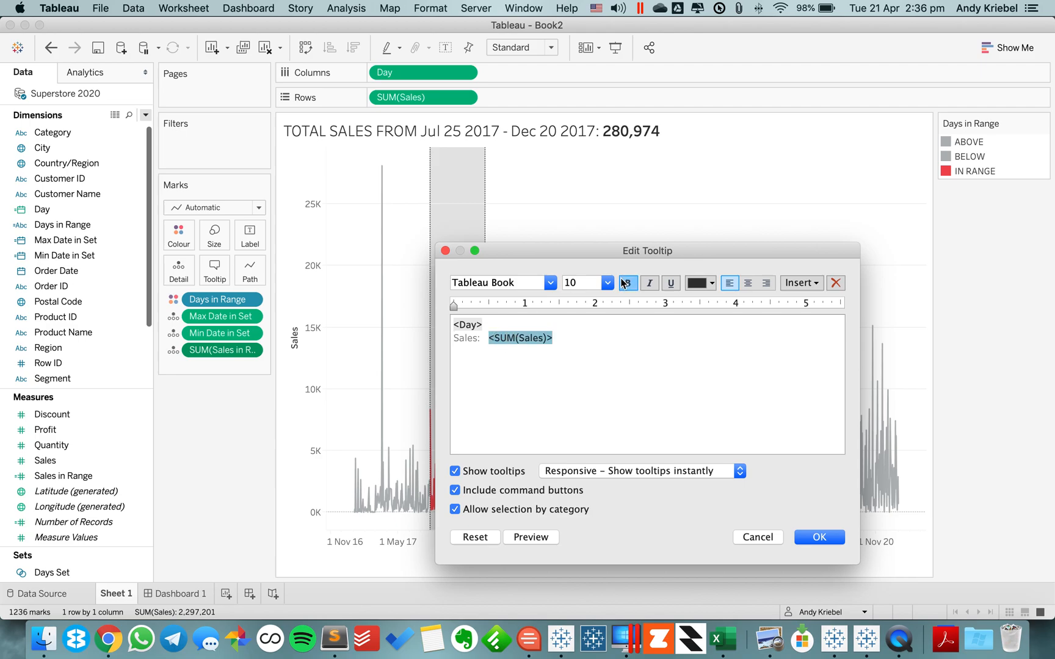
{"action": "left_click", "coordinate": [606, 282]}
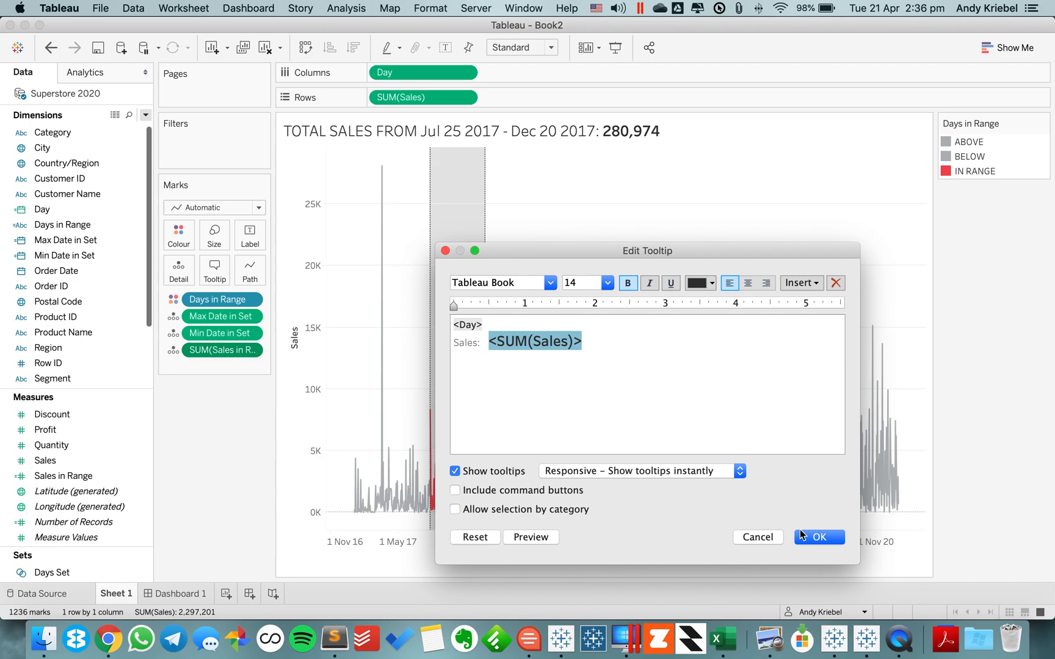
{"action": "left_click", "coordinate": [818, 537]}
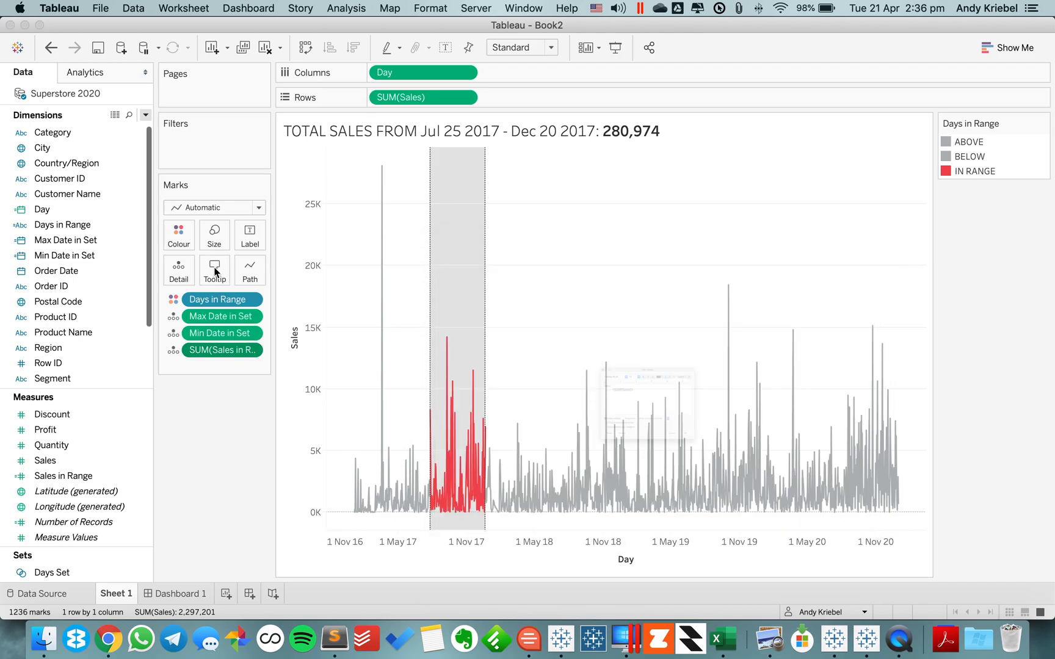
{"action": "left_click", "coordinate": [214, 271]}
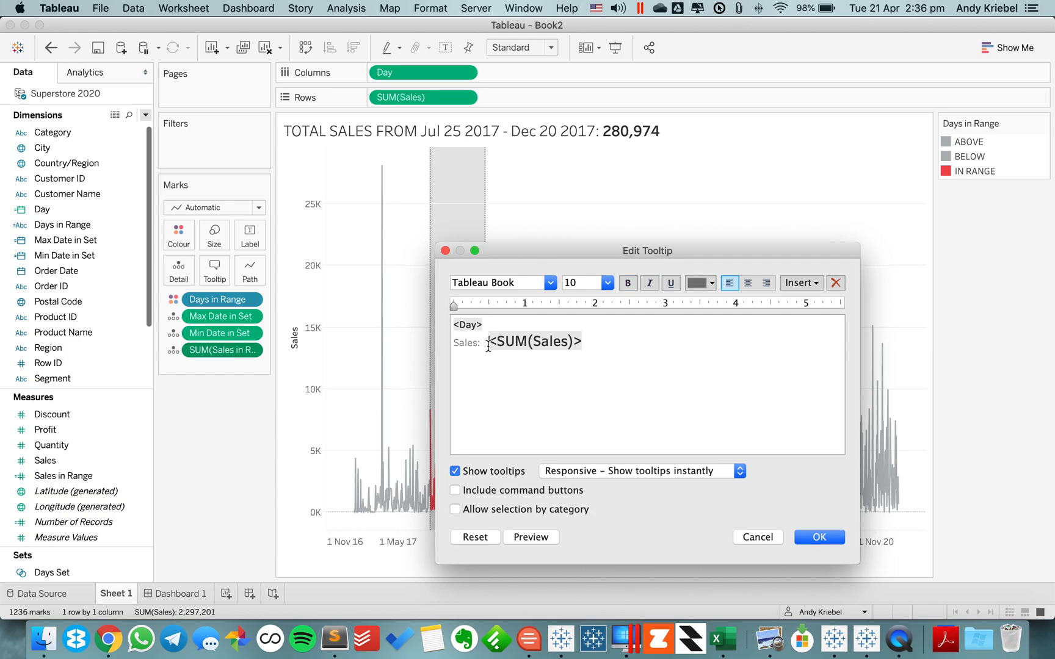